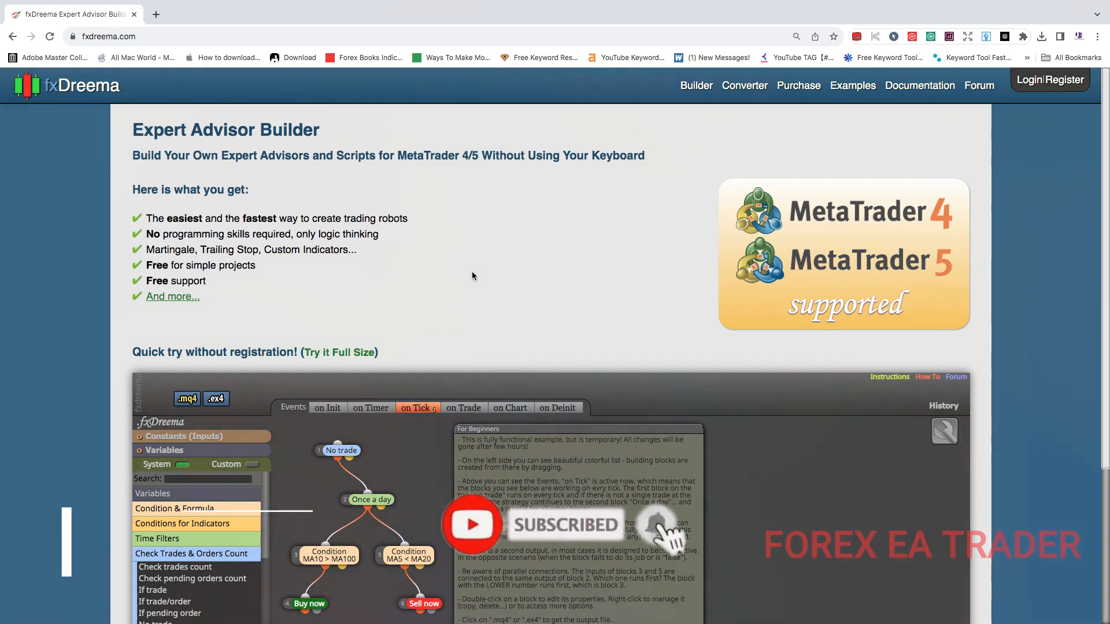
Scroll through the fxDreema homepage to find the quick-try demo builder
scroll("down", 3)
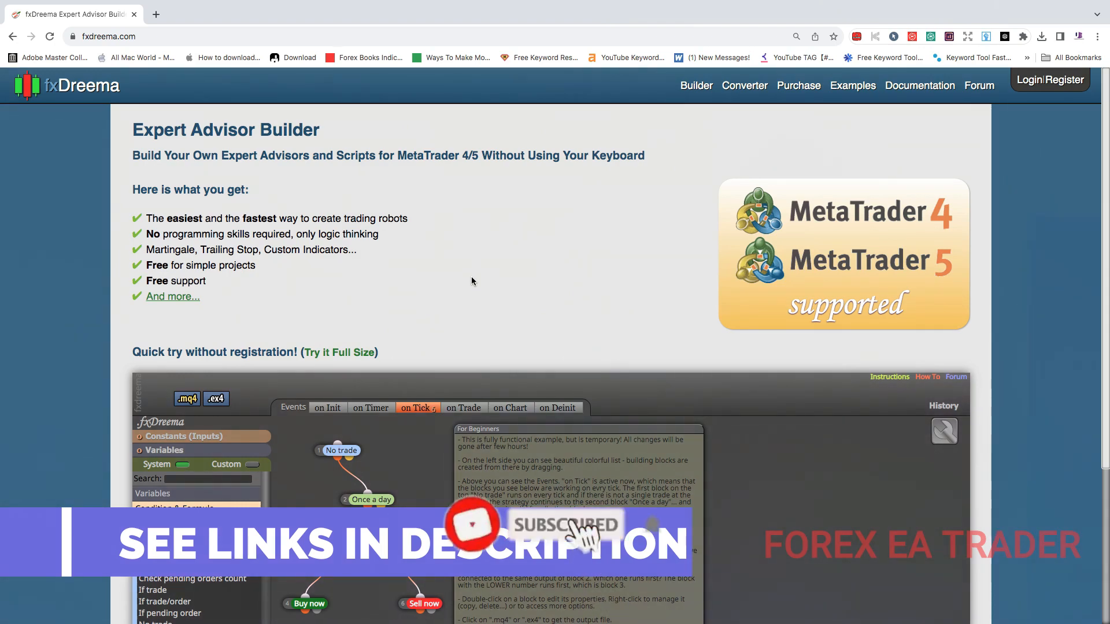
scroll("down", 3)
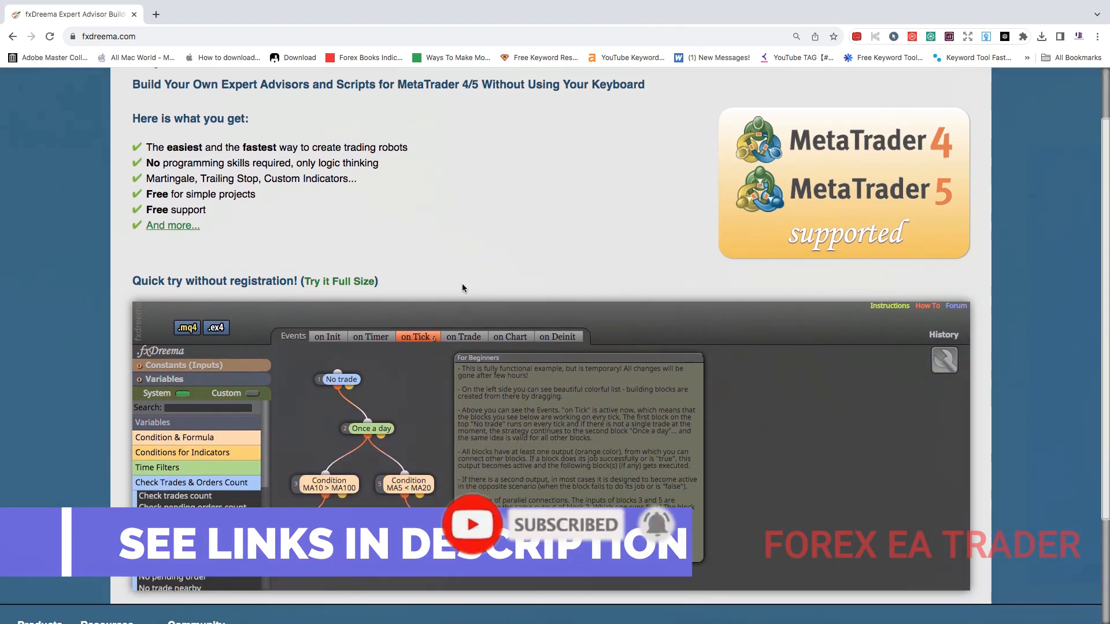
scroll("down", 3)
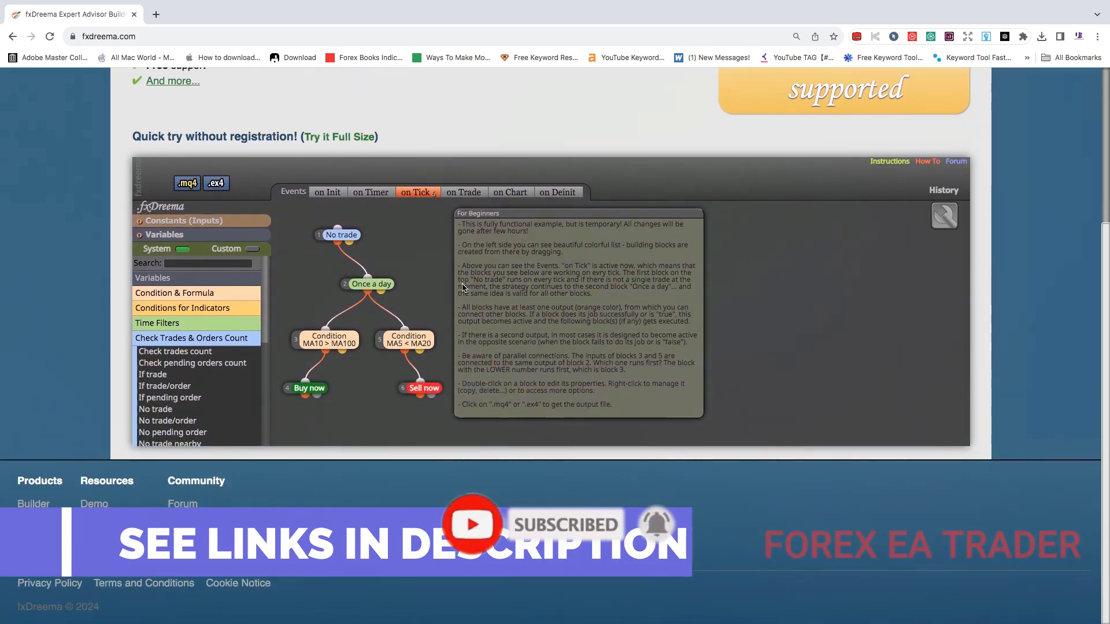
scroll("up", 3)
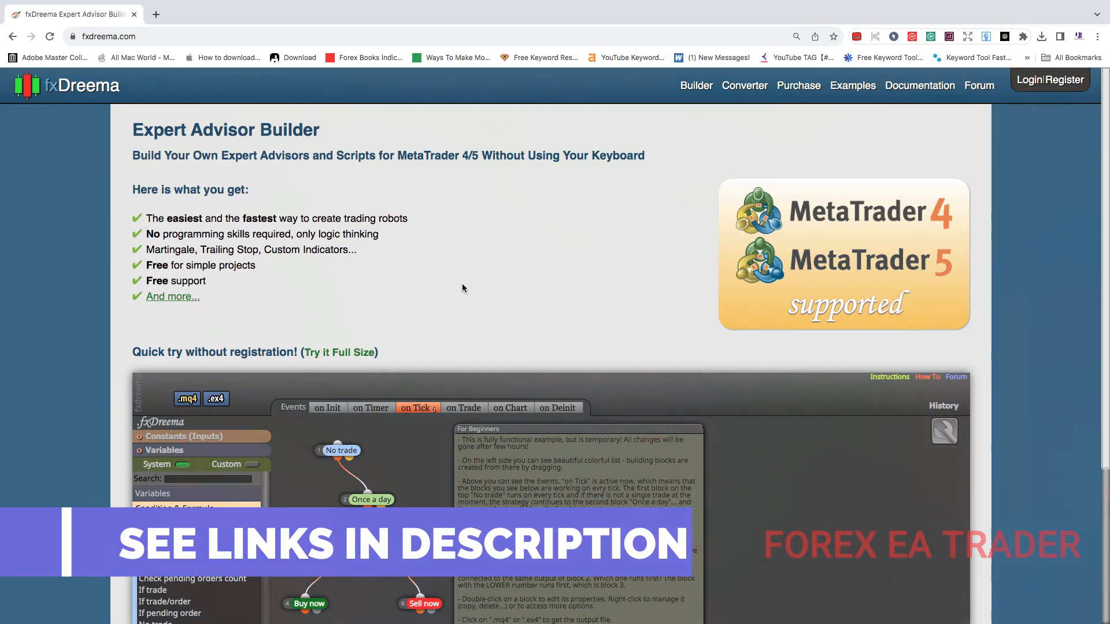
scroll("down", 3)
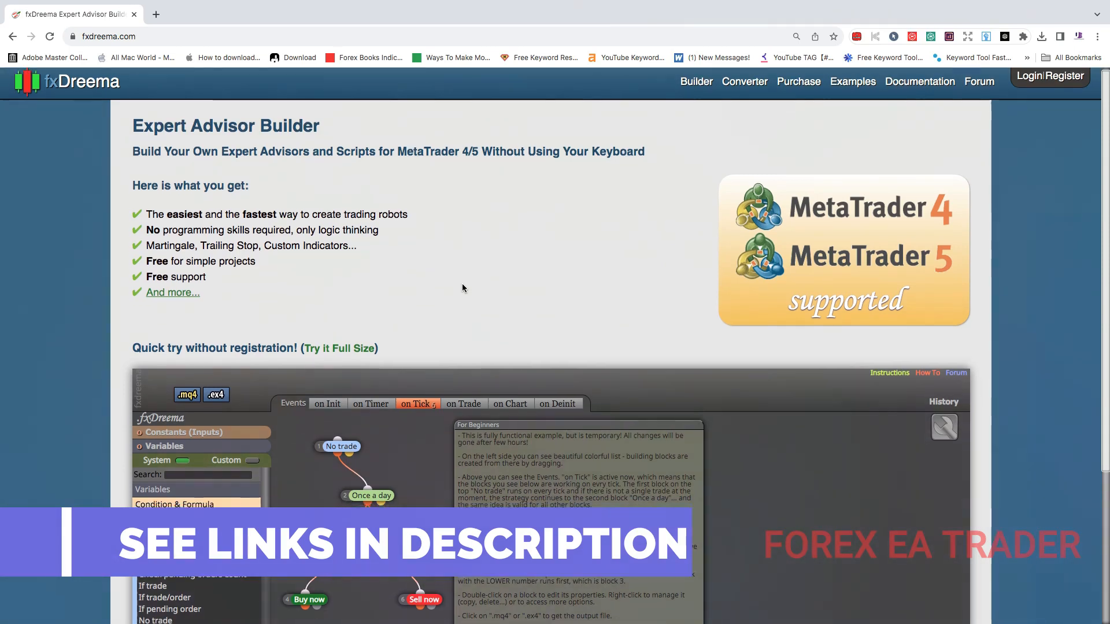
scroll("down", 3)
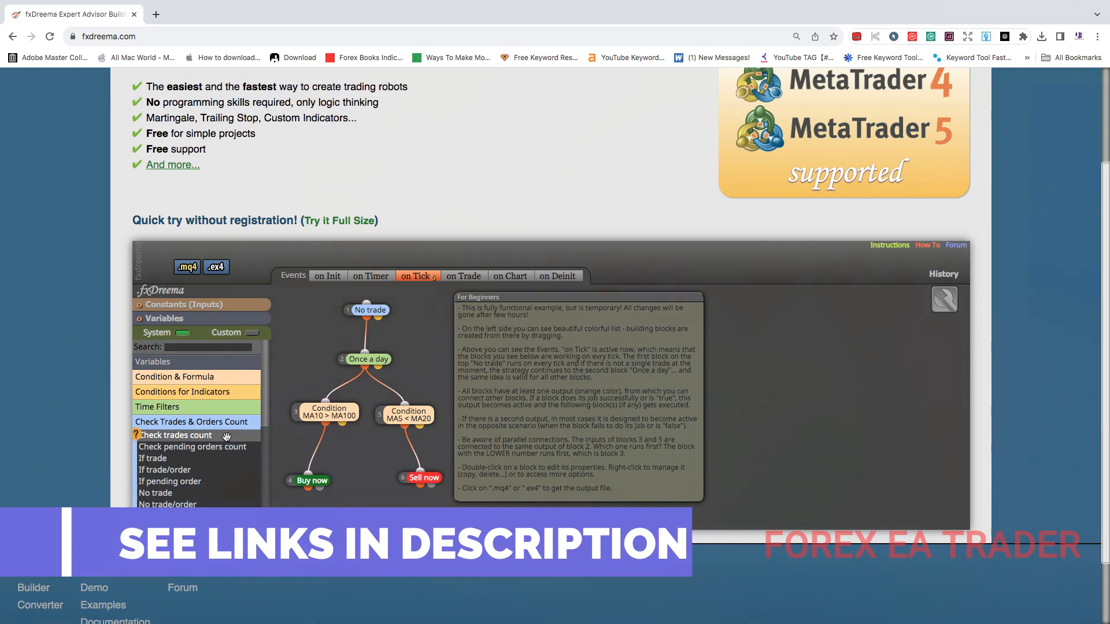
scroll("down", 3)
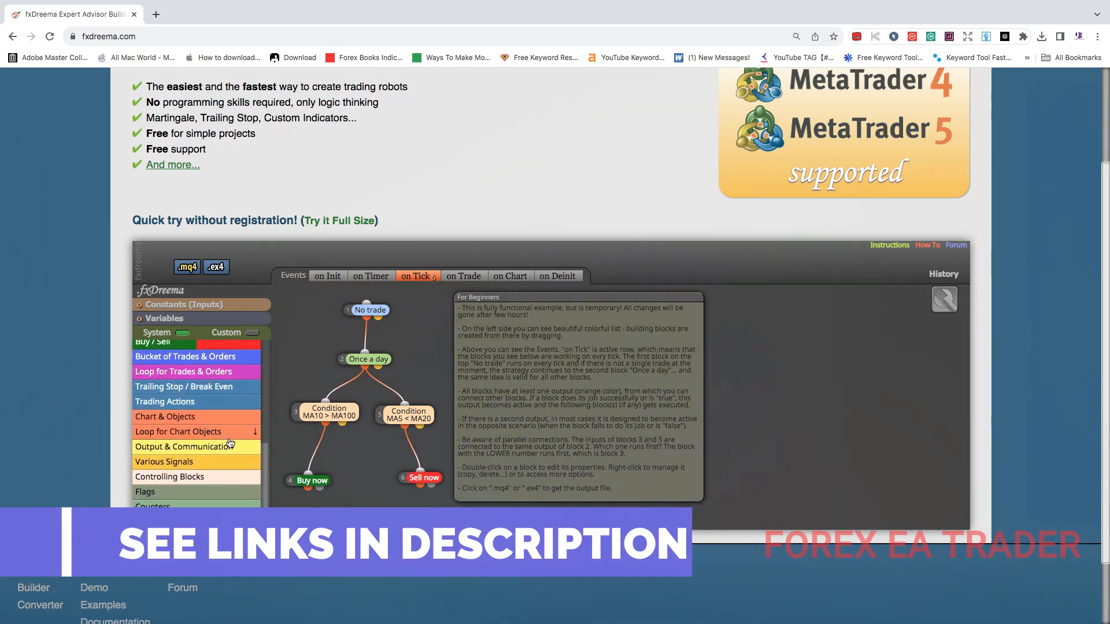
scroll("up", 3)
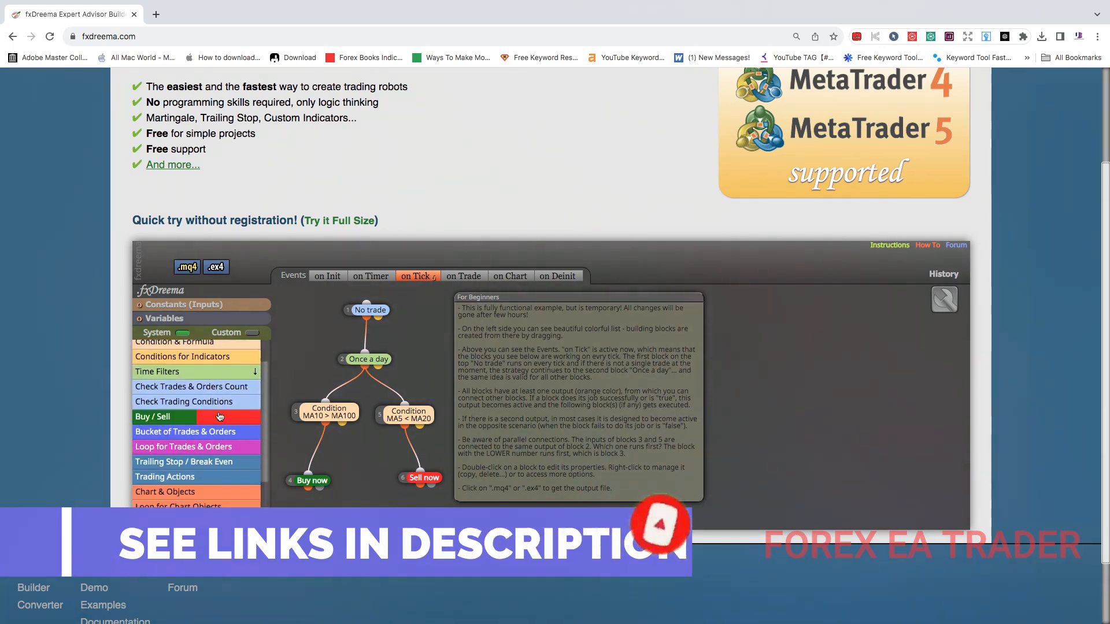
scroll("down", 3)
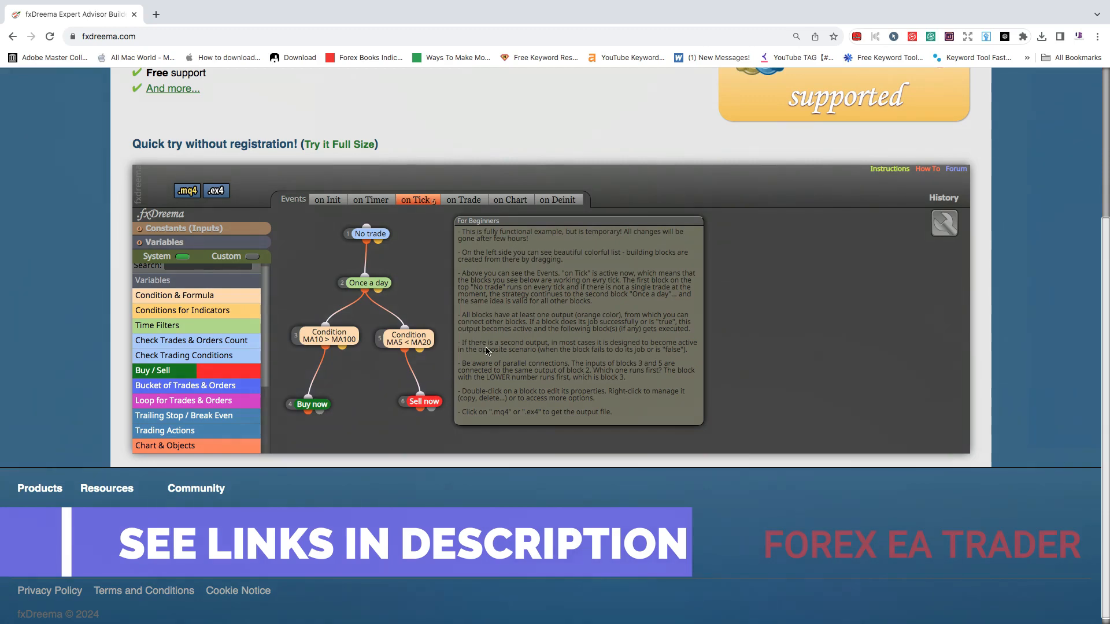
mouse_move(489, 357)
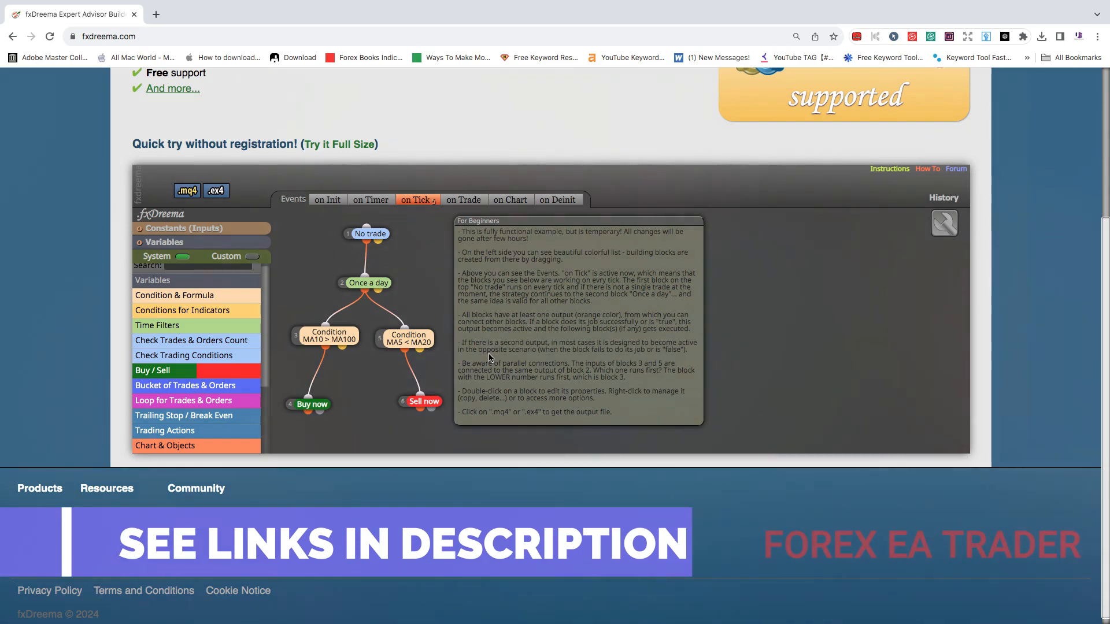
scroll("up", 3)
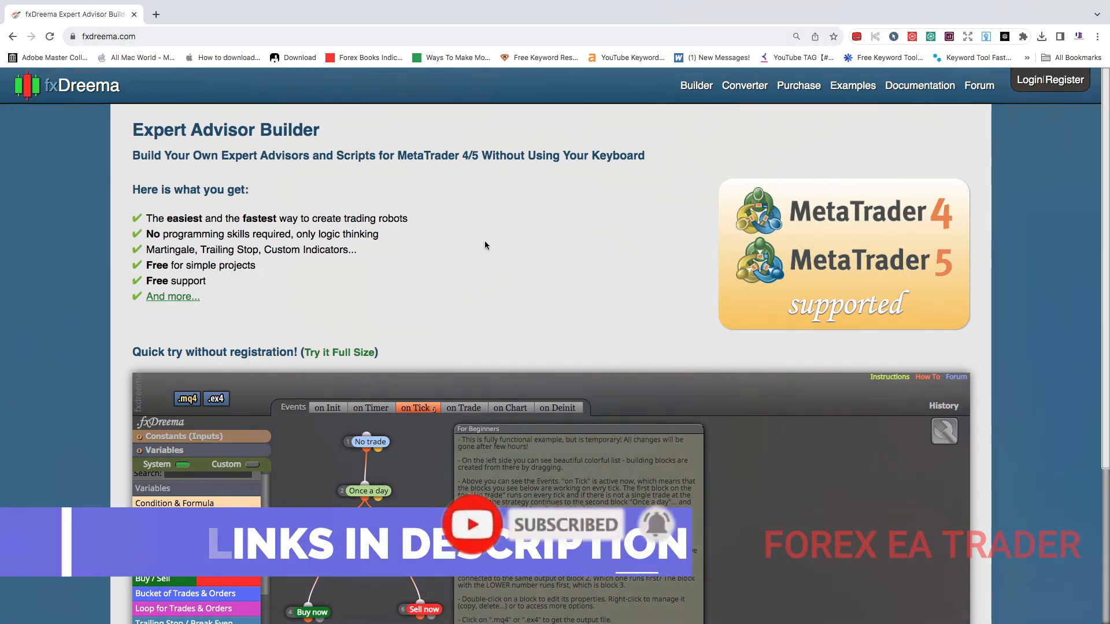
scroll("down", 3)
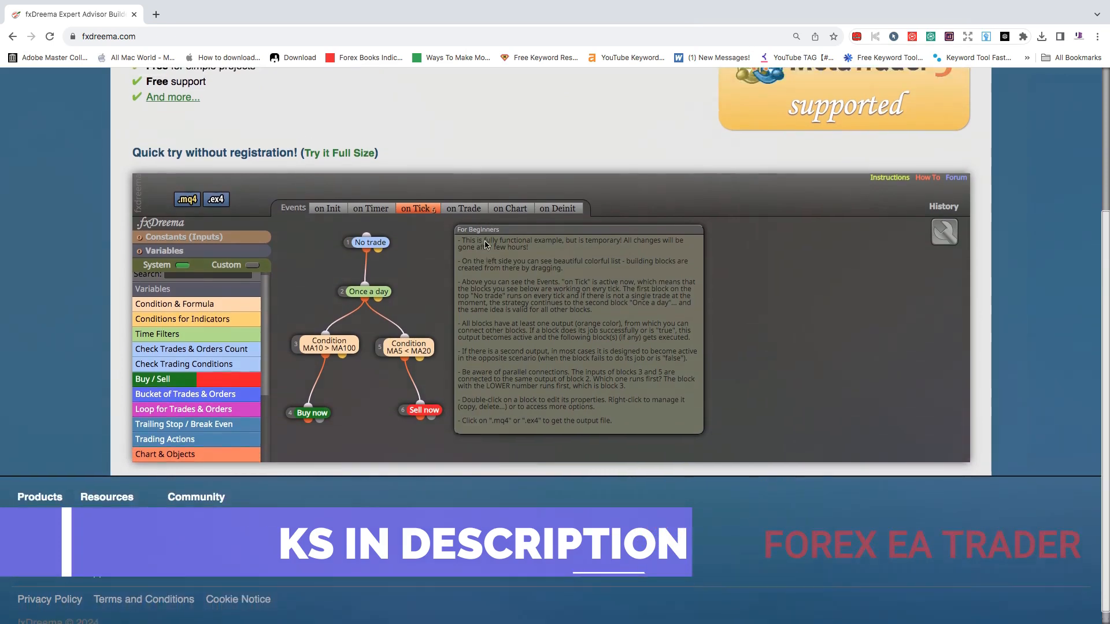
scroll("up", 3)
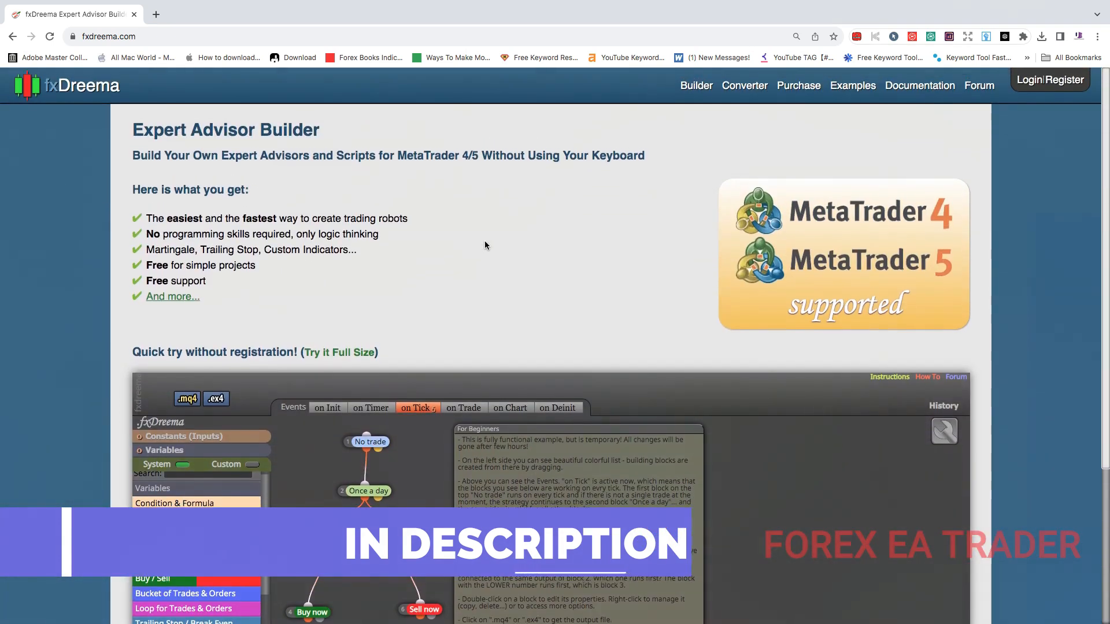
scroll("down", 3)
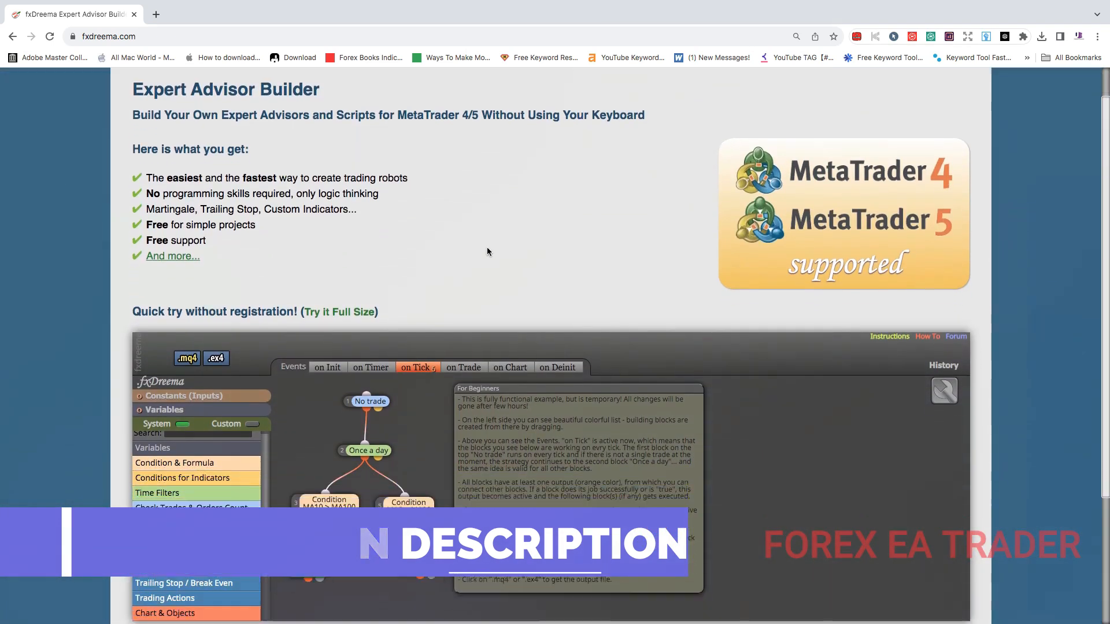
scroll("down", 3)
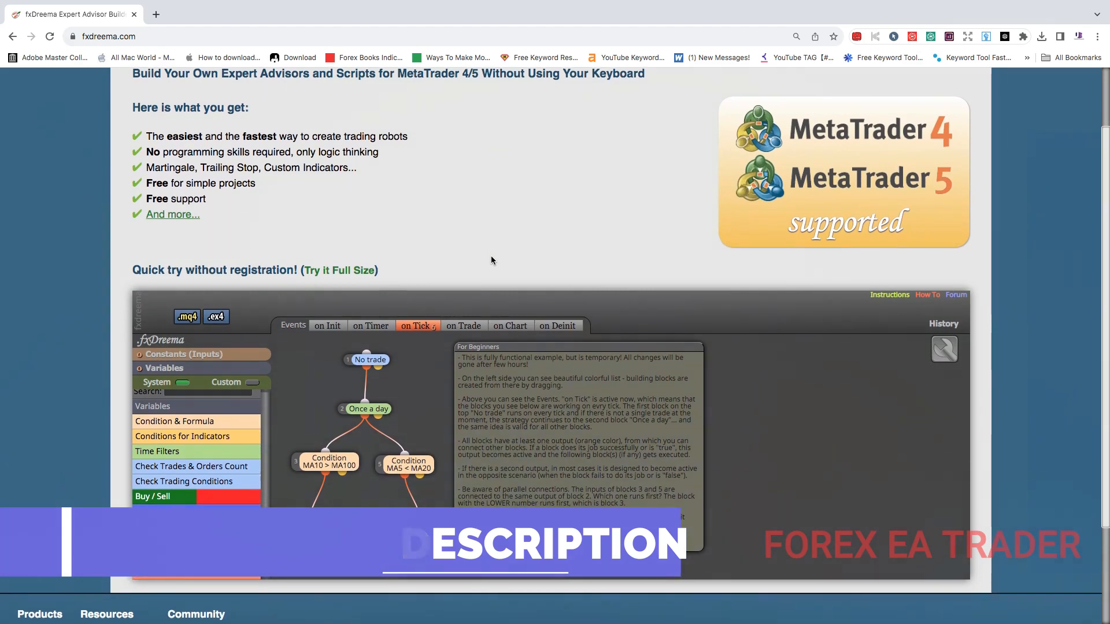
scroll("up", 3)
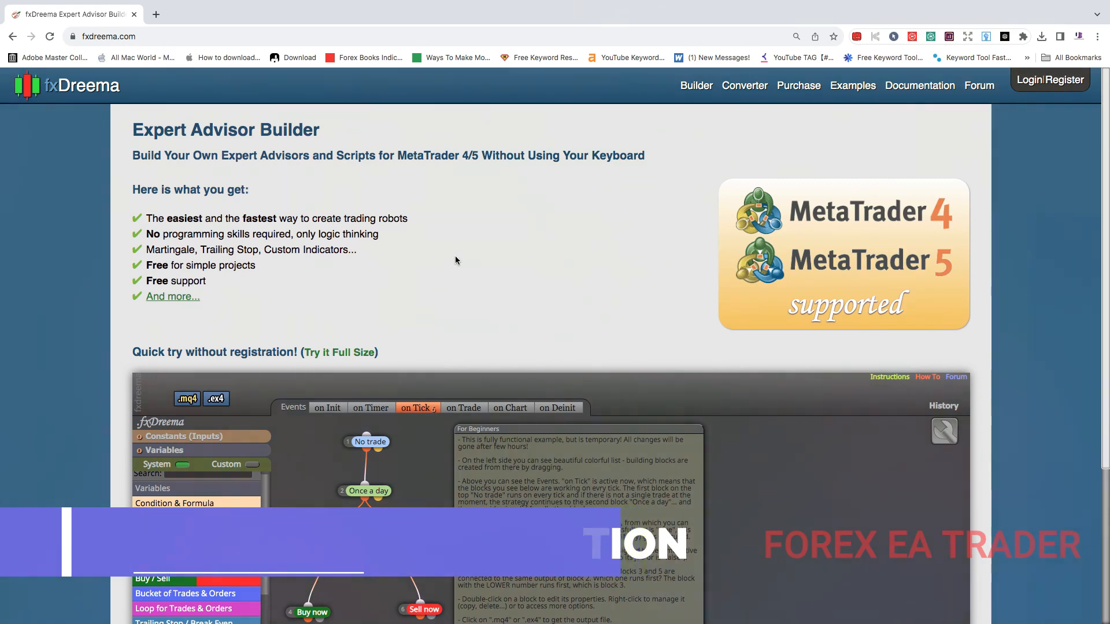
scroll("down", 3)
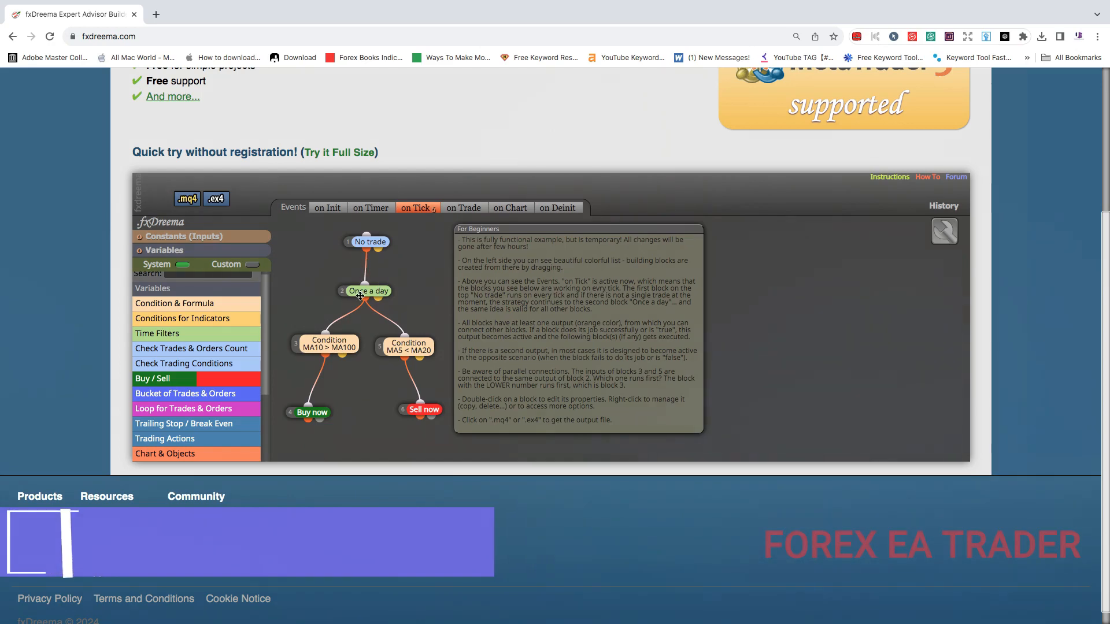
mouse_move(344, 361)
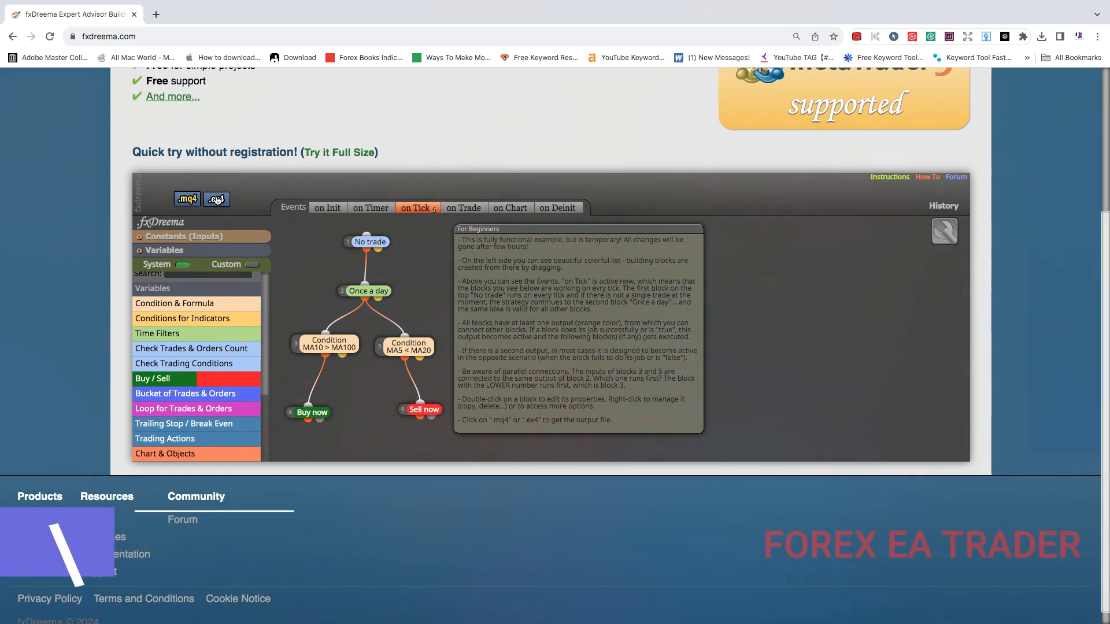
Export the demo robot as fxDreema.mq4 and dismiss the browser's downloads list
left_click(107, 496)
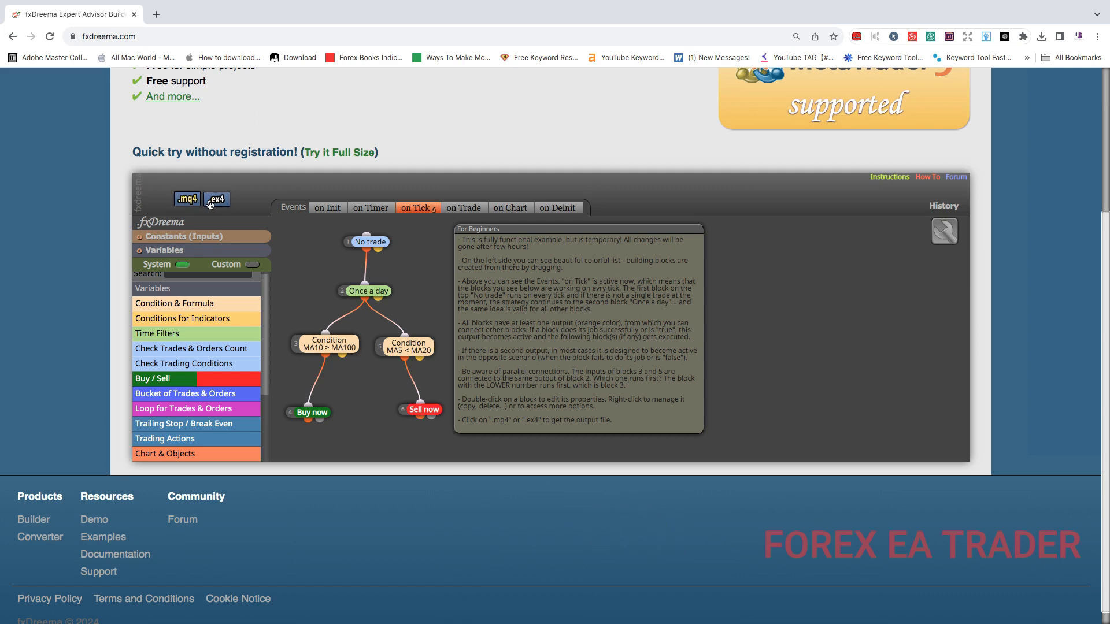
left_click(216, 199)
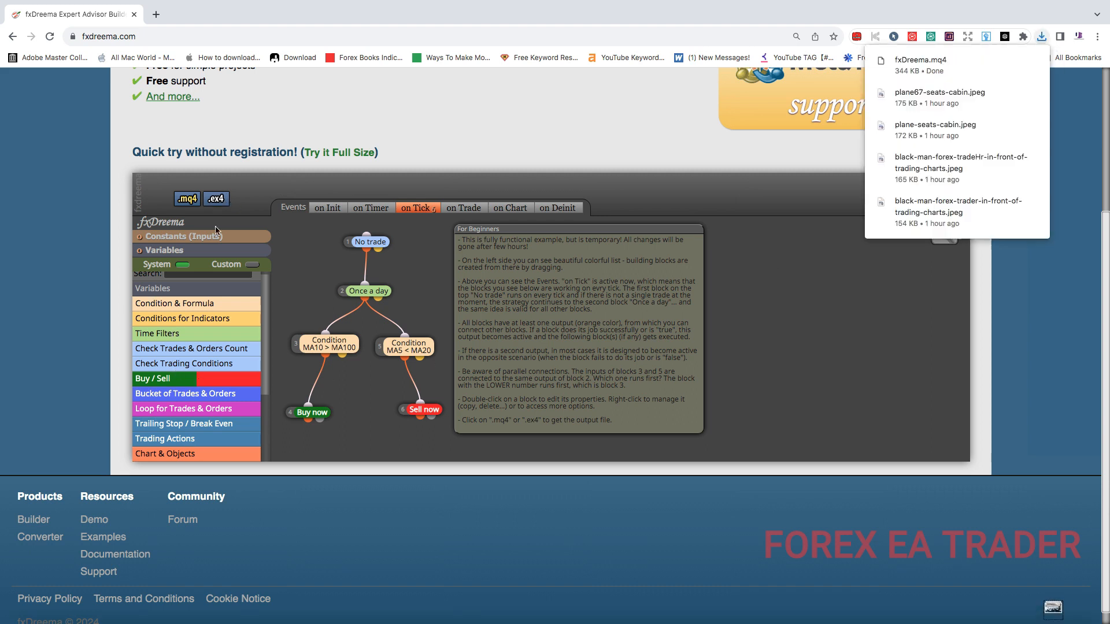
left_click(216, 199)
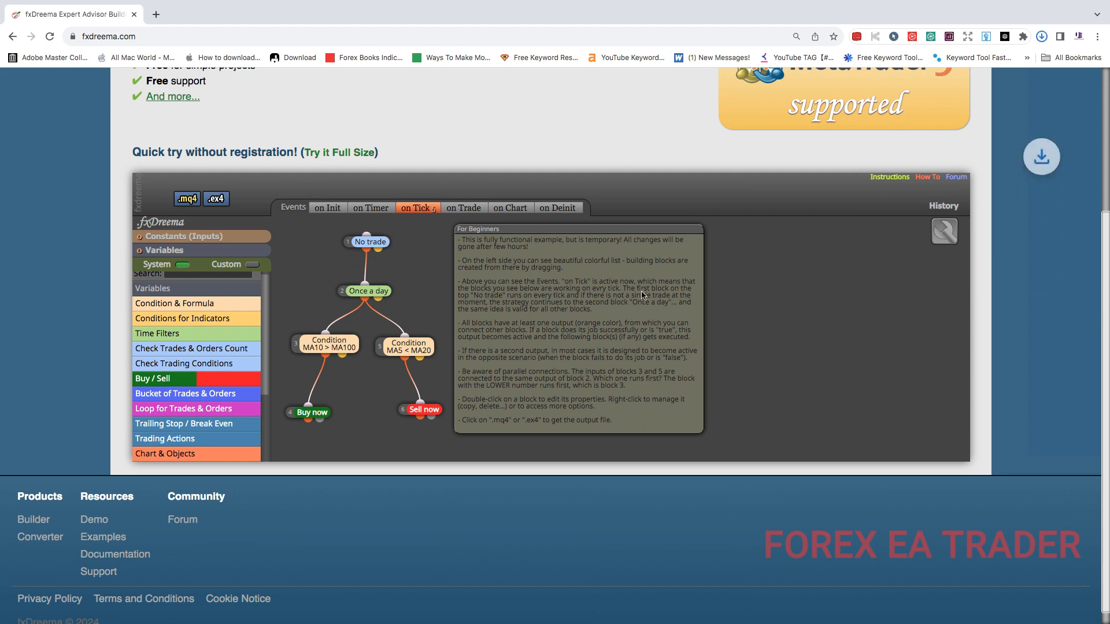
mouse_move(439, 283)
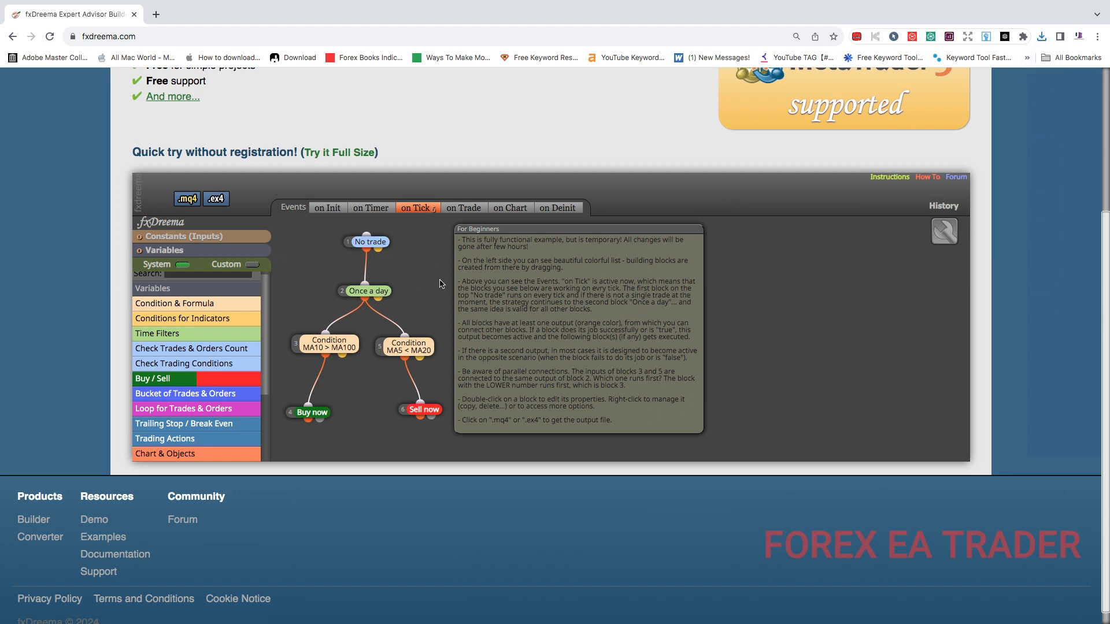
mouse_move(410, 337)
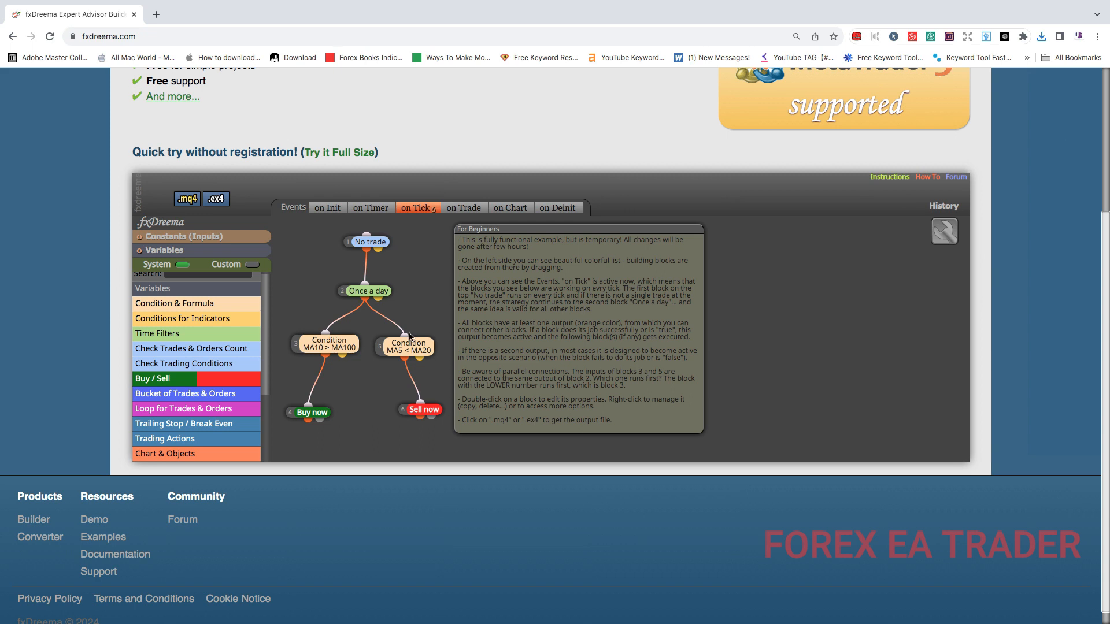
scroll("up", 3)
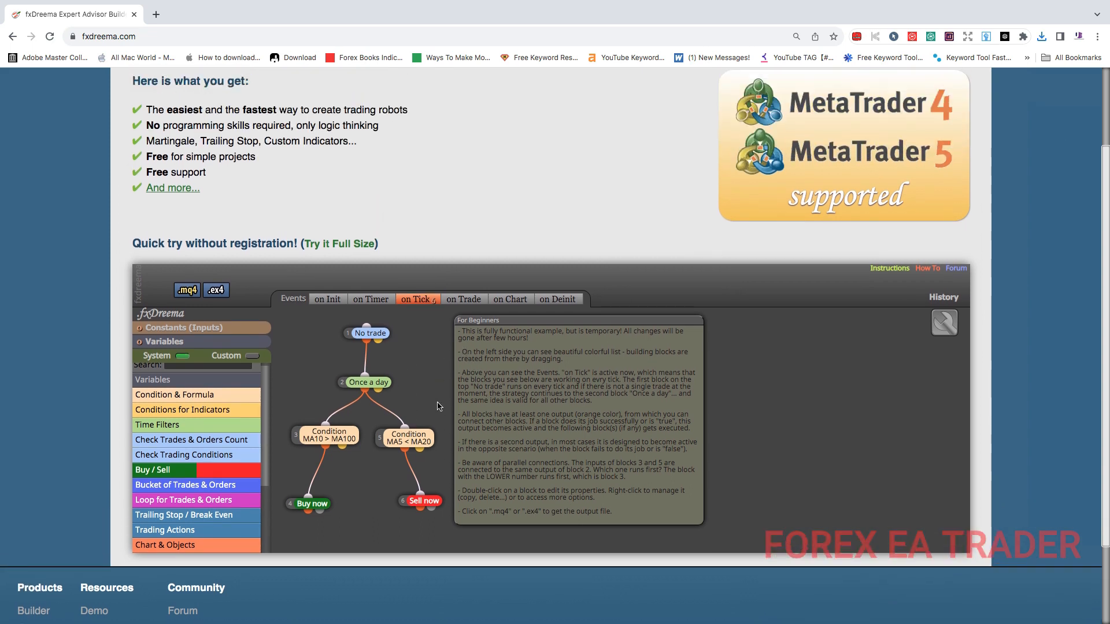
mouse_move(255, 425)
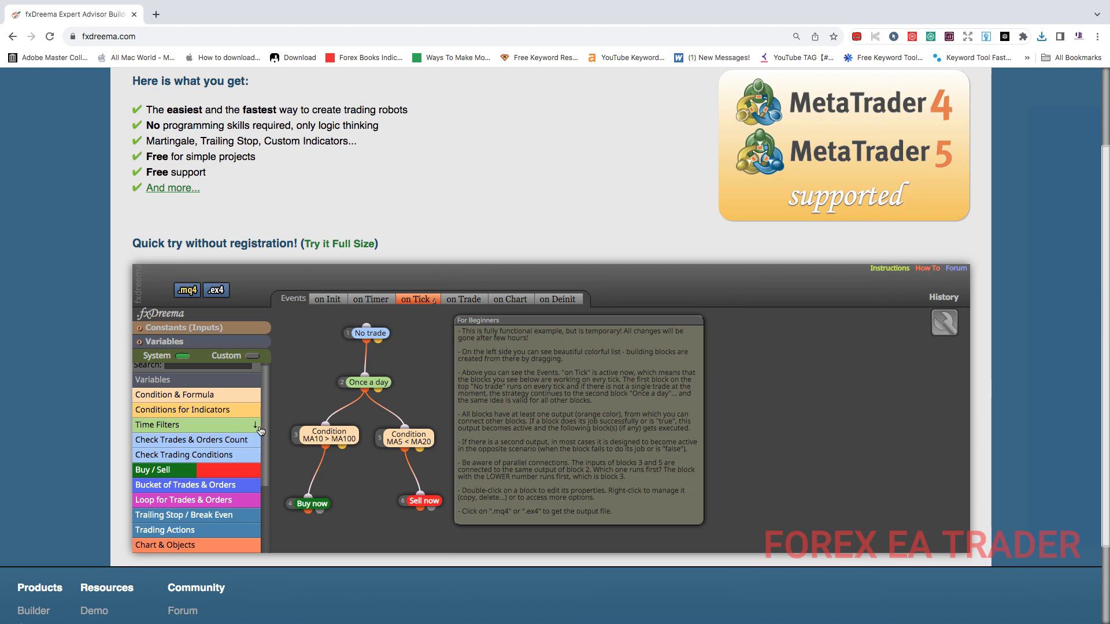
scroll("down", 3)
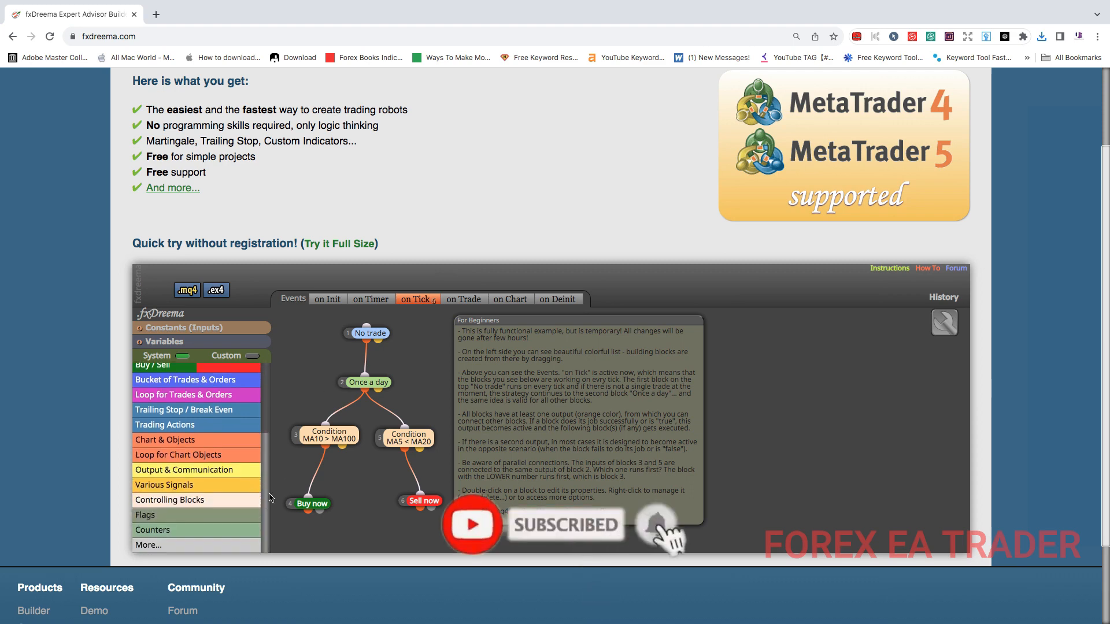
scroll("up", 3)
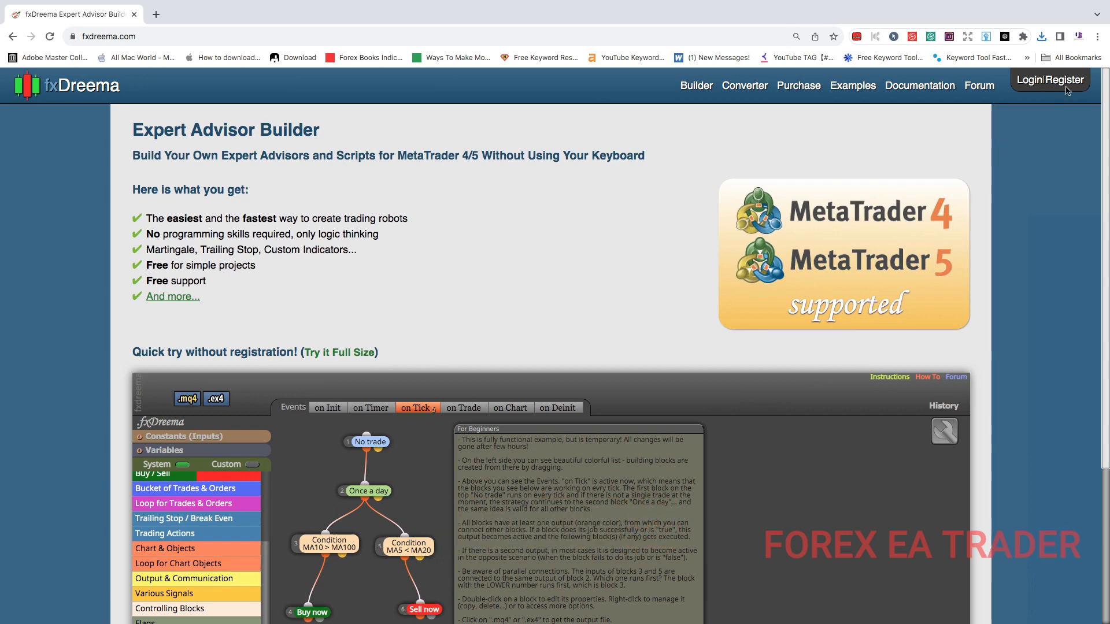
scroll("down", 3)
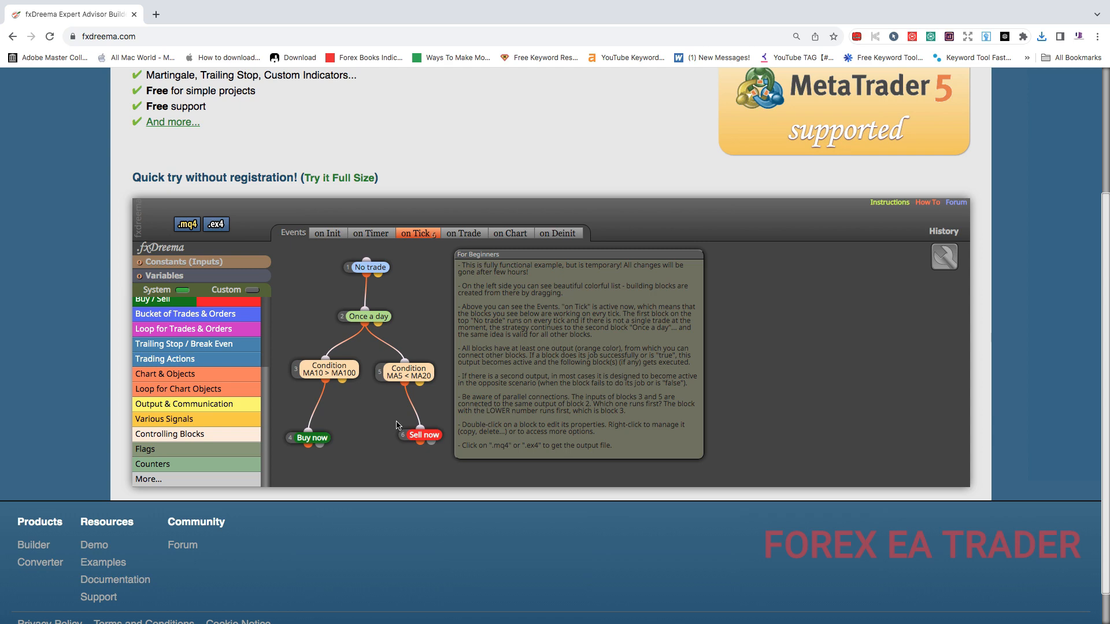
scroll("up", 3)
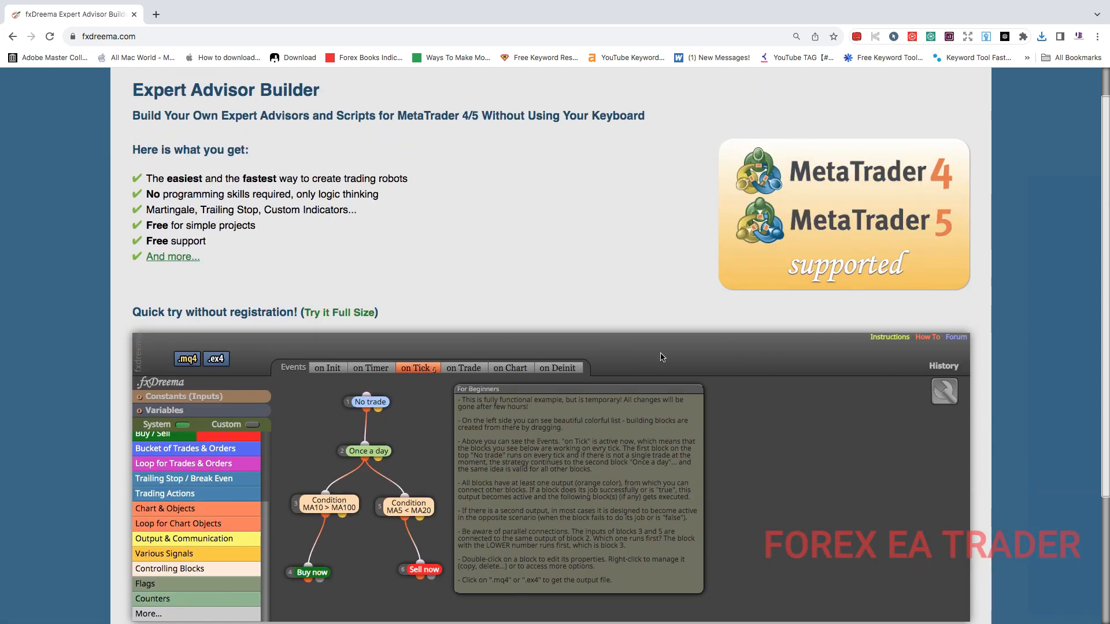
mouse_move(199, 429)
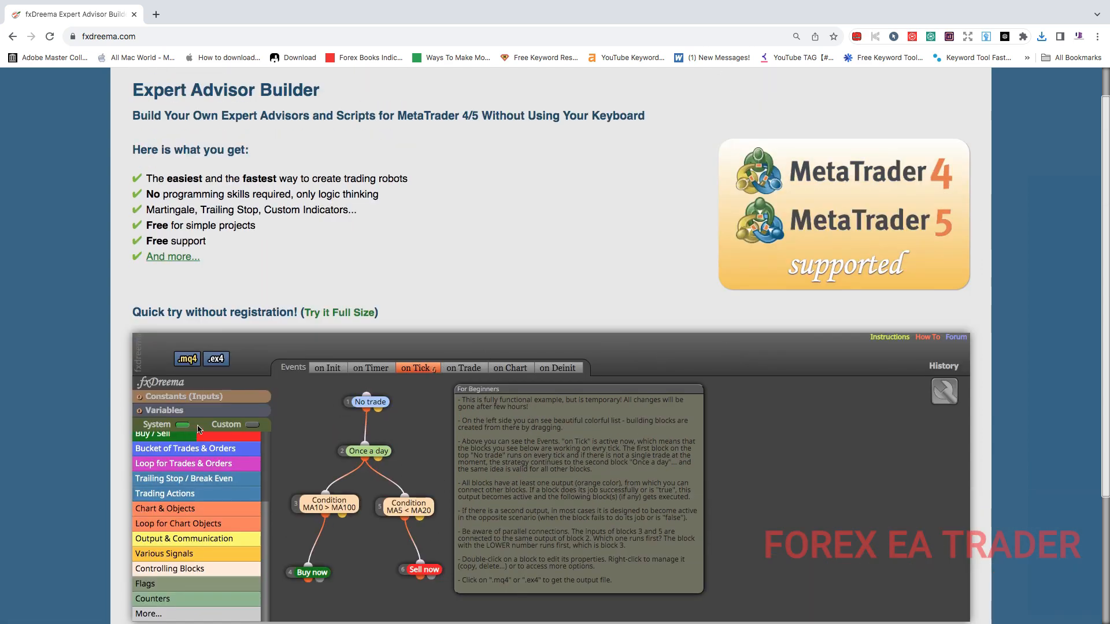
mouse_move(485, 432)
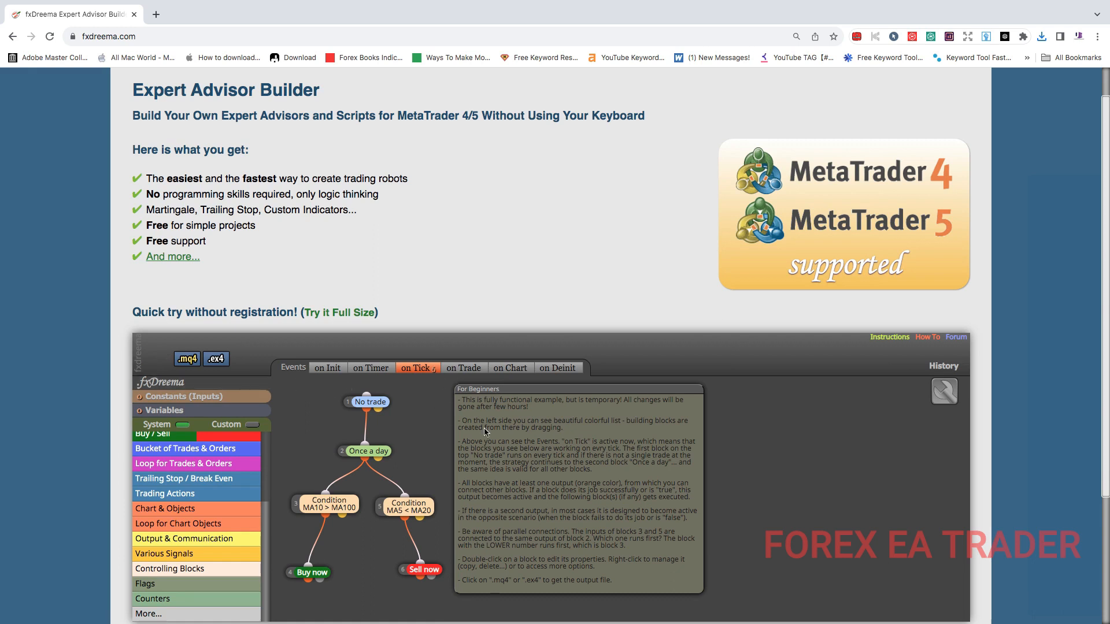
scroll("down", 3)
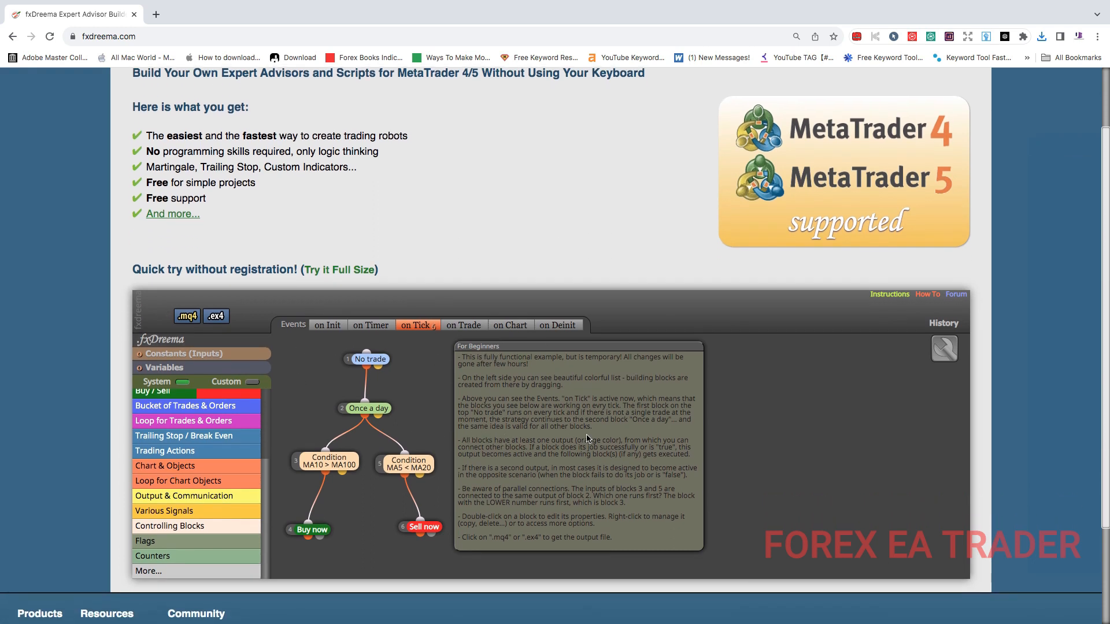
scroll("up", 3)
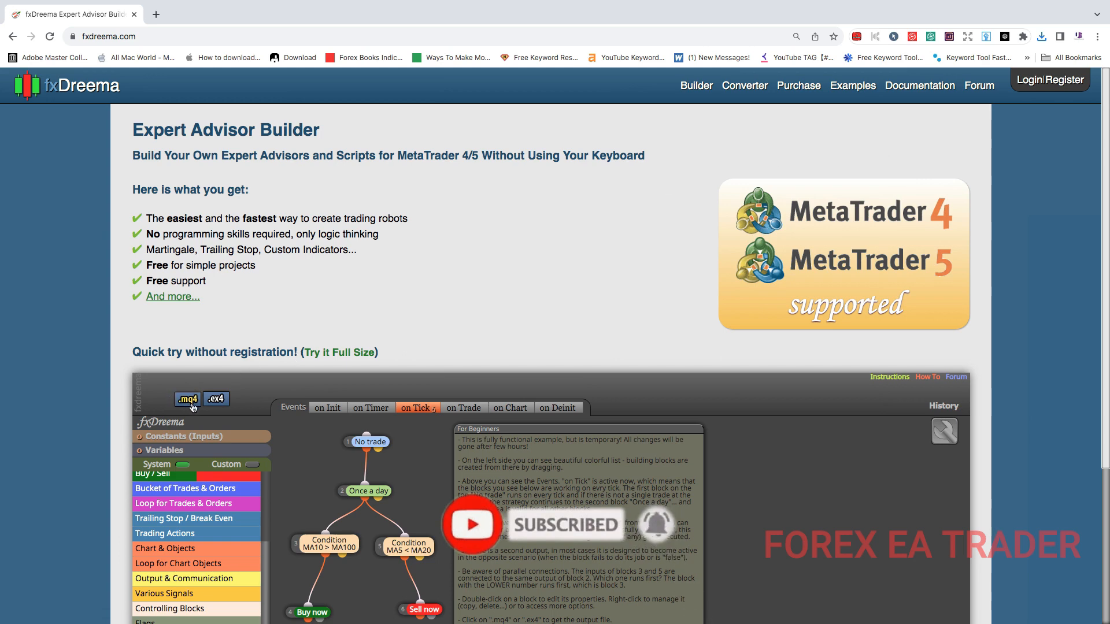
mouse_move(216, 399)
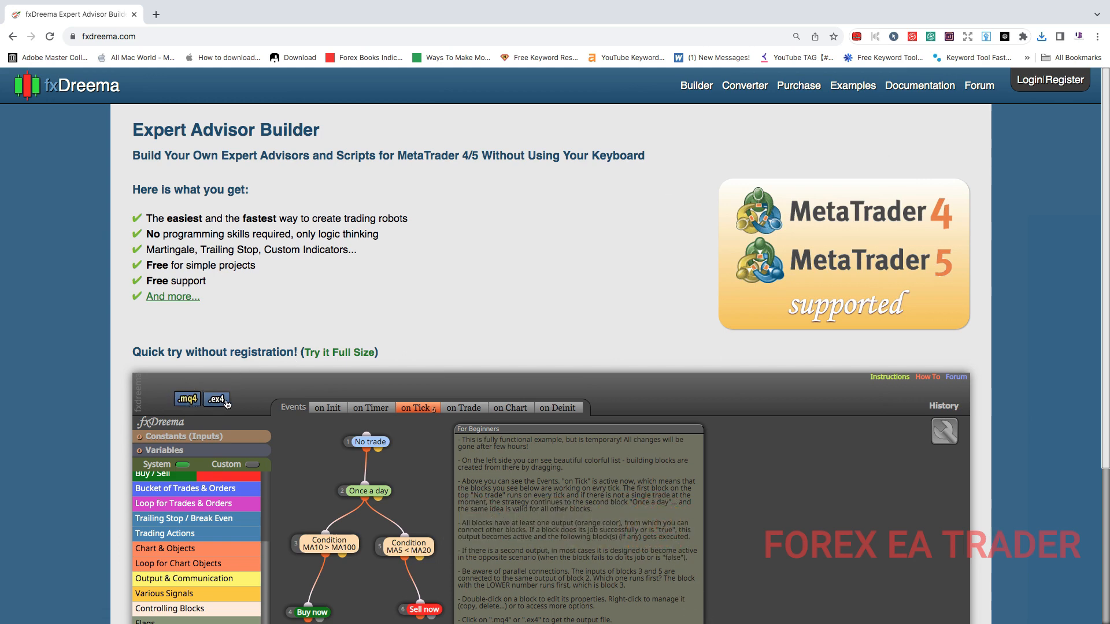
mouse_move(186, 398)
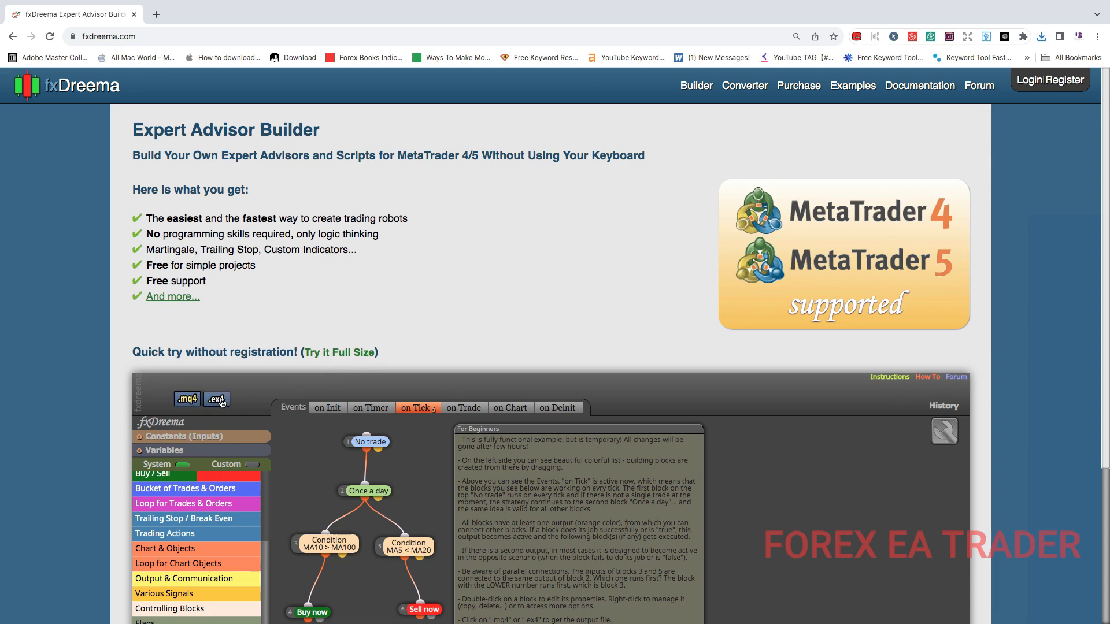
mouse_move(186, 398)
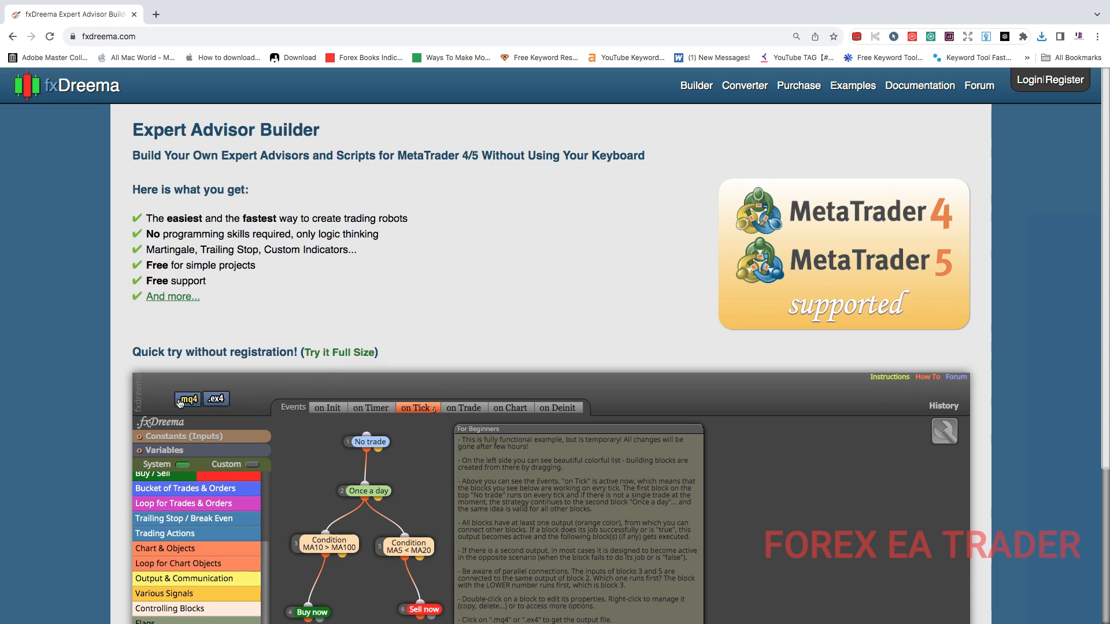
mouse_move(268, 393)
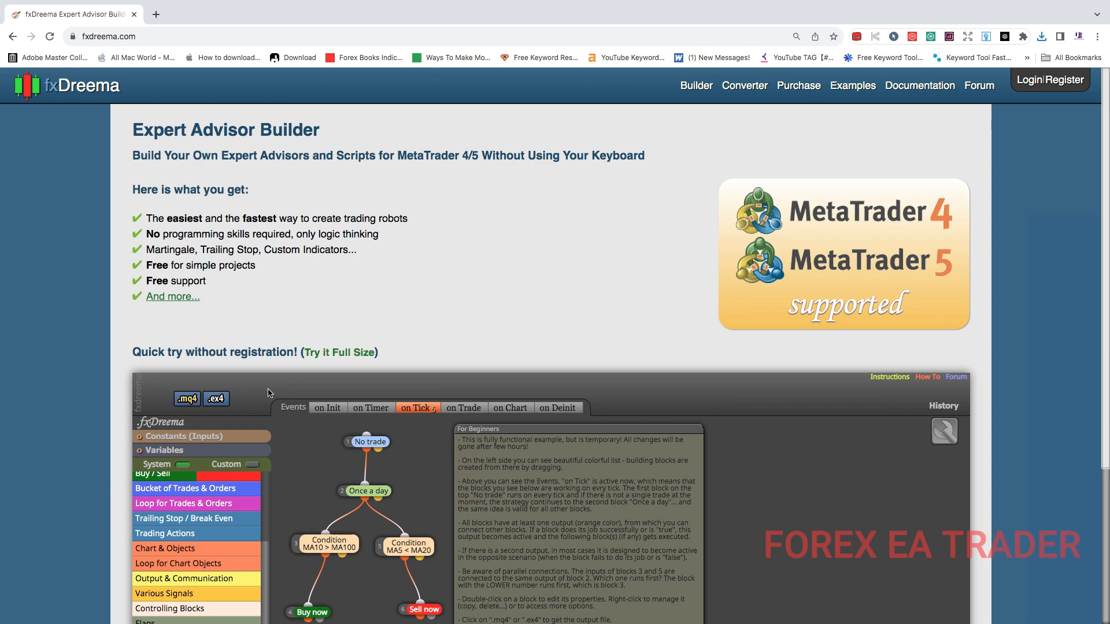
scroll("down", 3)
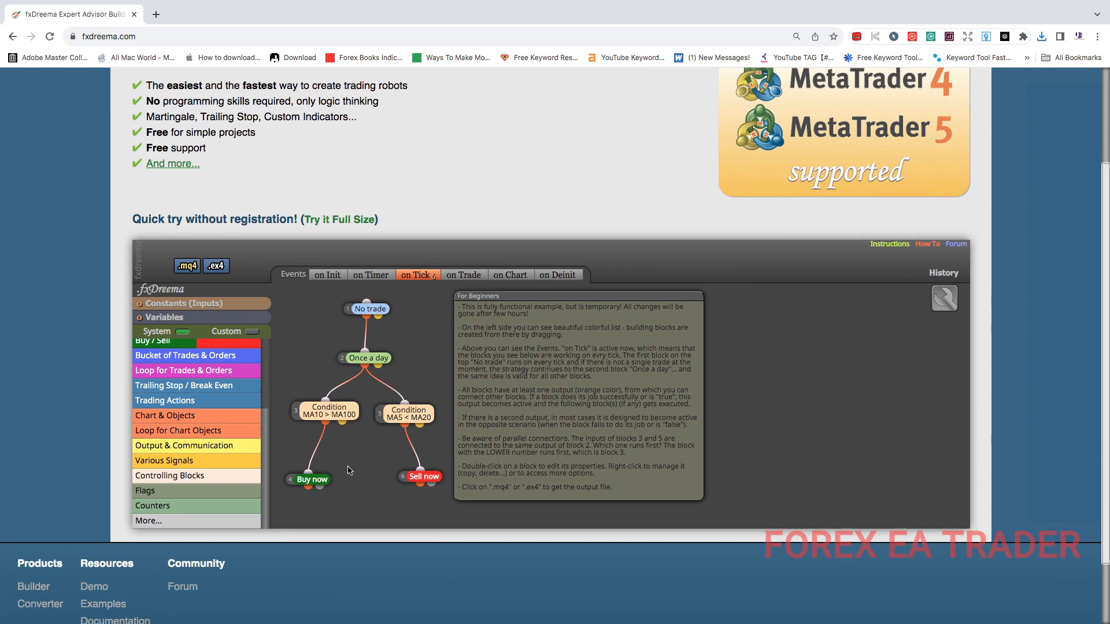
mouse_move(387, 520)
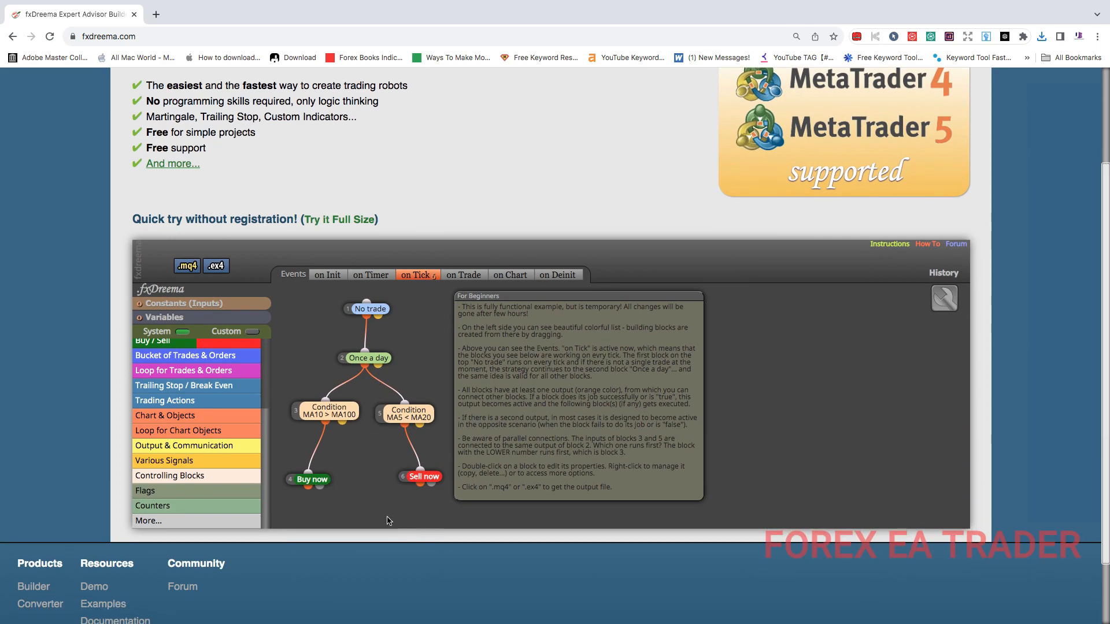
mouse_move(401, 530)
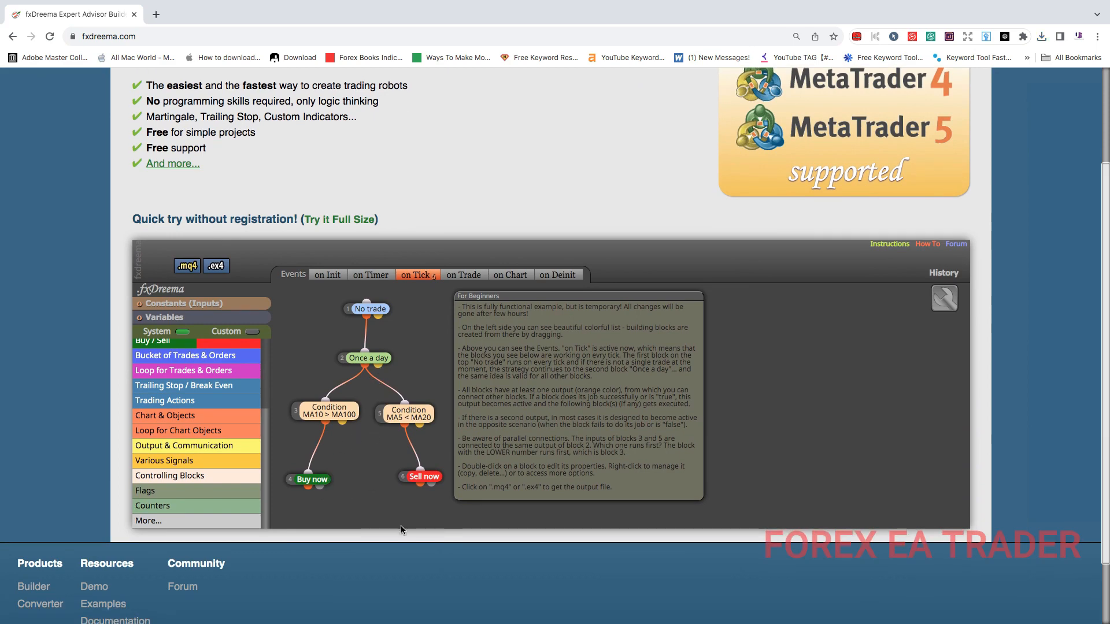
mouse_move(410, 528)
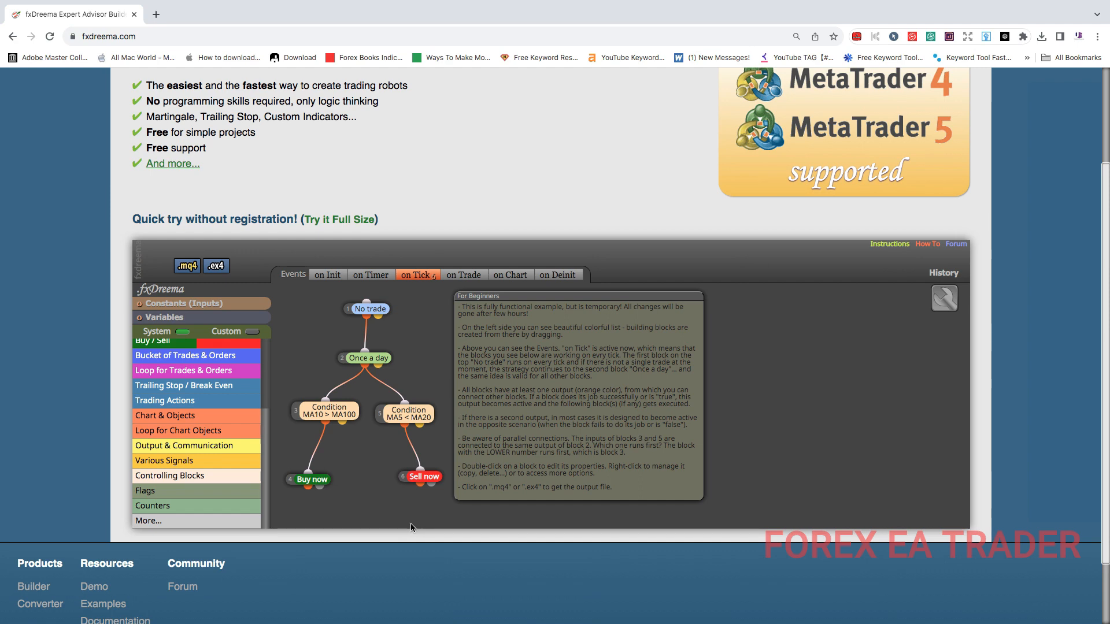
scroll("up", 3)
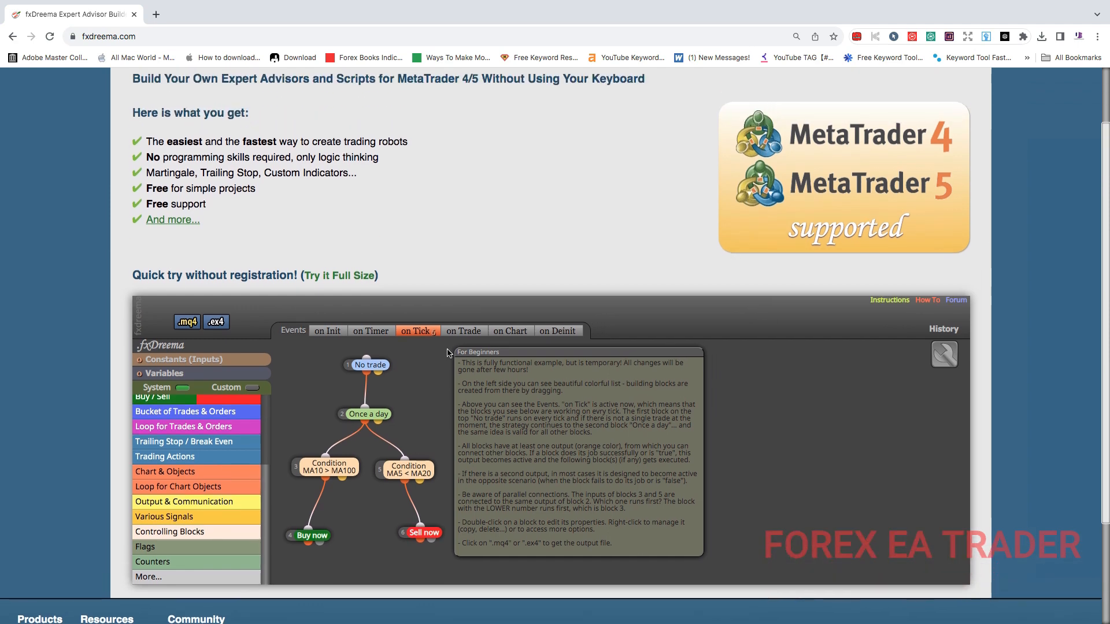
scroll("up", 3)
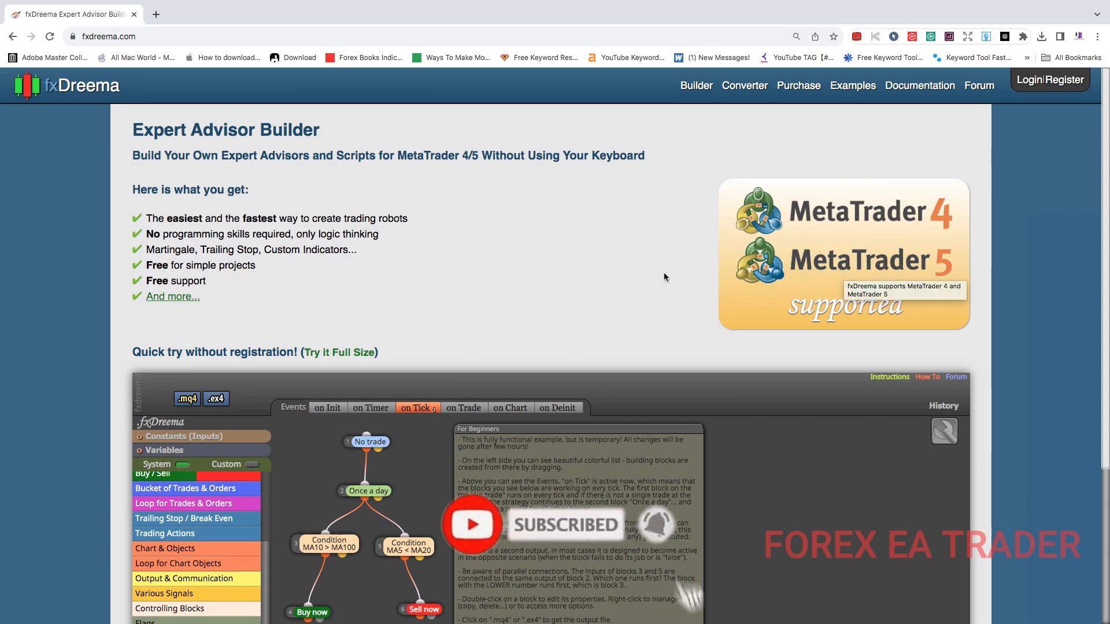
mouse_move(849, 213)
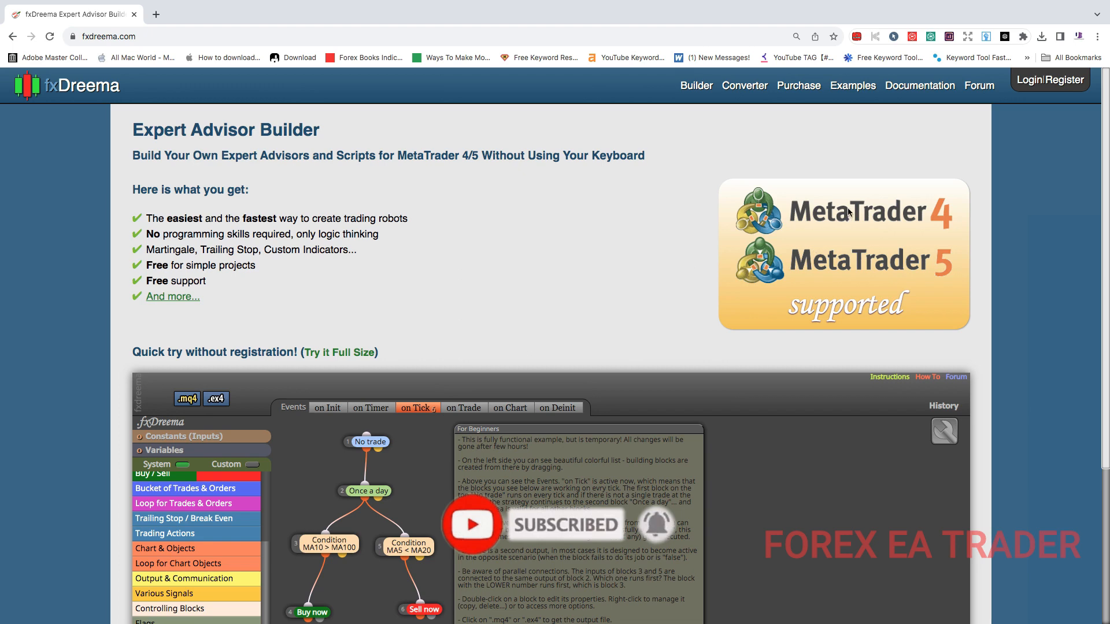
mouse_move(797, 85)
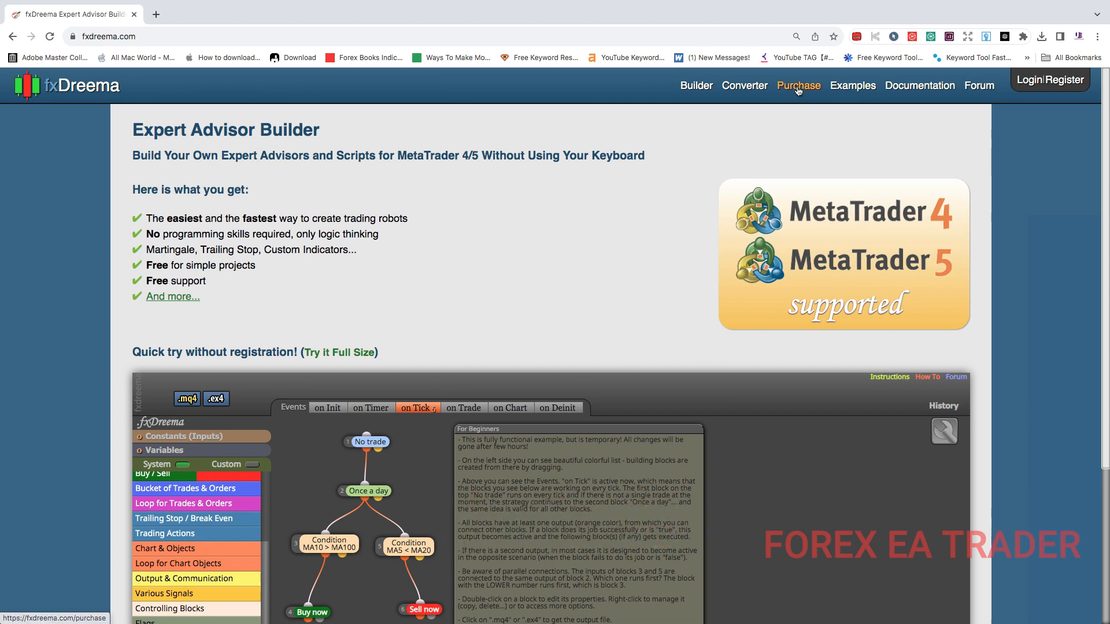
left_click(798, 85)
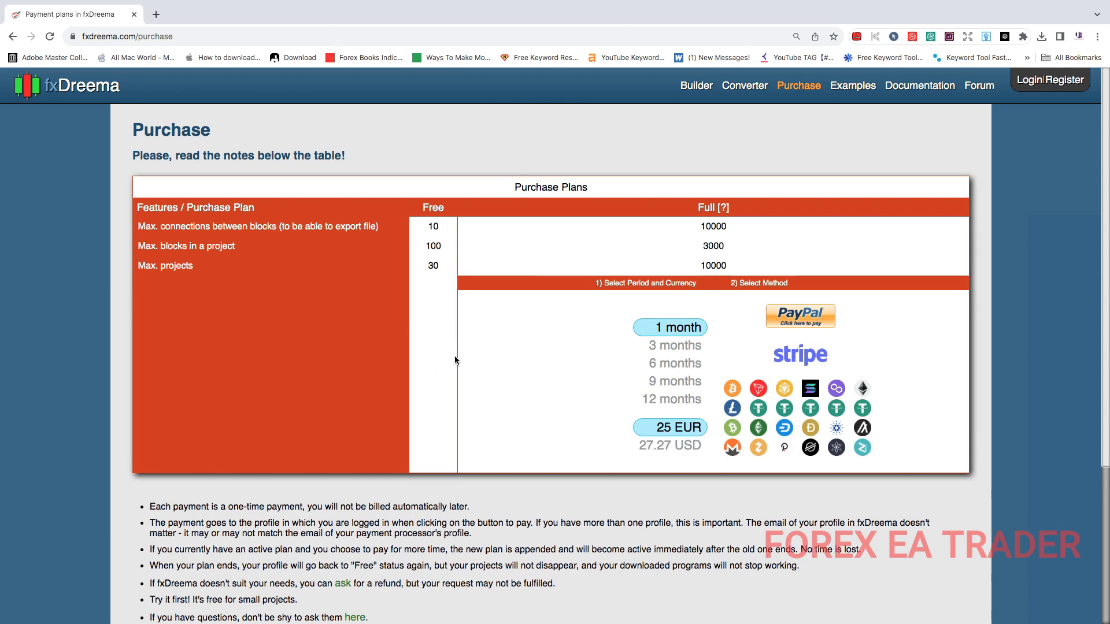
scroll("down", 3)
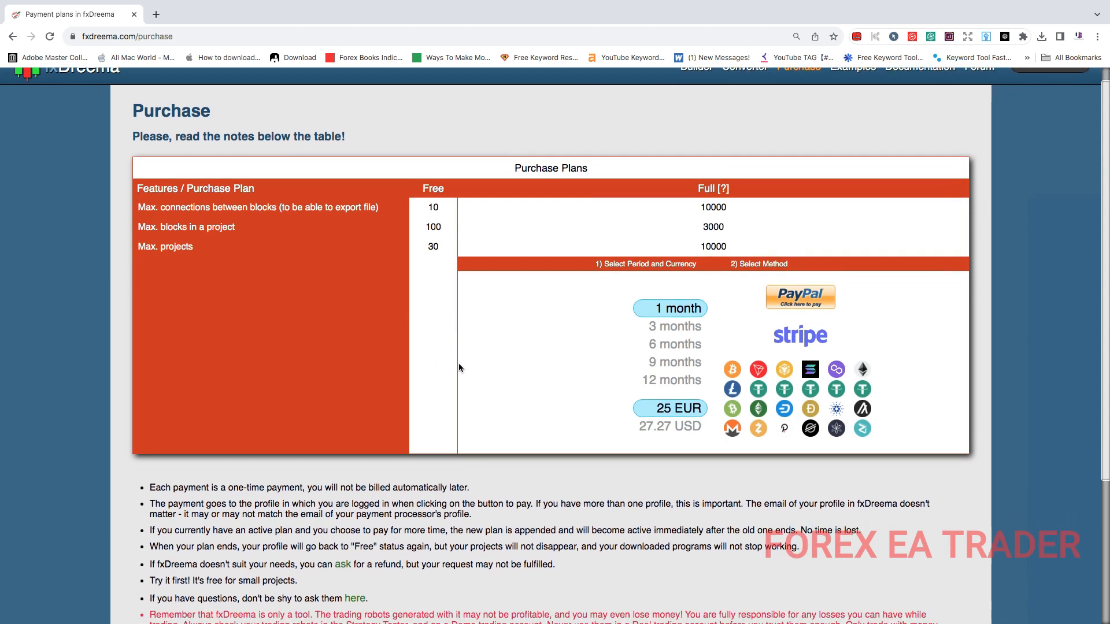
scroll("up", 3)
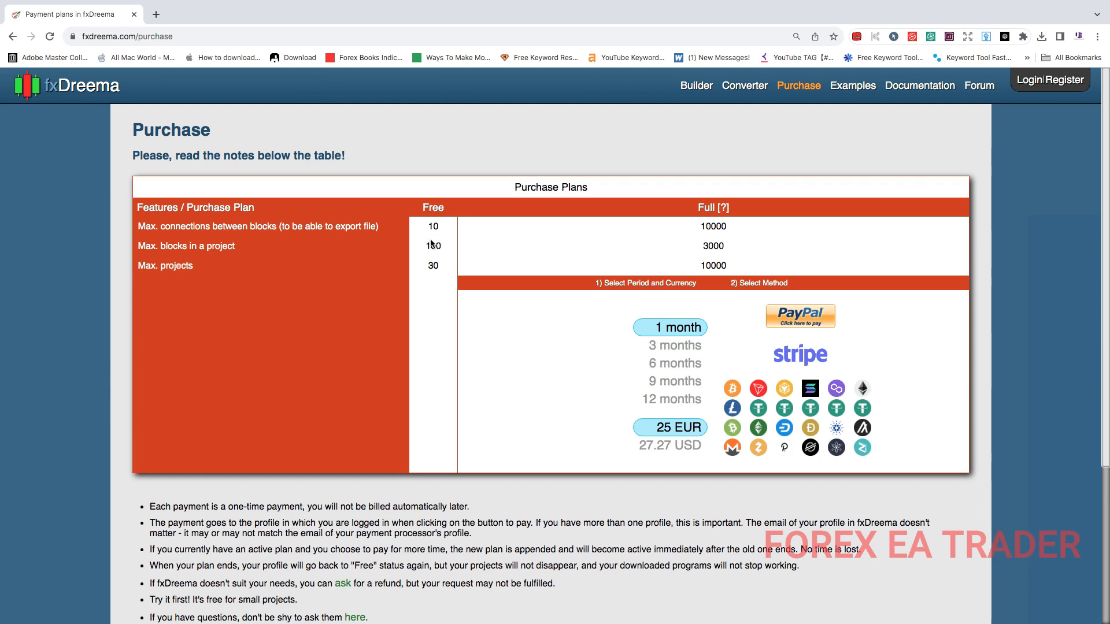
mouse_move(430, 235)
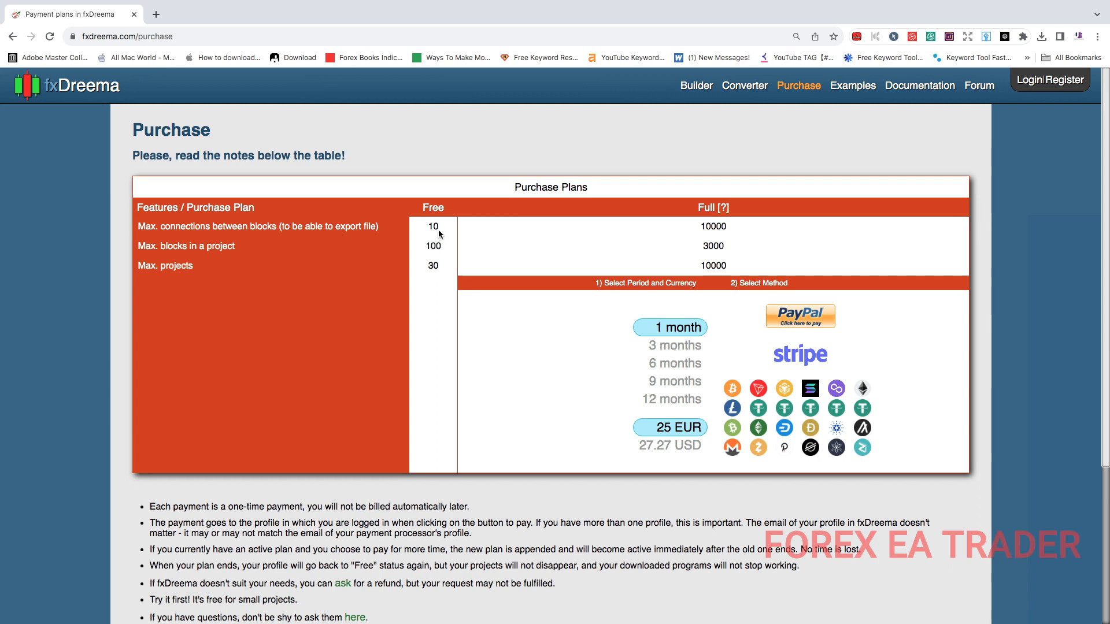
mouse_move(668, 228)
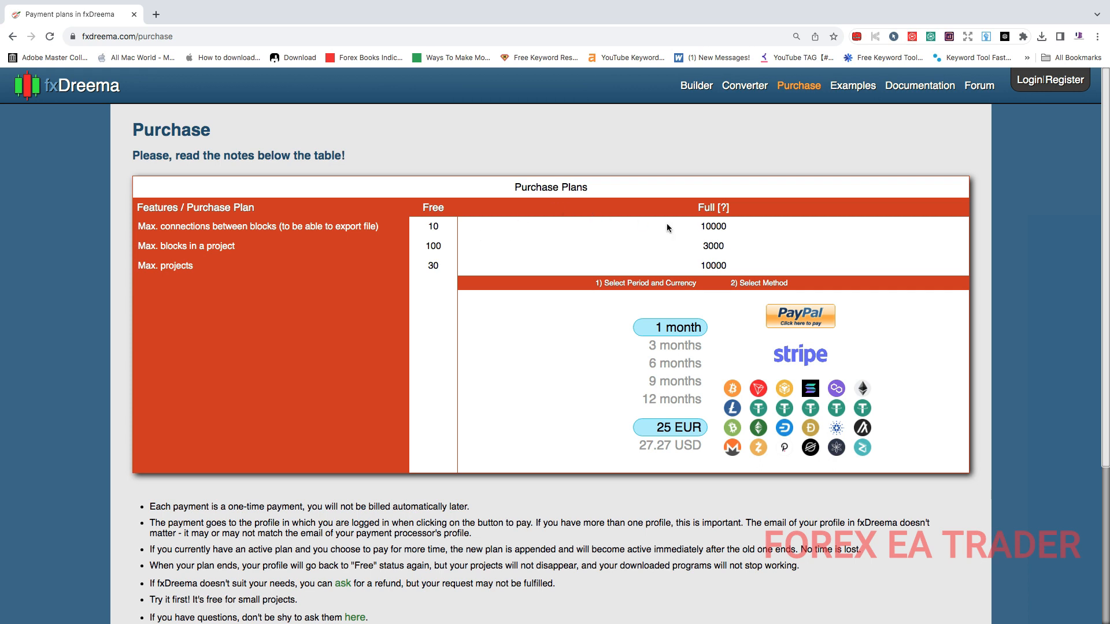
mouse_move(227, 282)
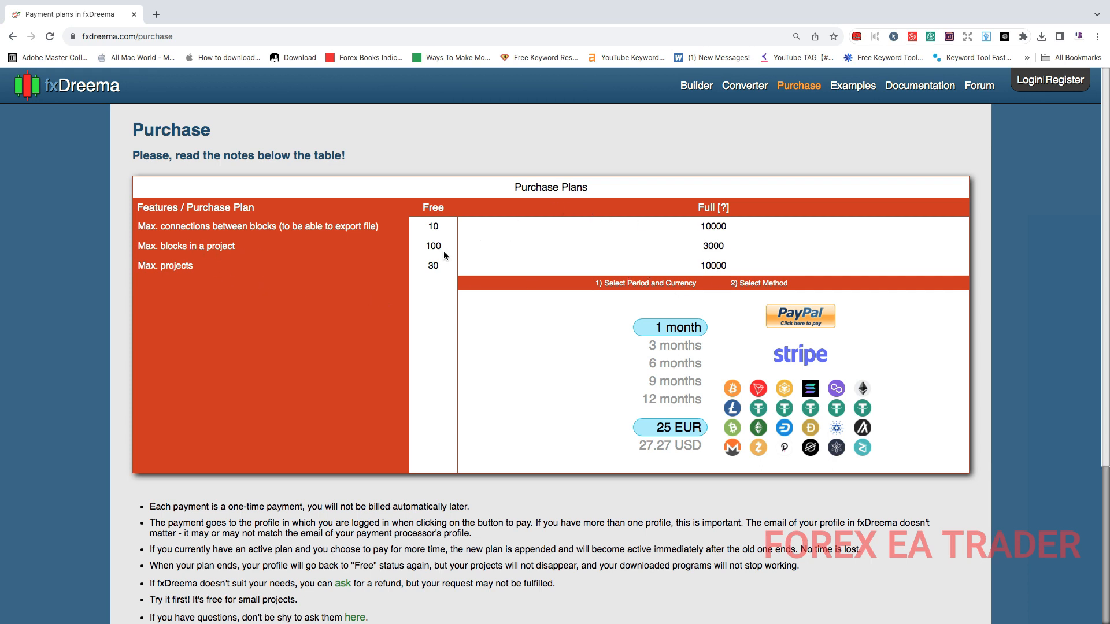
mouse_move(180, 274)
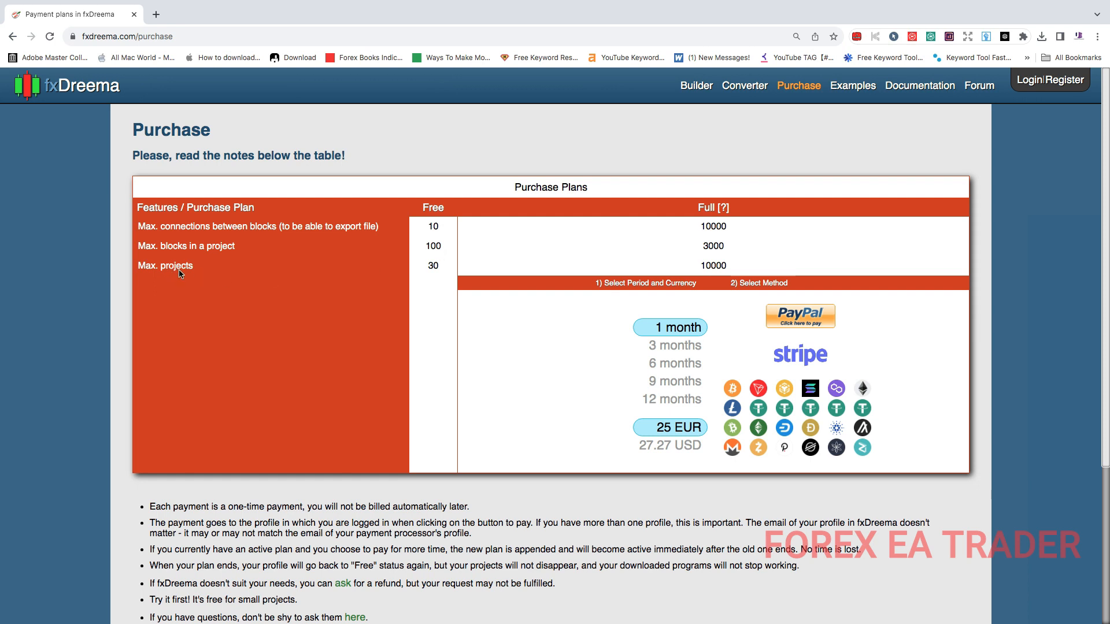
mouse_move(437, 270)
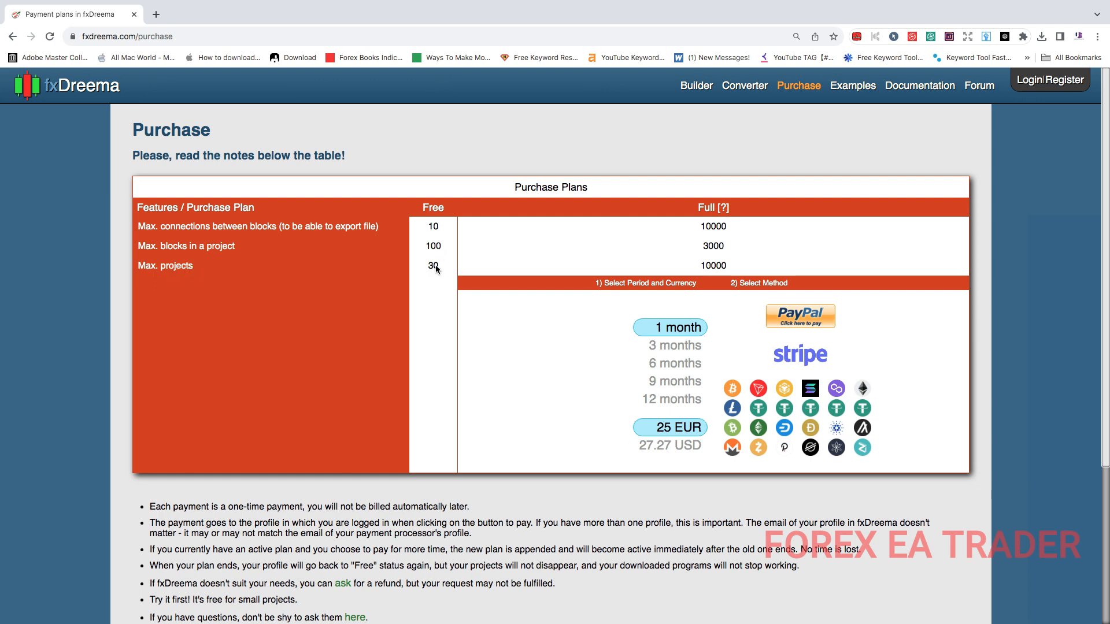
mouse_move(445, 287)
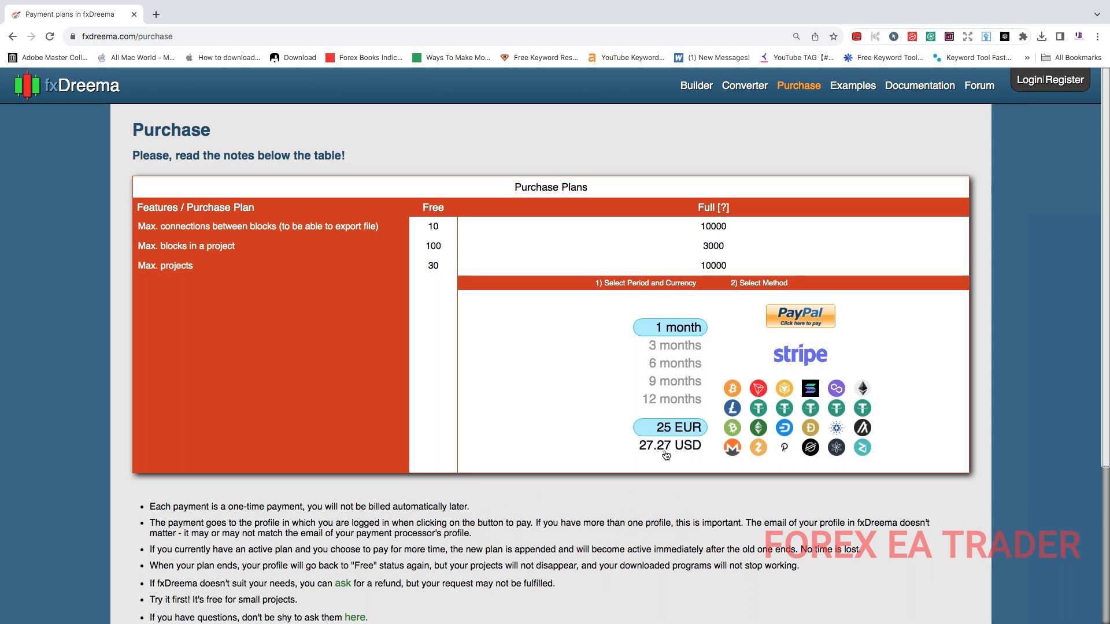
mouse_move(663, 445)
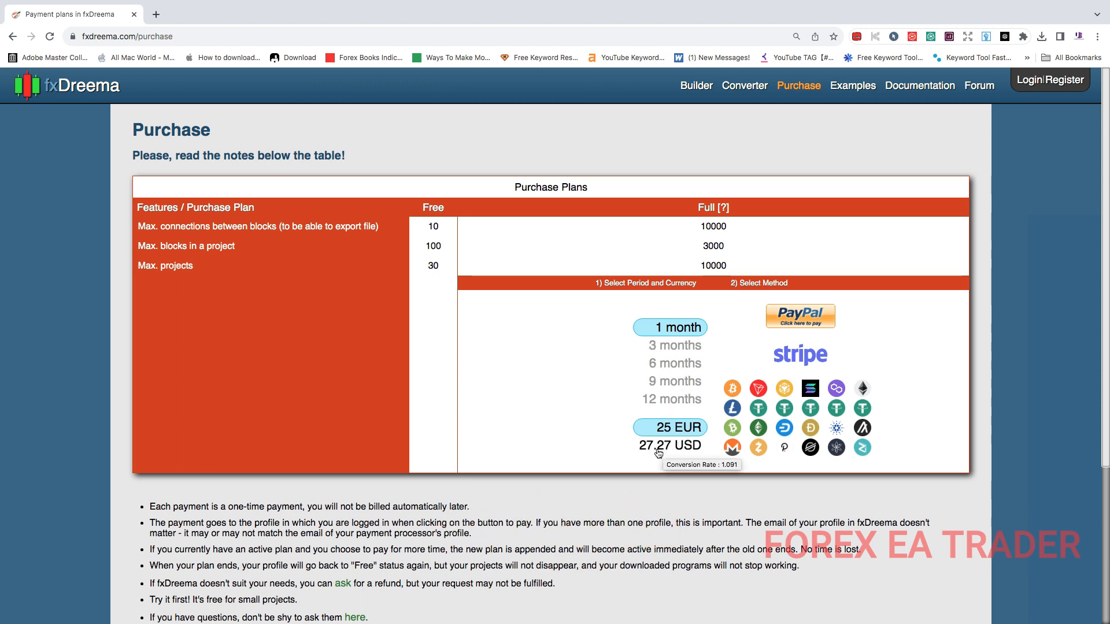
mouse_move(704, 276)
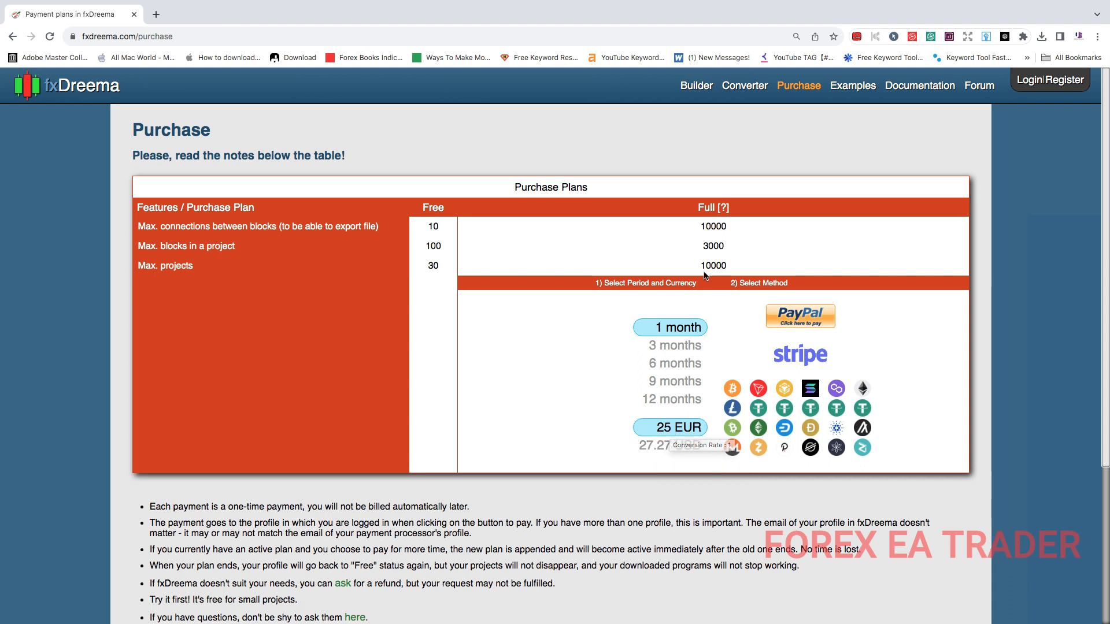
mouse_move(685, 420)
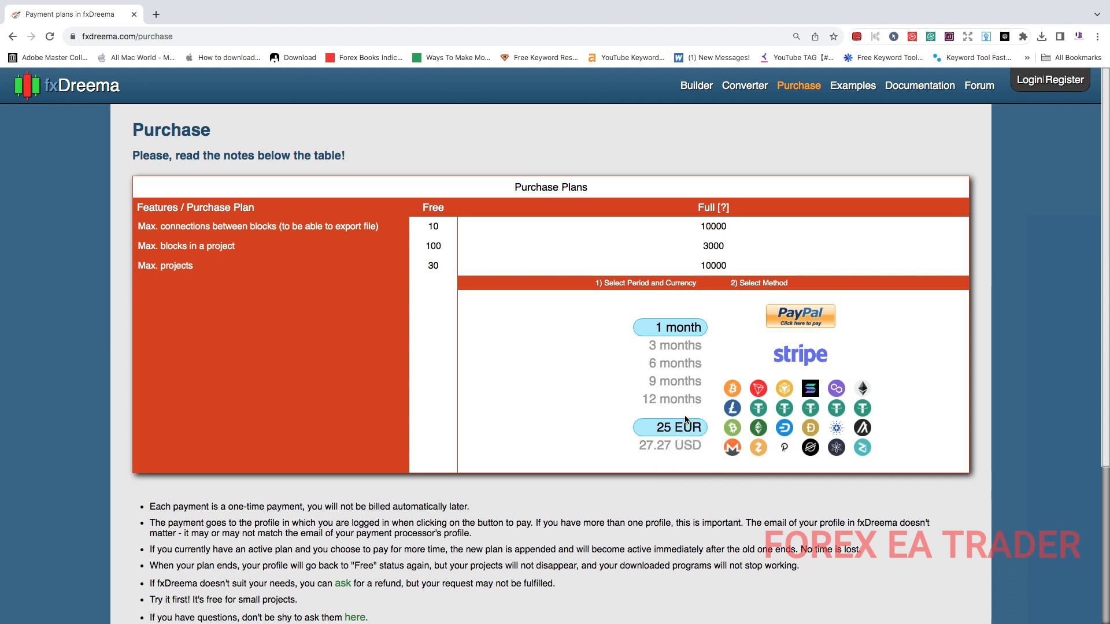
mouse_move(721, 243)
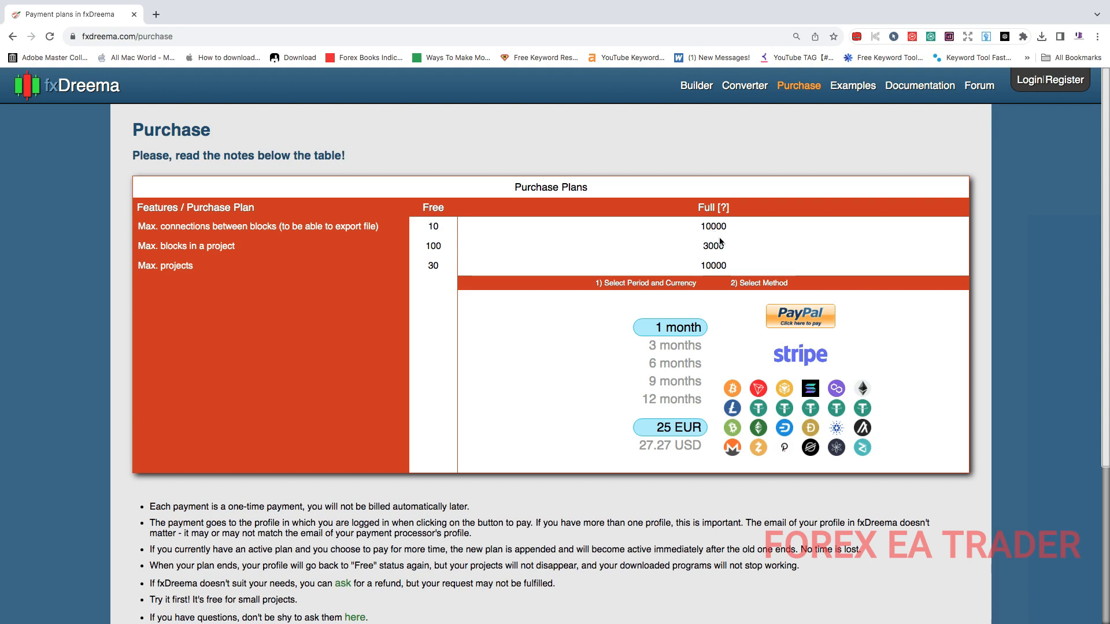
mouse_move(561, 332)
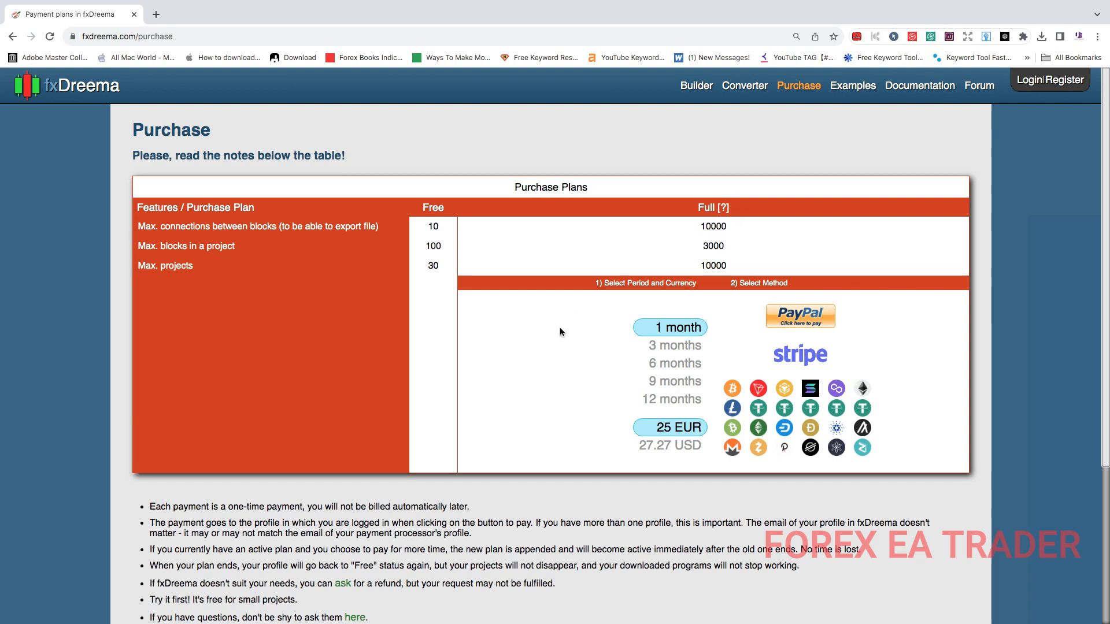
scroll("down", 3)
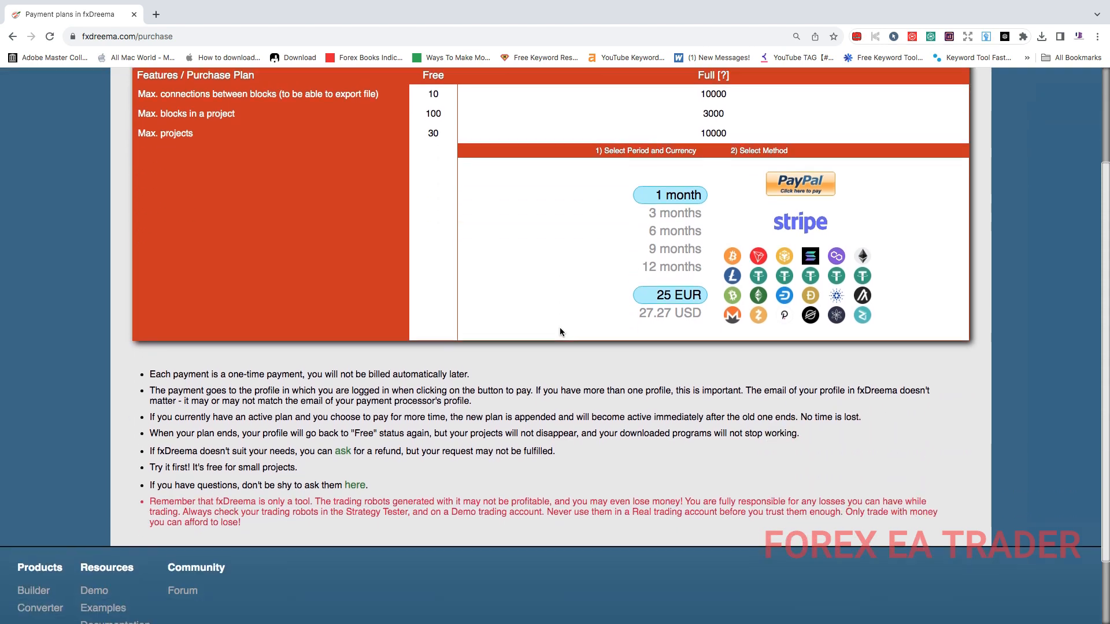
scroll("up", 3)
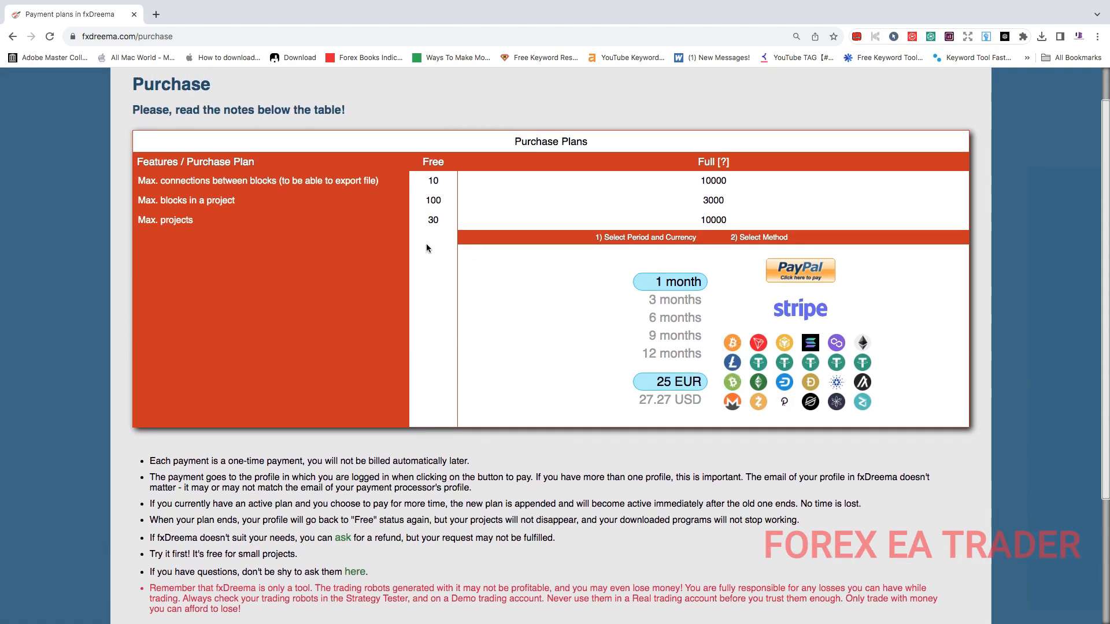
mouse_move(435, 214)
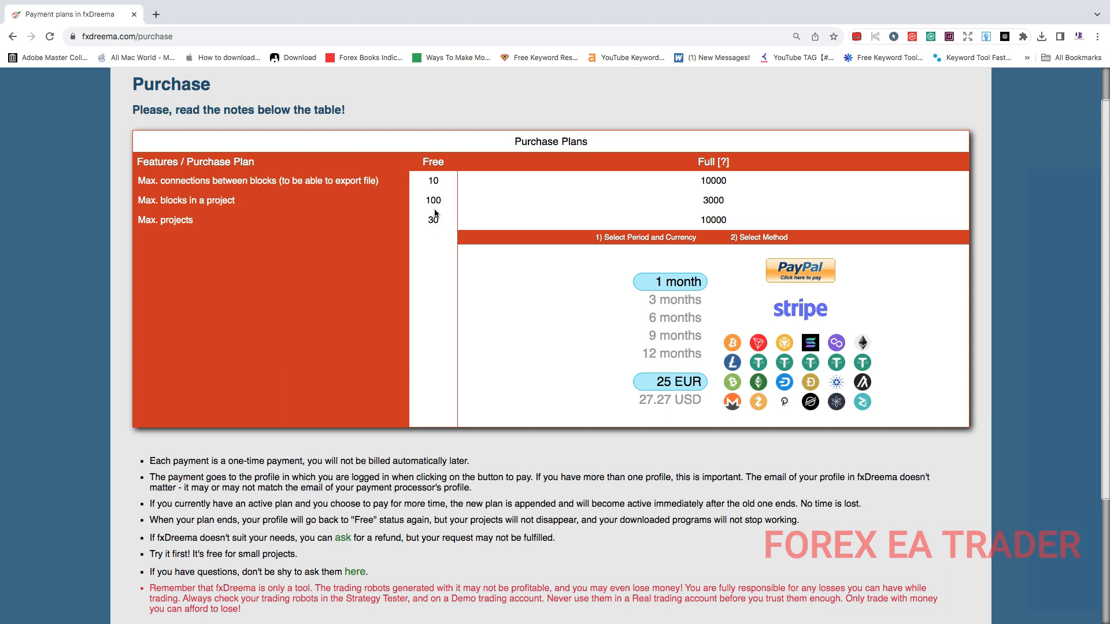
mouse_move(435, 210)
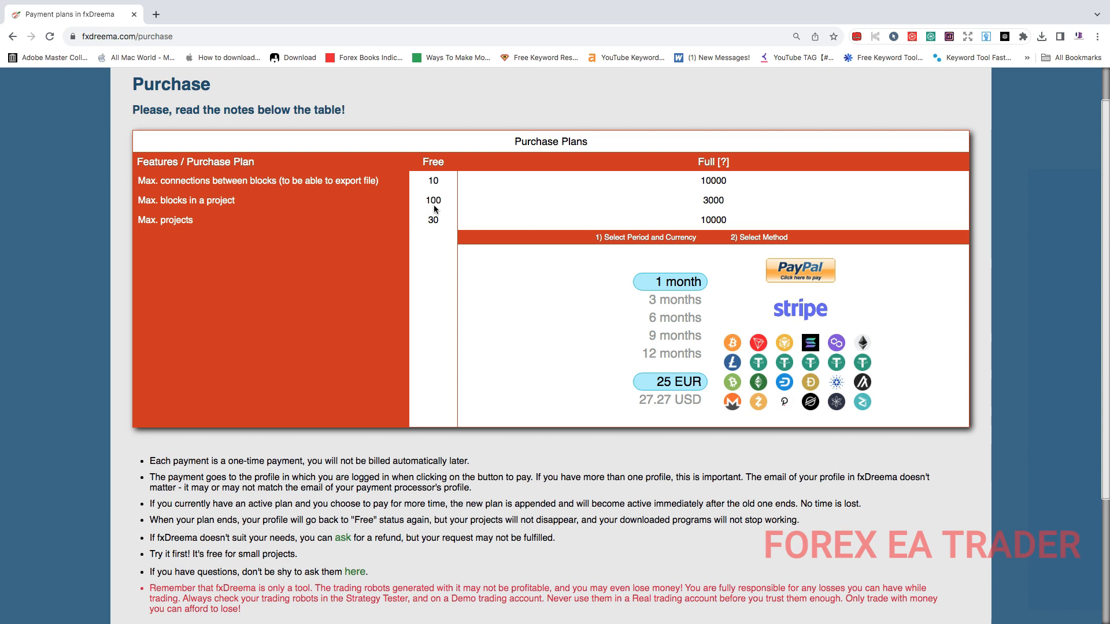
mouse_move(422, 185)
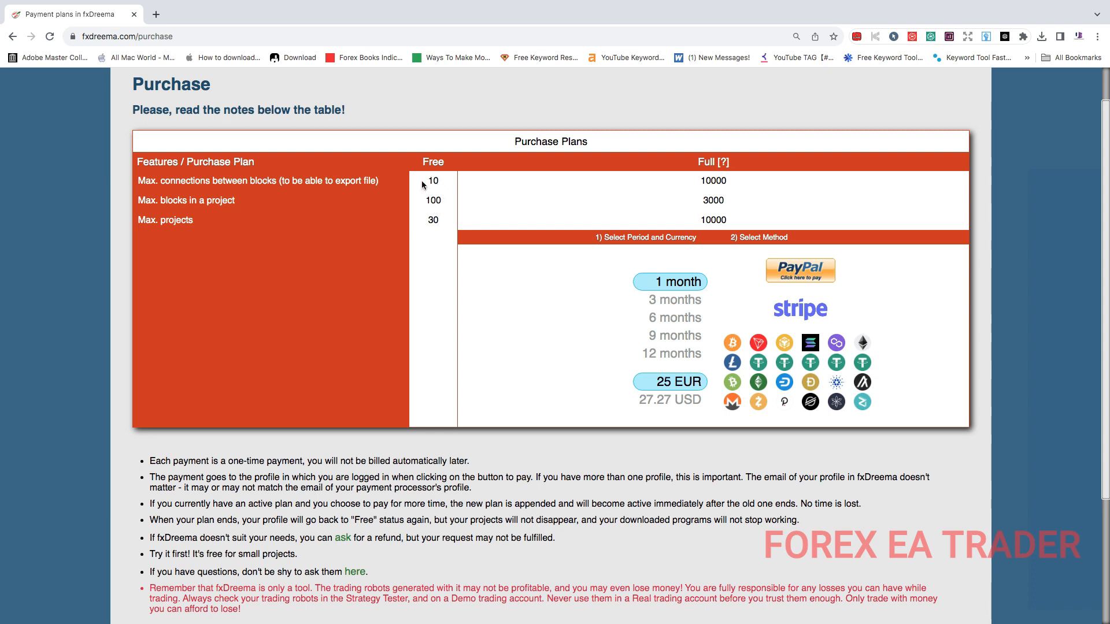
mouse_move(442, 186)
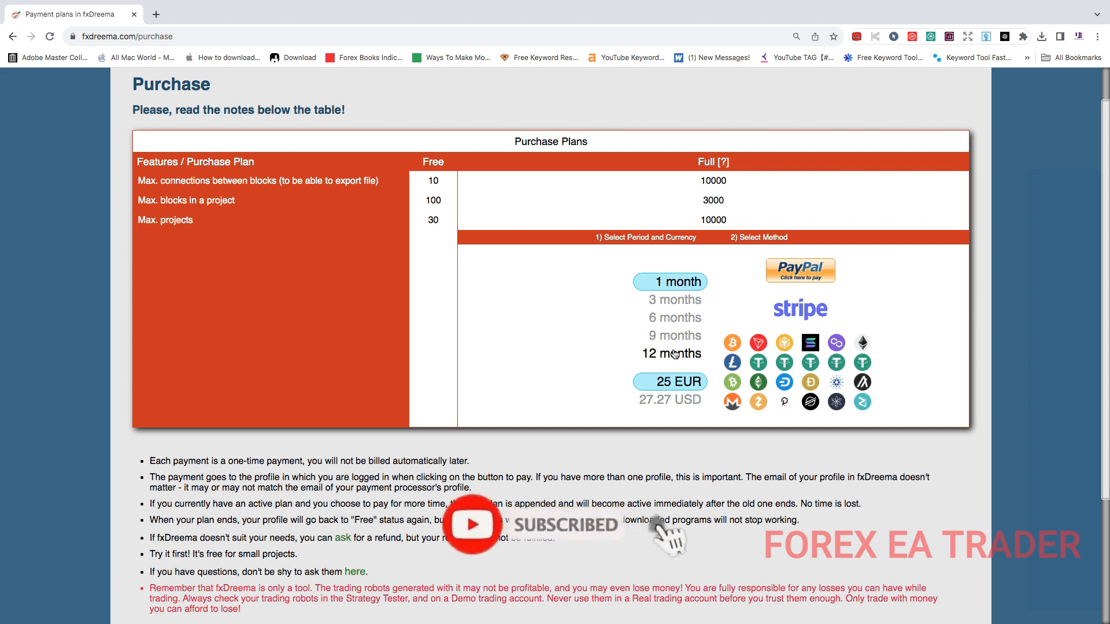
mouse_move(661, 334)
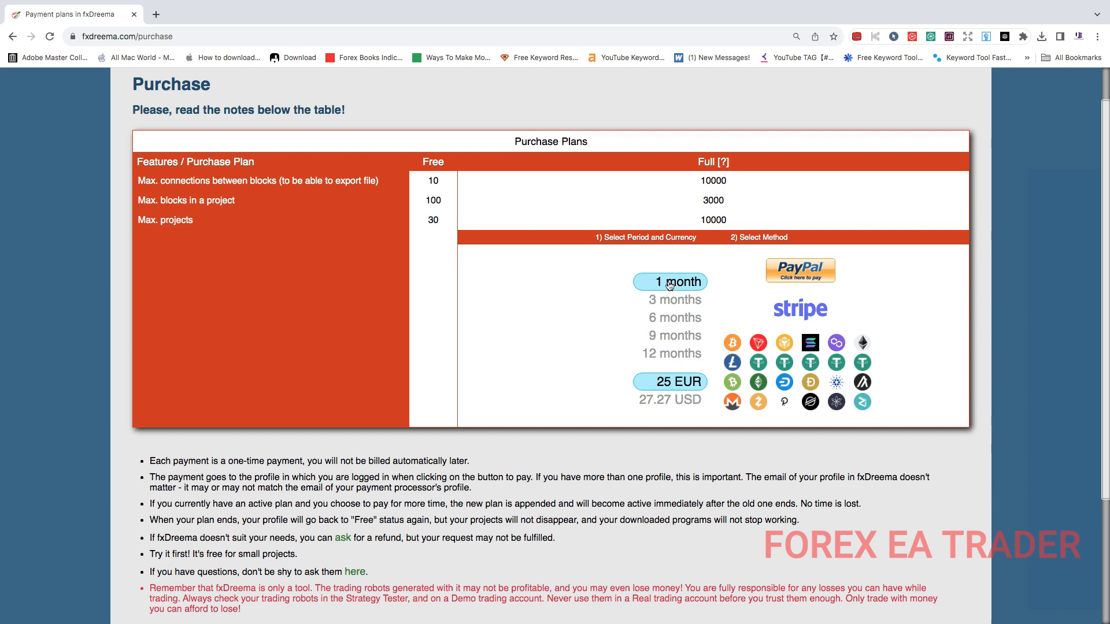
mouse_move(546, 300)
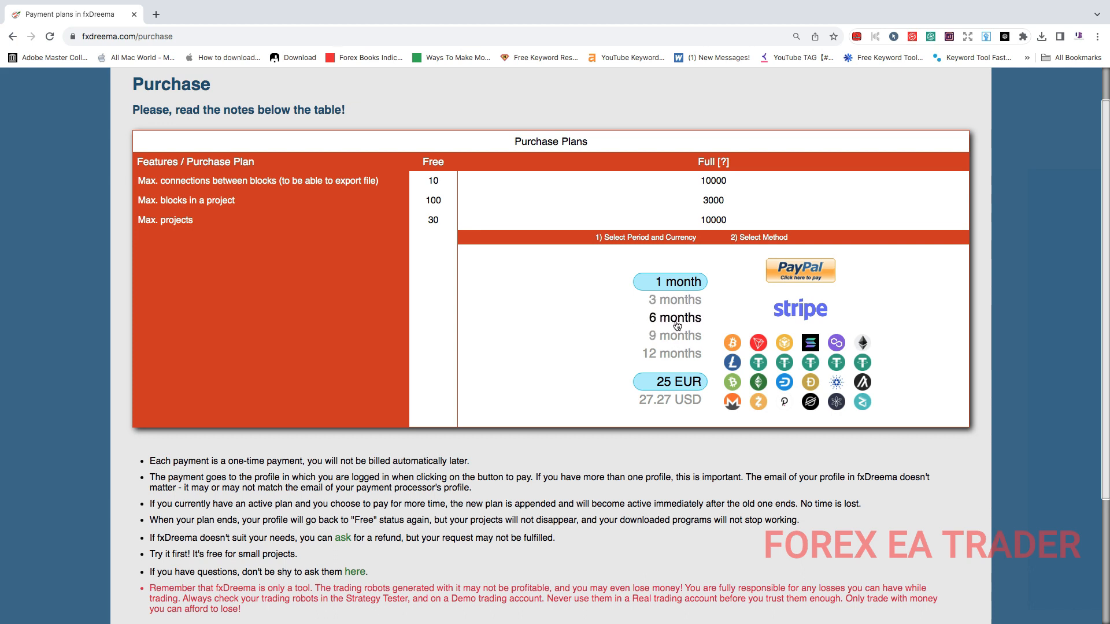
mouse_move(646, 313)
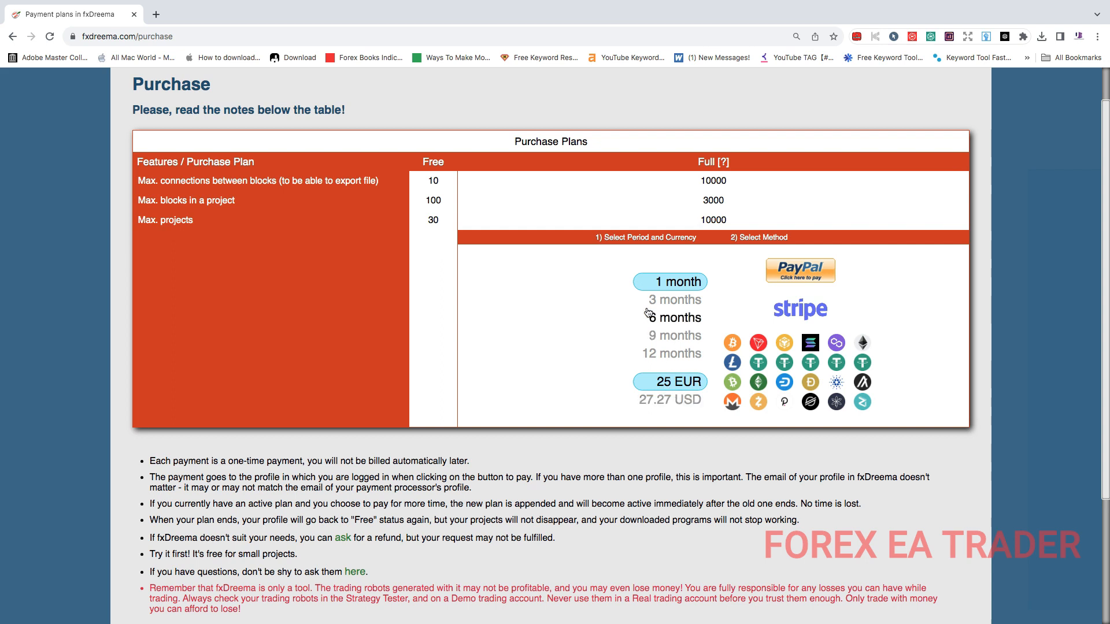
mouse_move(576, 273)
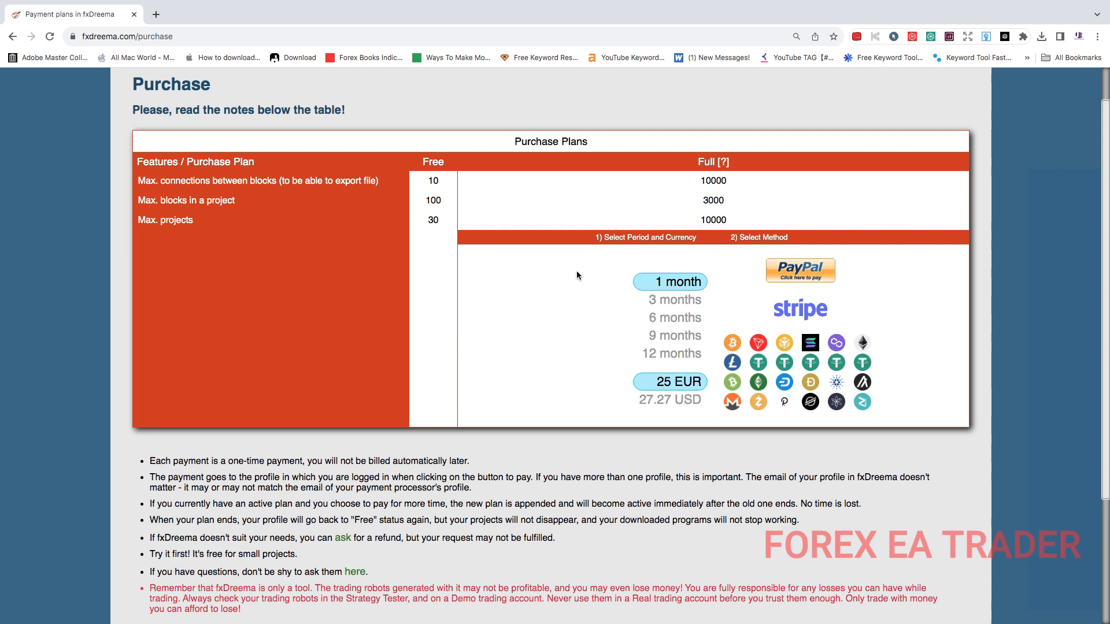
mouse_move(670, 353)
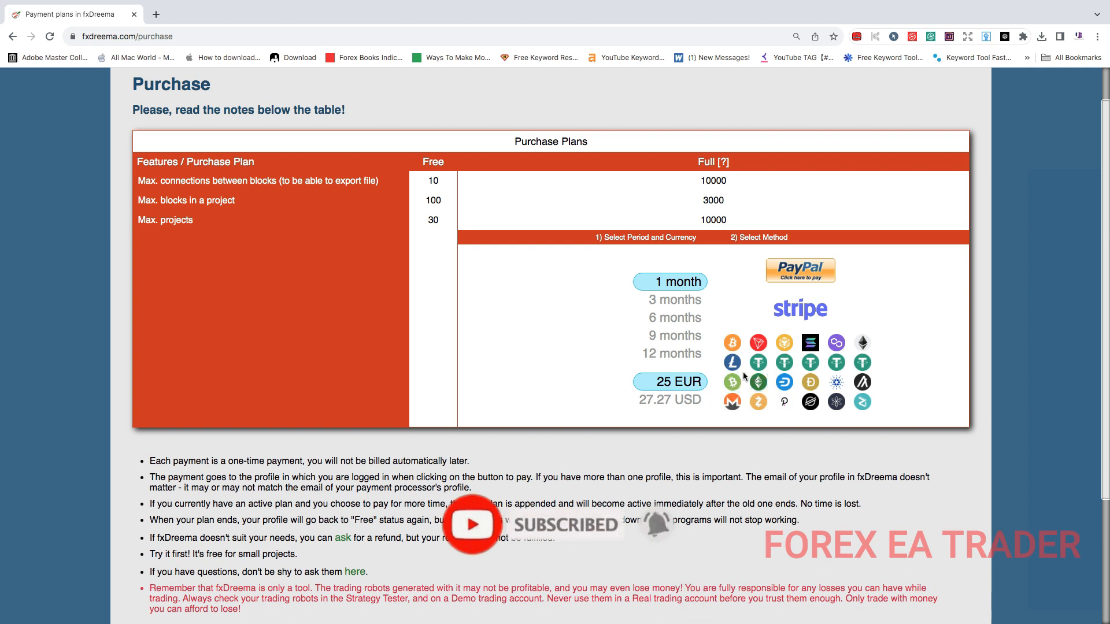
scroll("up", 3)
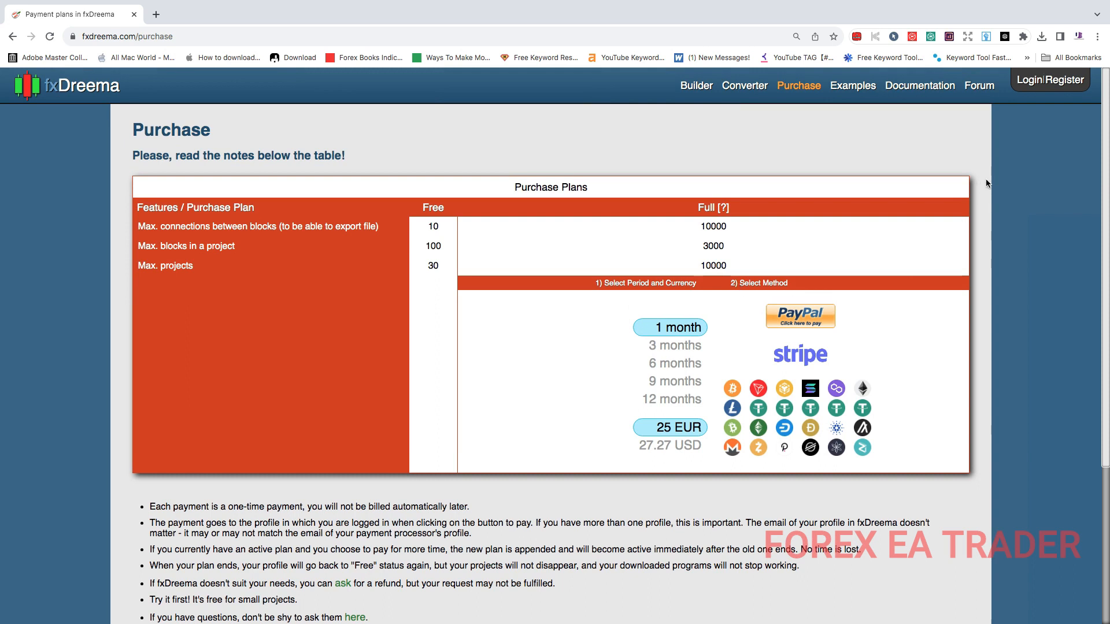
mouse_move(154, 108)
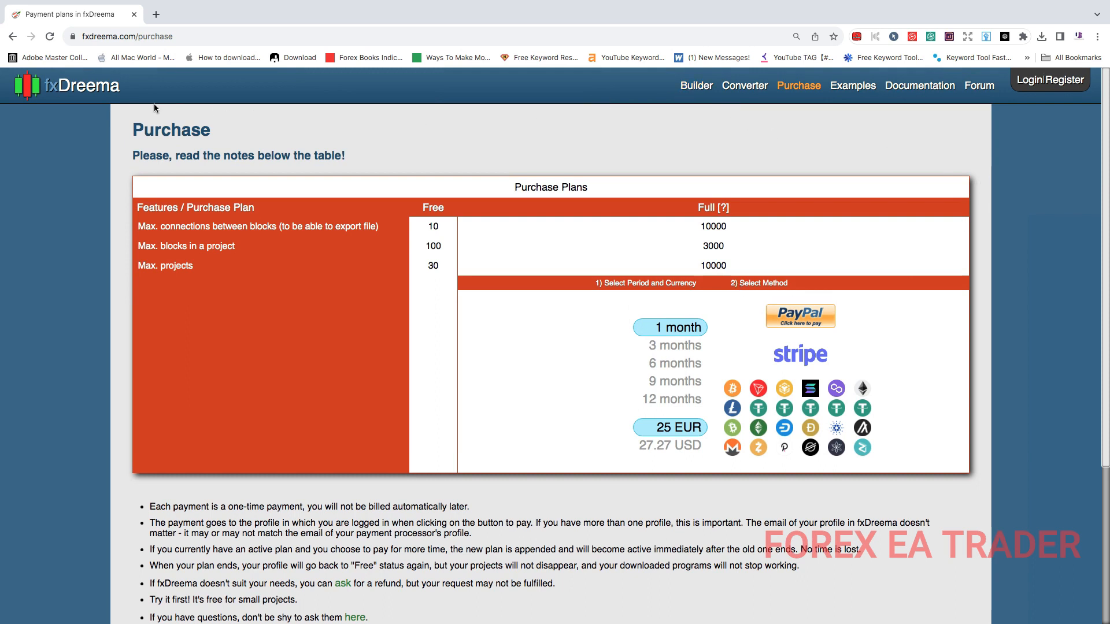
Return to the fxDreema homepage showing the Expert Advisor Builder overview and quick-try demo
left_click(67, 85)
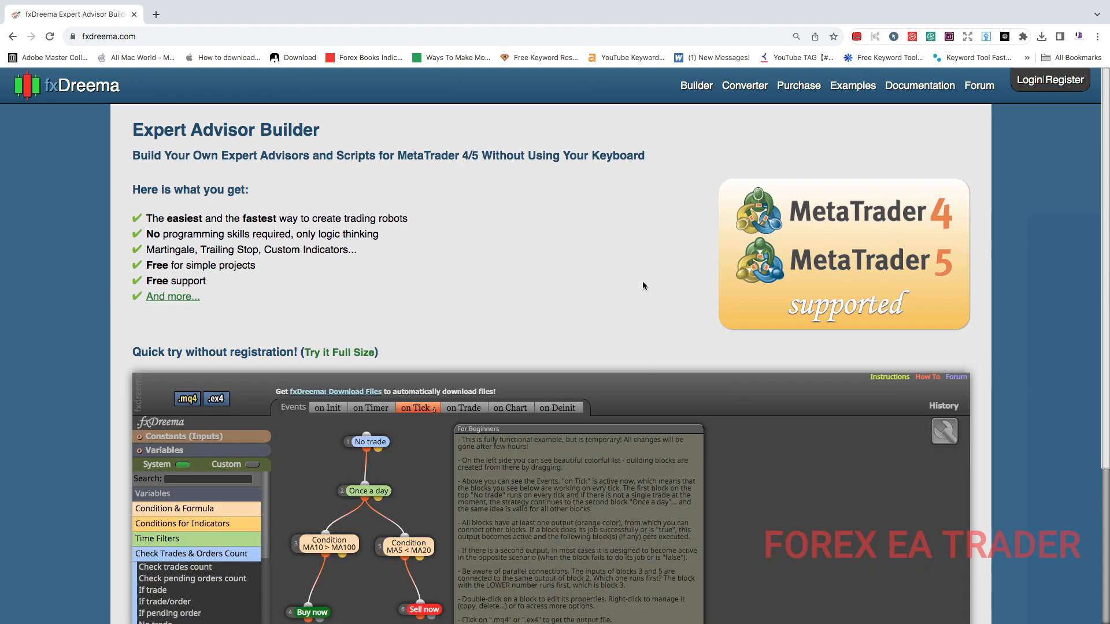
mouse_move(587, 293)
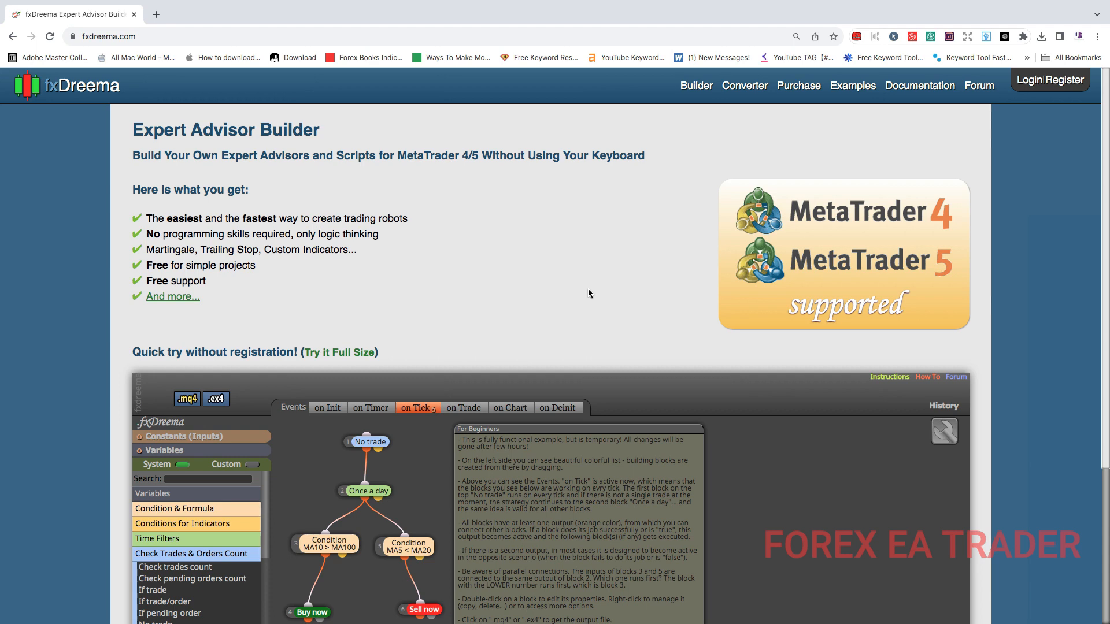
mouse_move(644, 277)
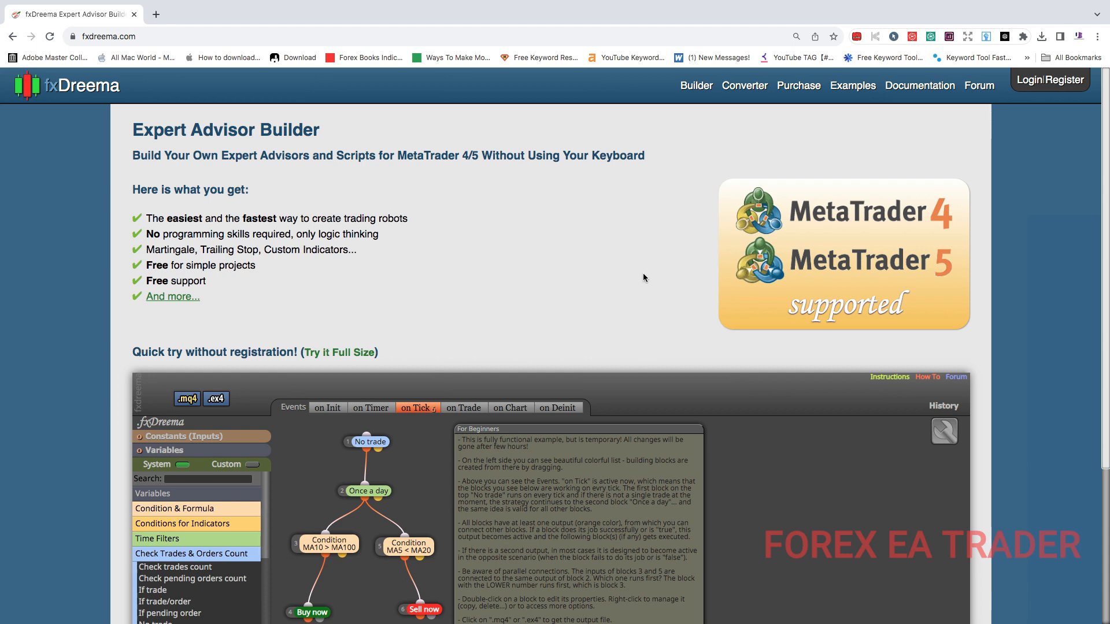
mouse_move(848, 230)
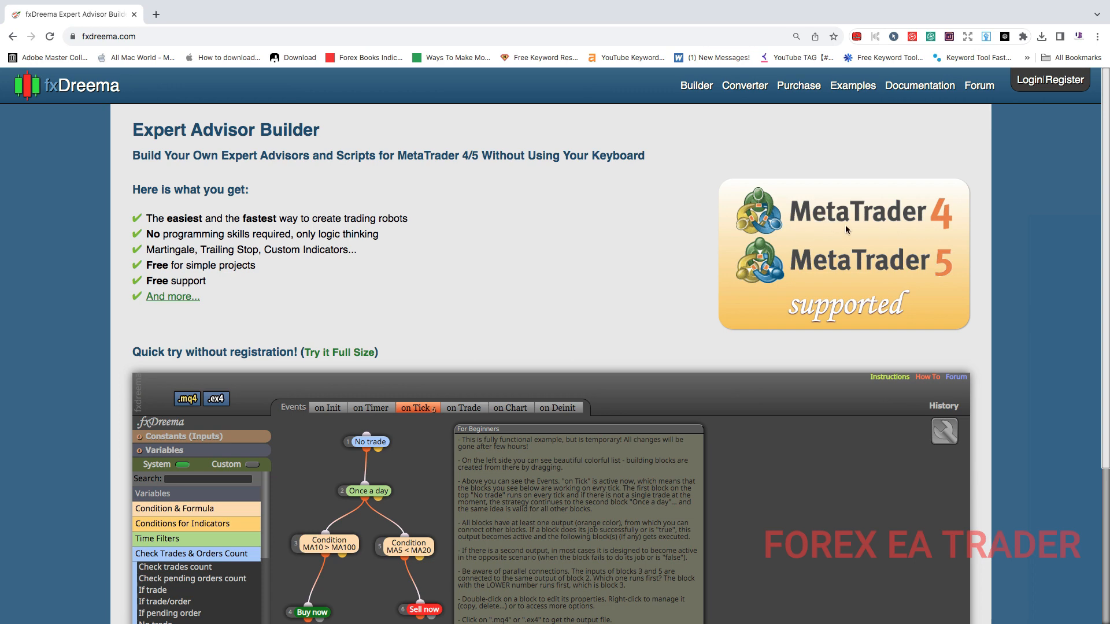
mouse_move(796, 258)
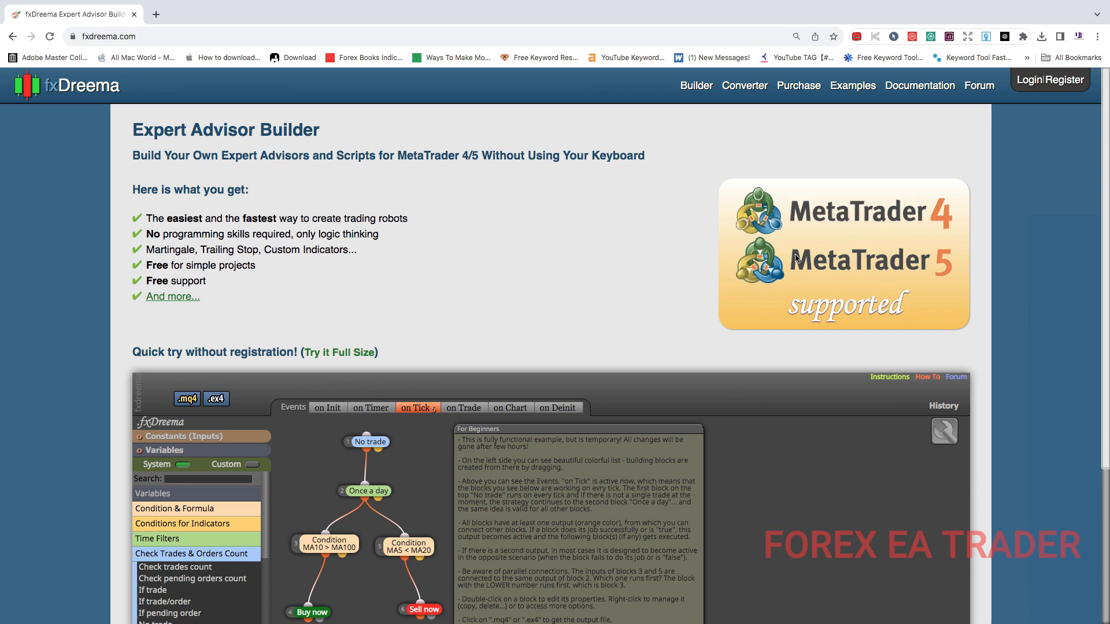
mouse_move(829, 248)
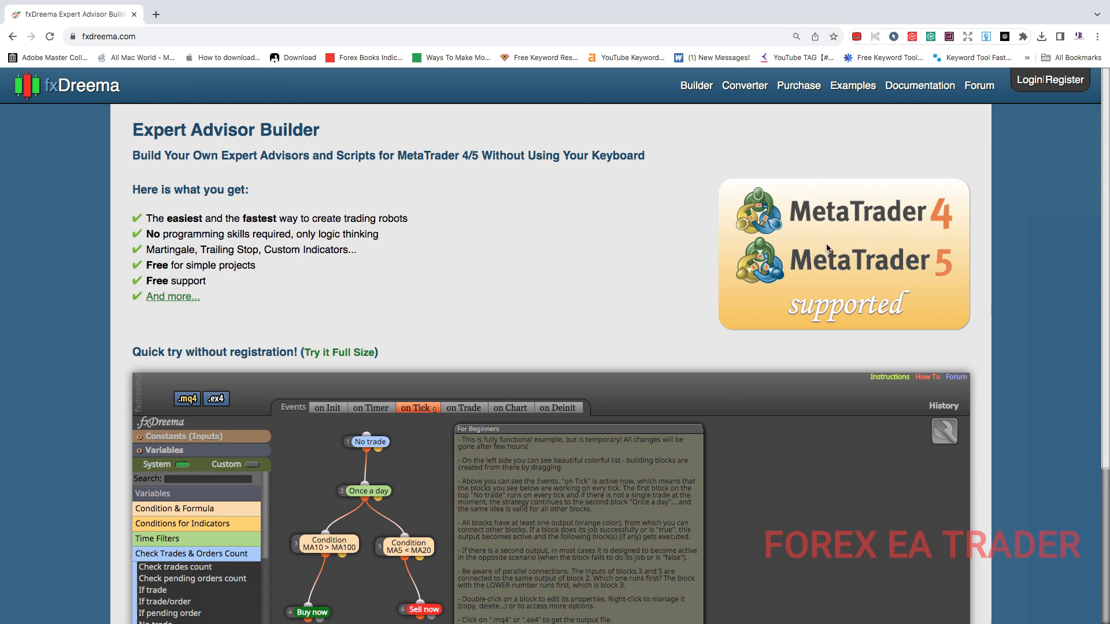
mouse_move(865, 224)
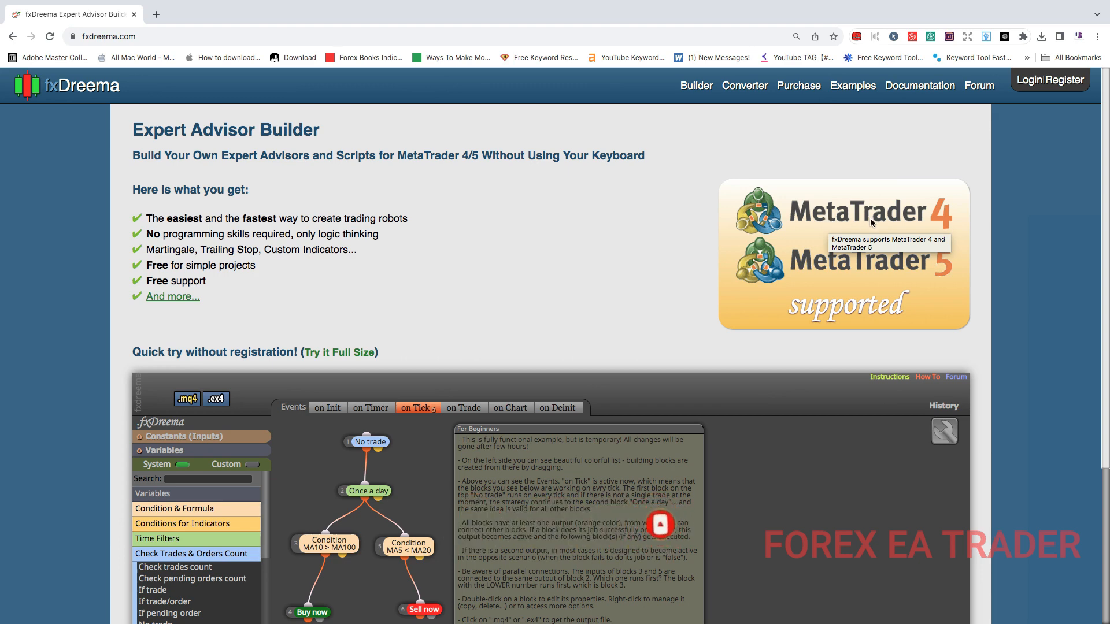
mouse_move(813, 267)
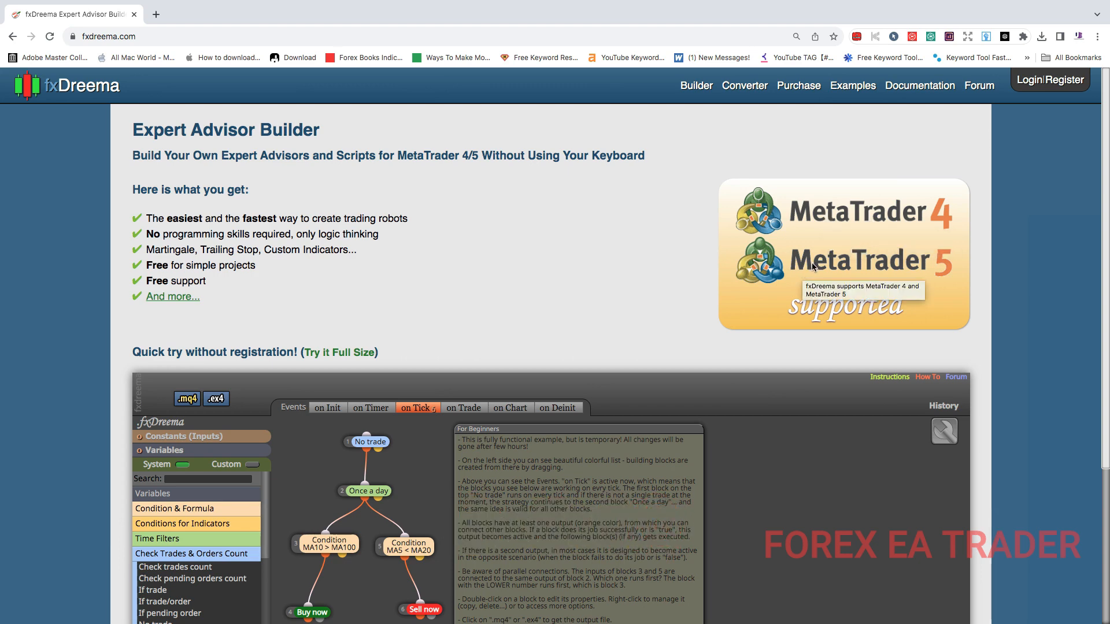
mouse_move(849, 270)
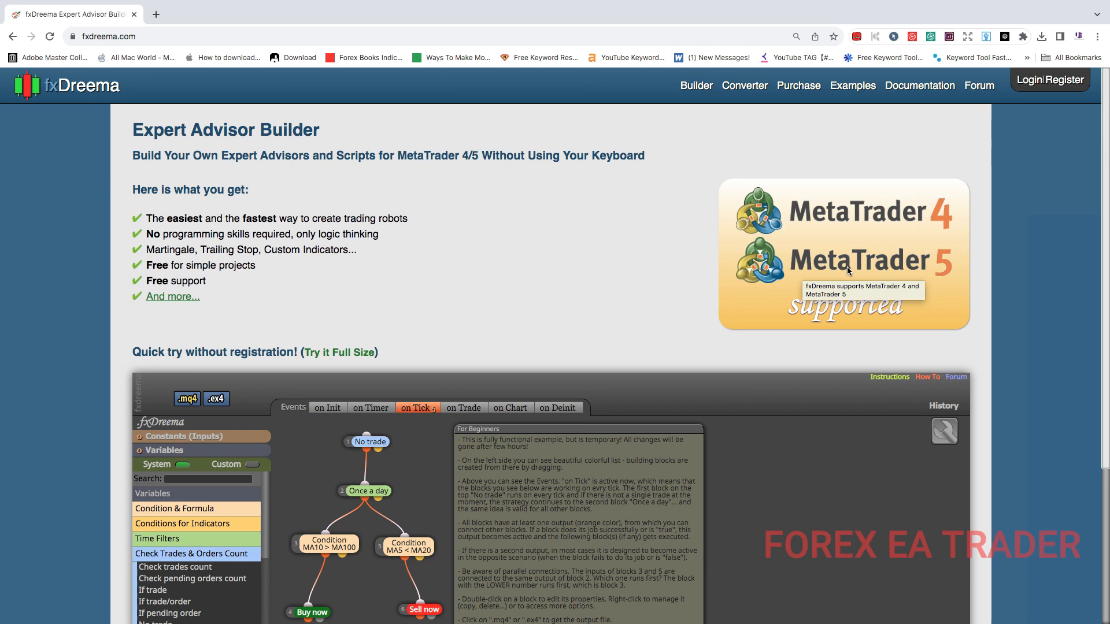
mouse_move(1024, 166)
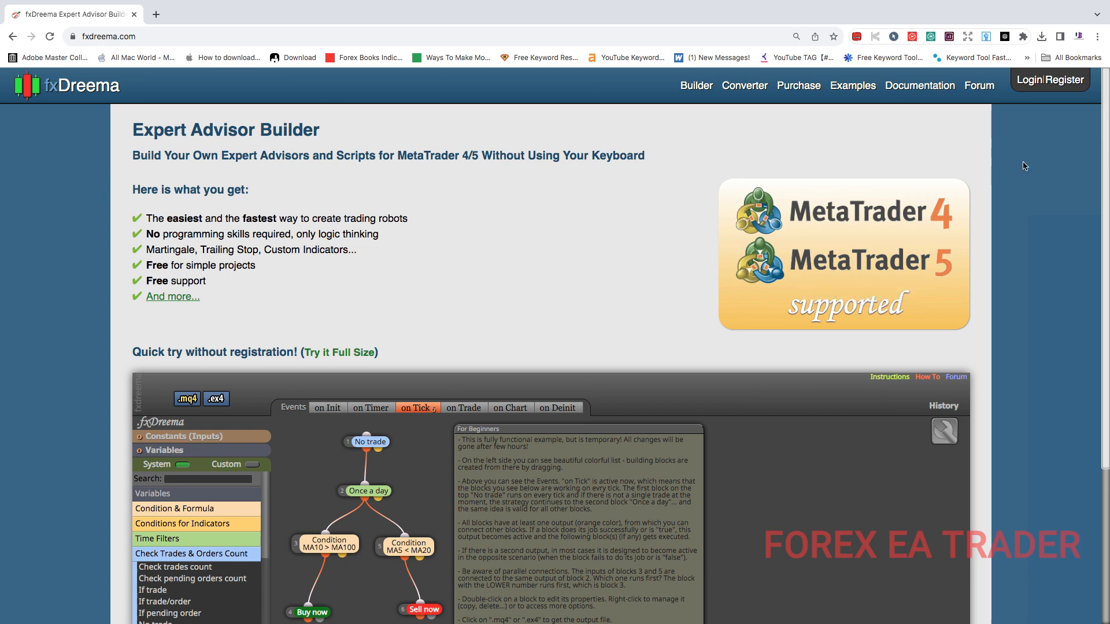
mouse_move(707, 452)
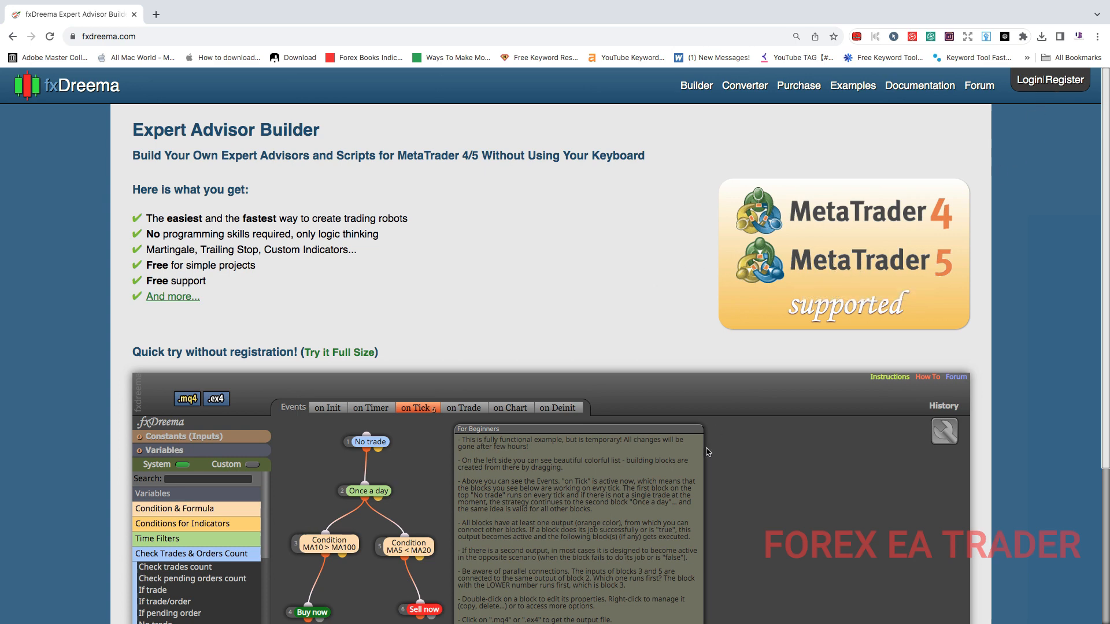
scroll("down", 3)
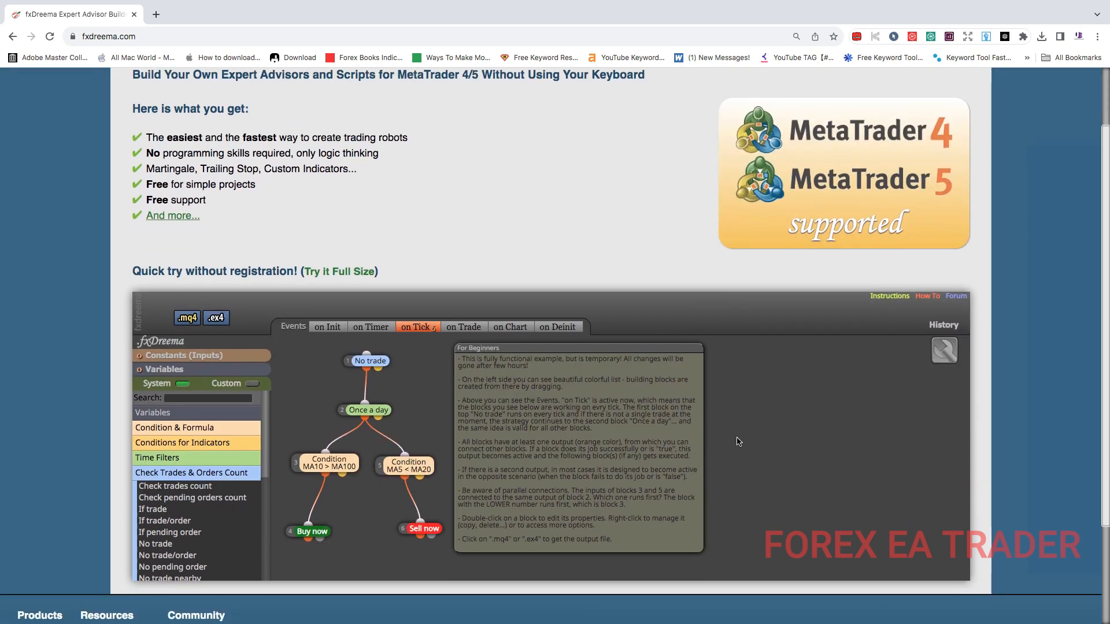
scroll("up", 3)
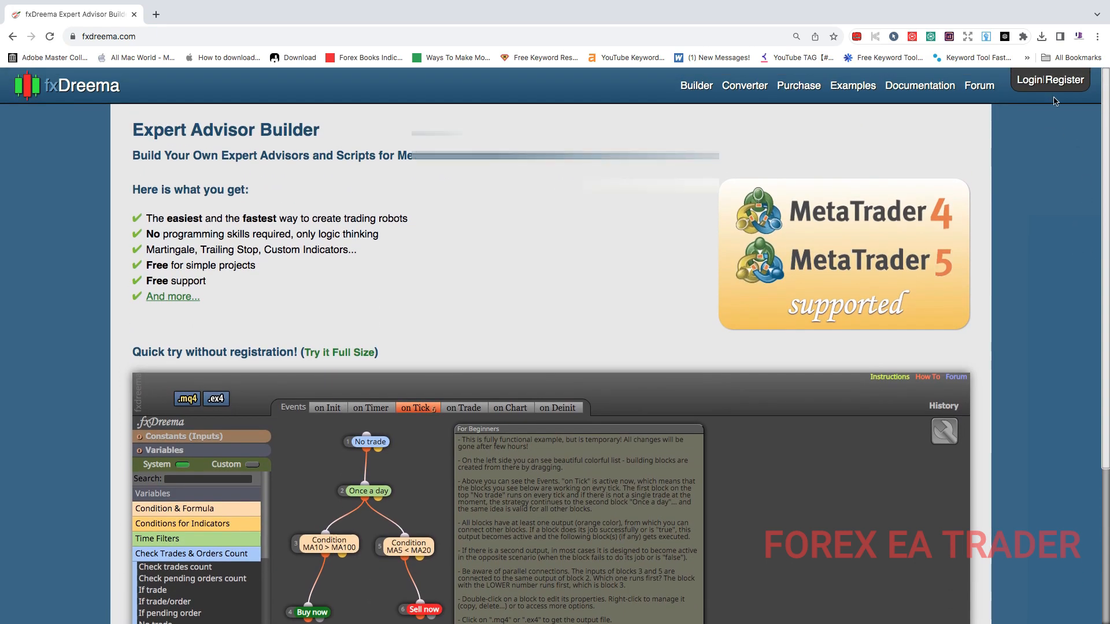
mouse_move(961, 134)
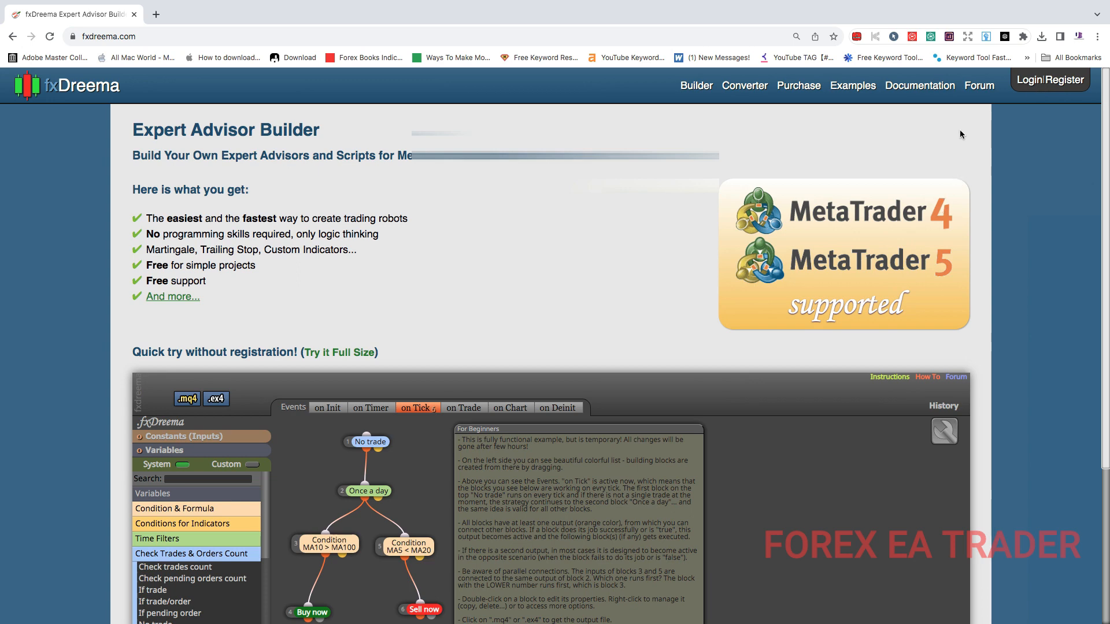
mouse_move(696, 85)
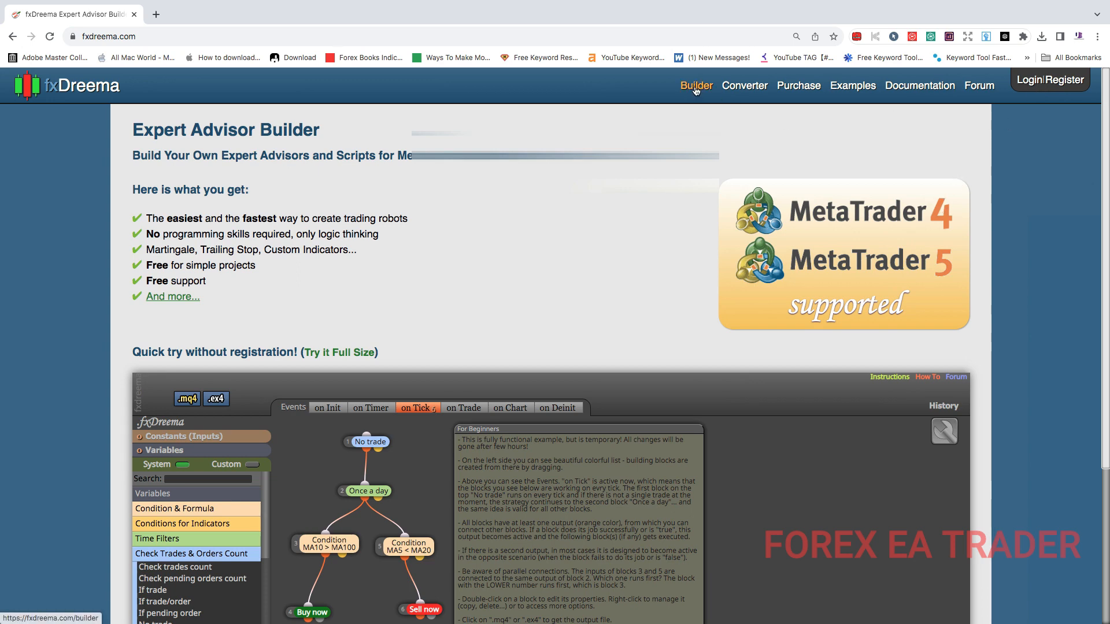
Open Builder from the navigation bar, landing on the Log in page
left_click(1036, 79)
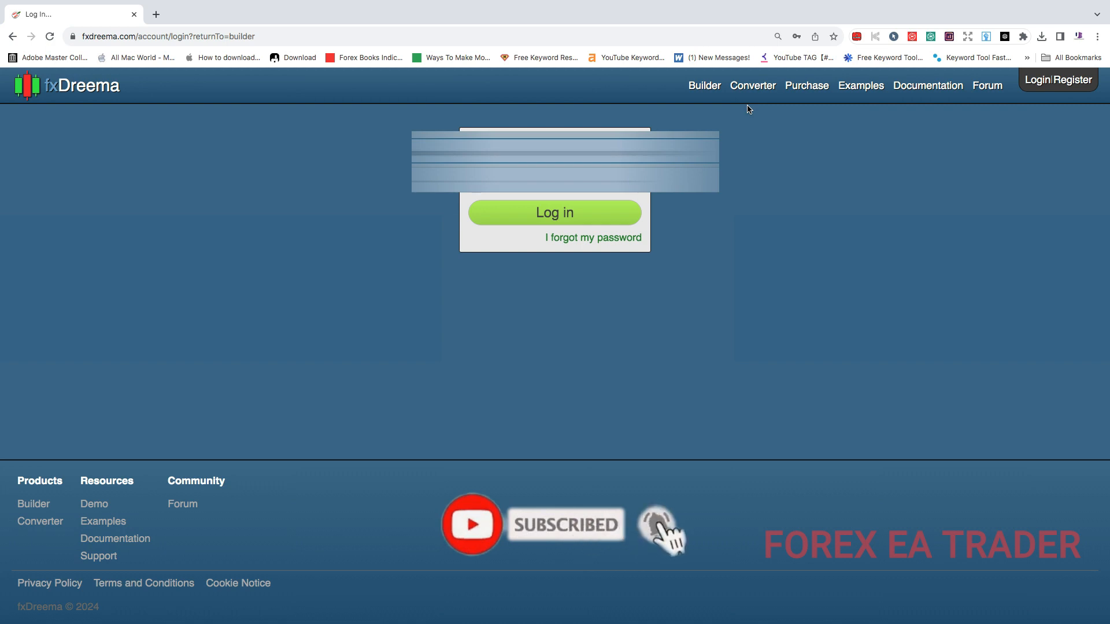
Open the MQL4 to MQL5 Converter page and expand its 'Known issues...' notes
left_click(751, 85)
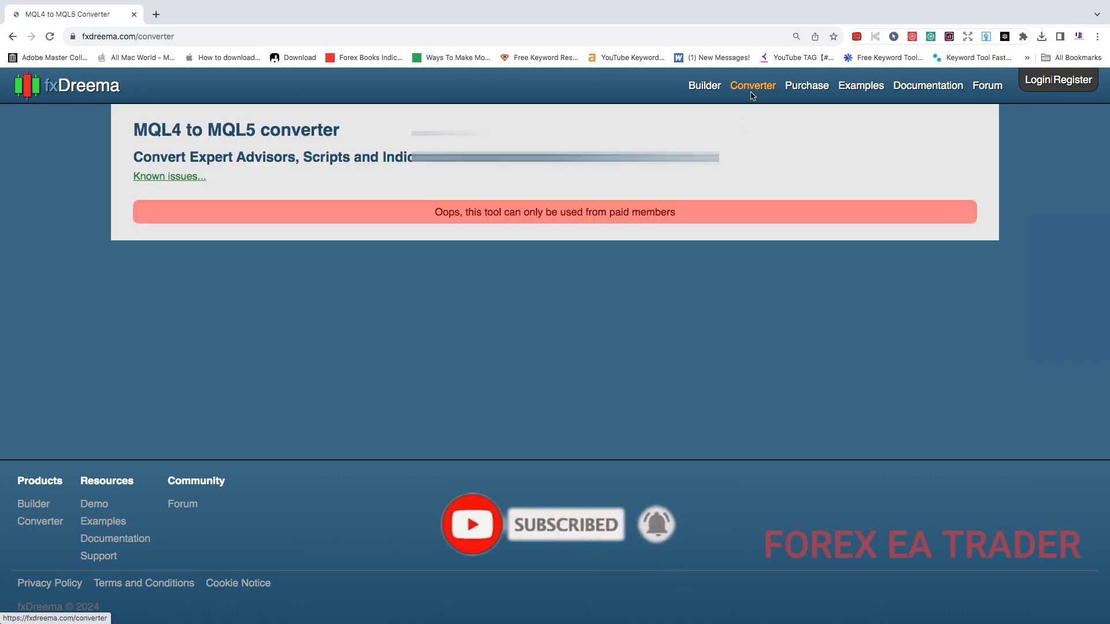
mouse_move(583, 249)
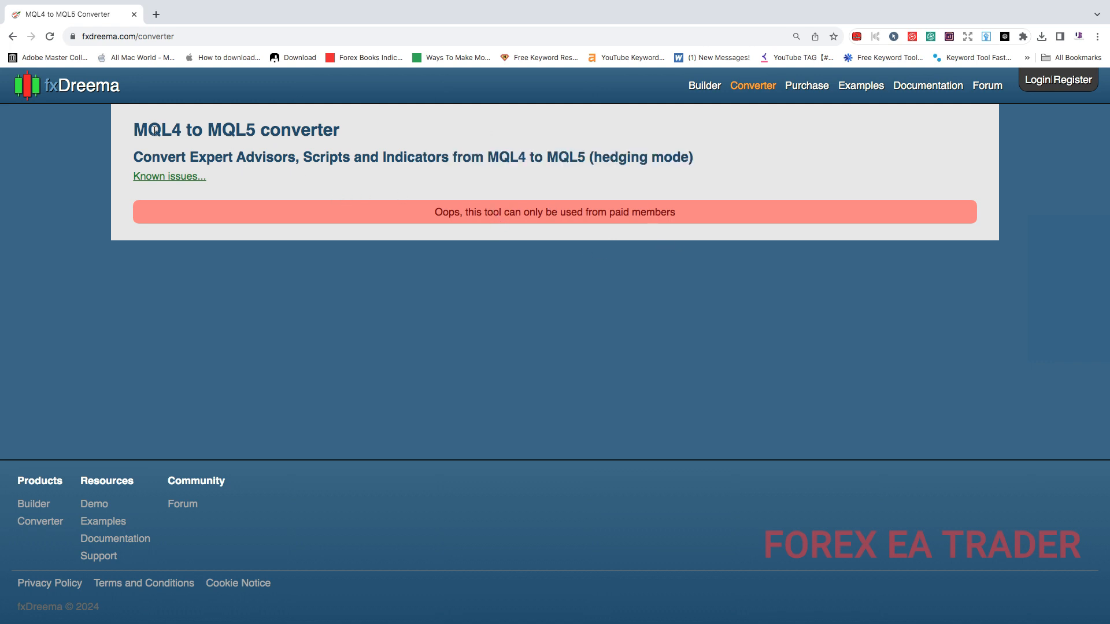
mouse_move(229, 149)
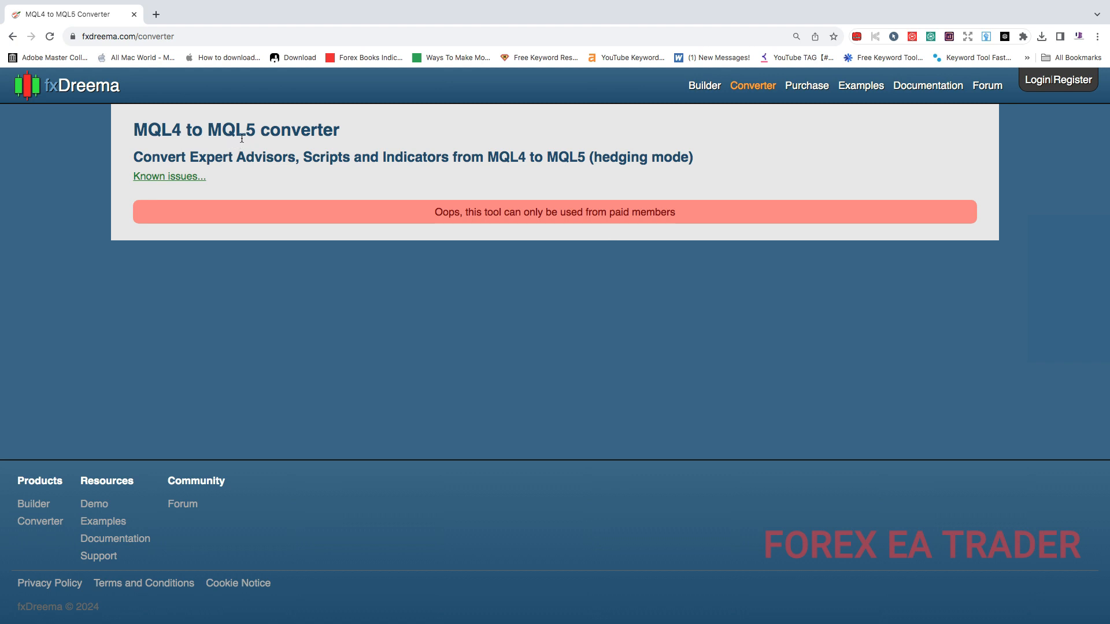
mouse_move(253, 144)
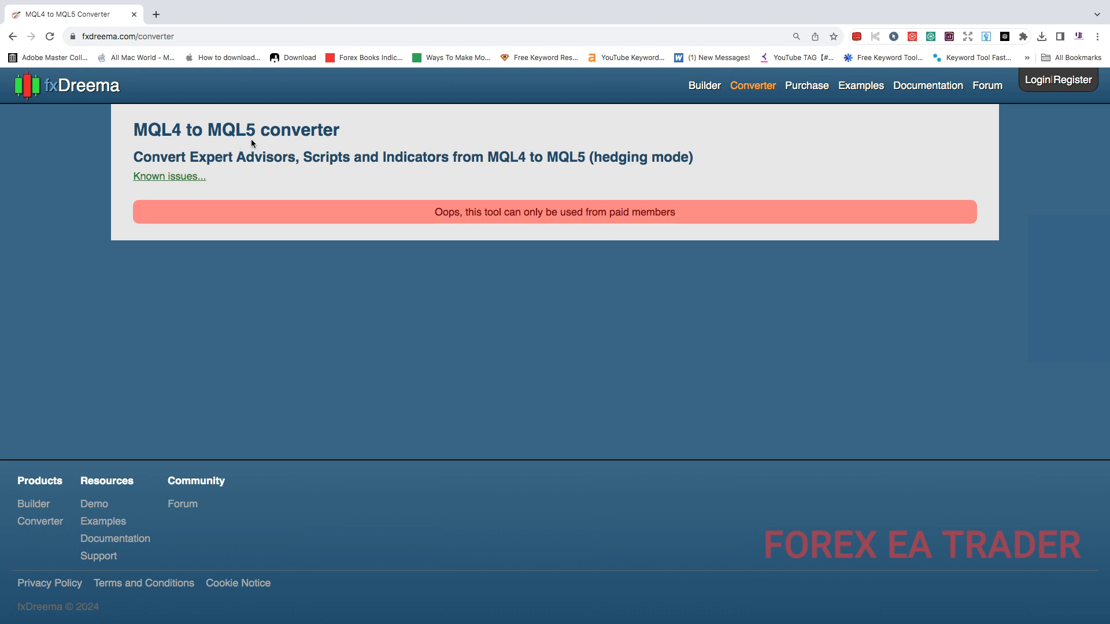
mouse_move(172, 135)
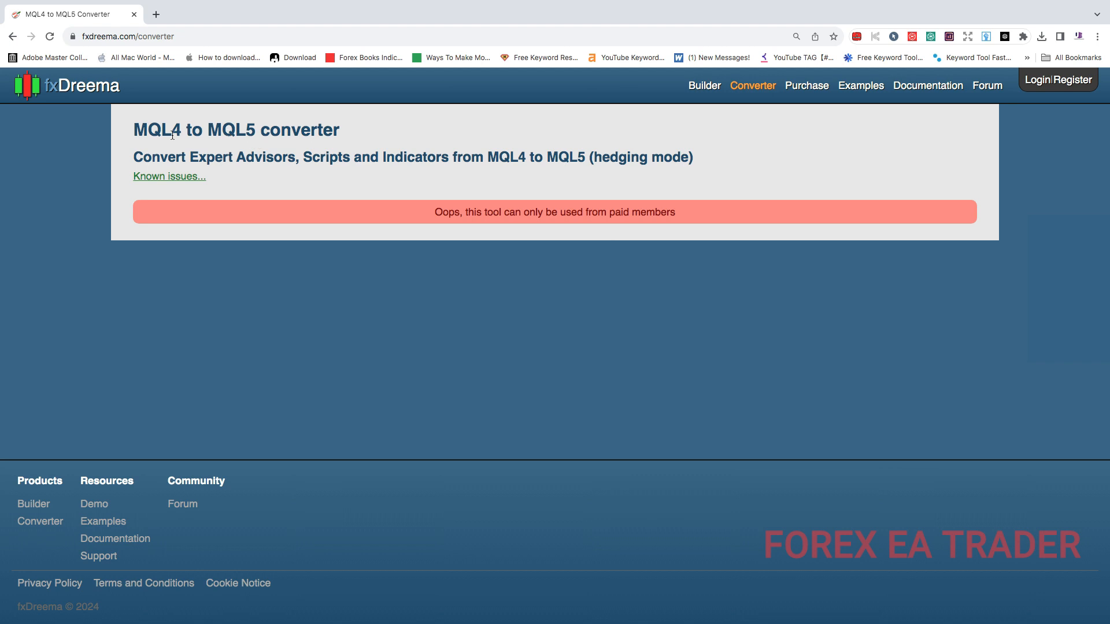
mouse_move(395, 183)
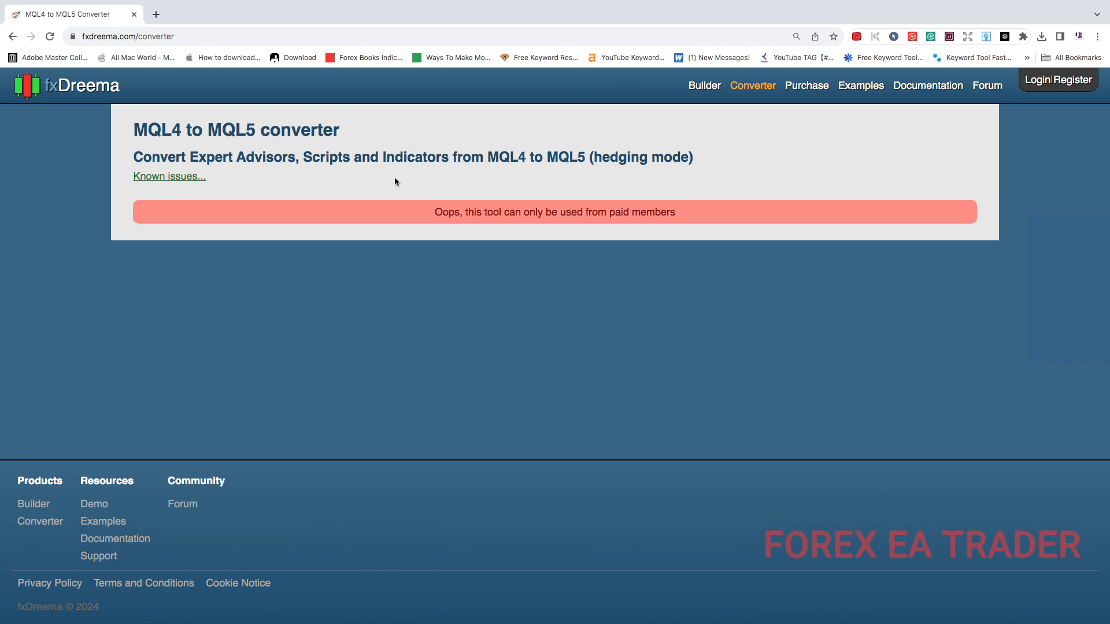
mouse_move(331, 180)
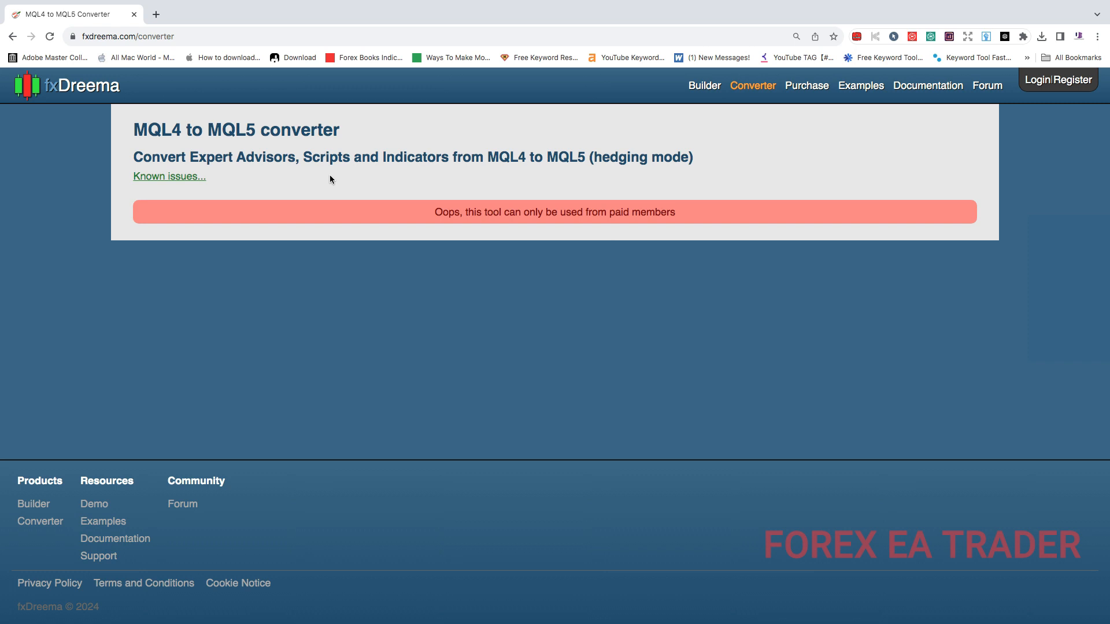
mouse_move(317, 178)
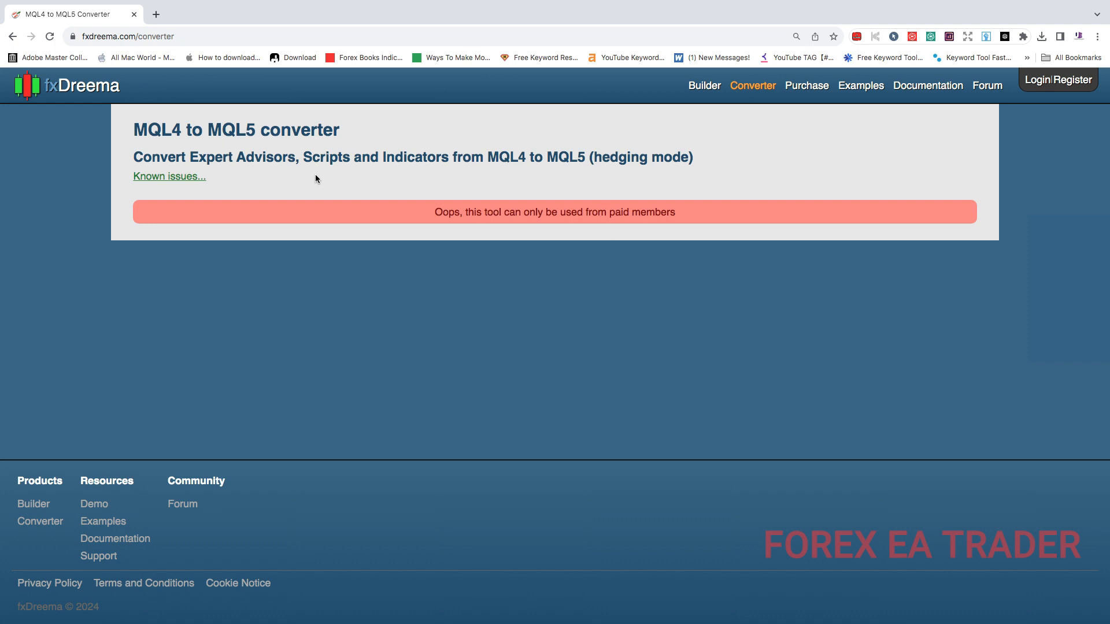
mouse_move(237, 144)
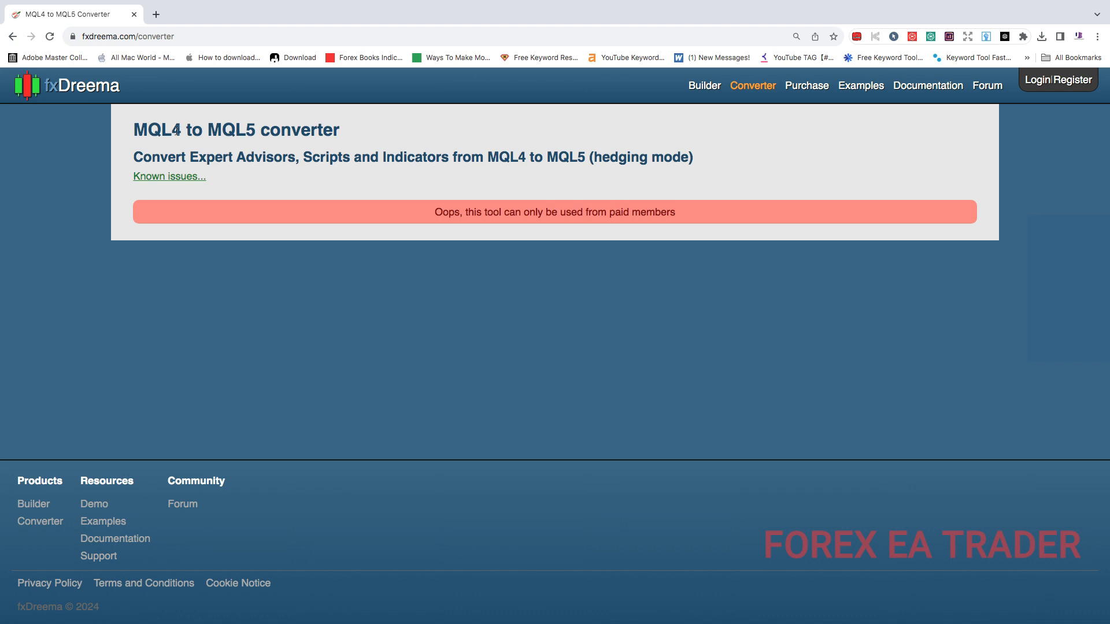
mouse_move(527, 190)
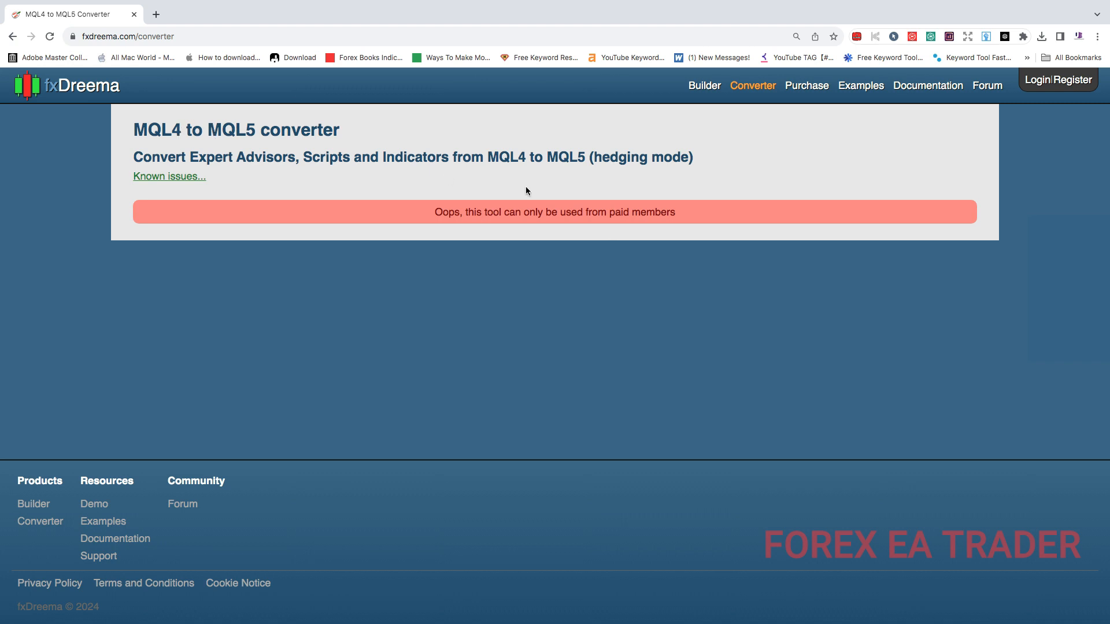
mouse_move(620, 219)
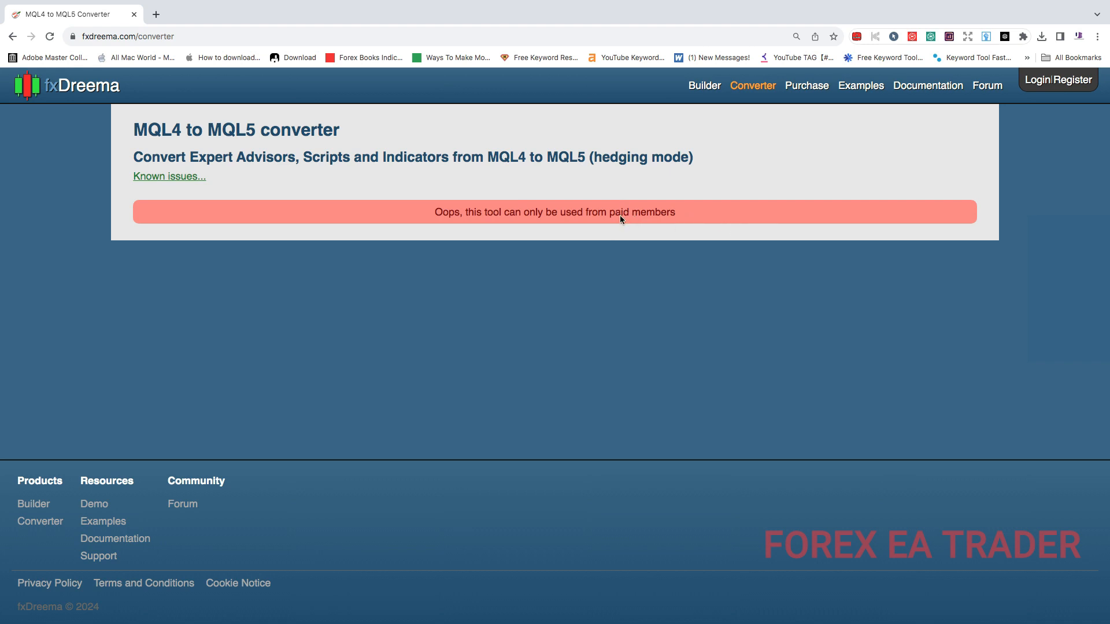
mouse_move(262, 139)
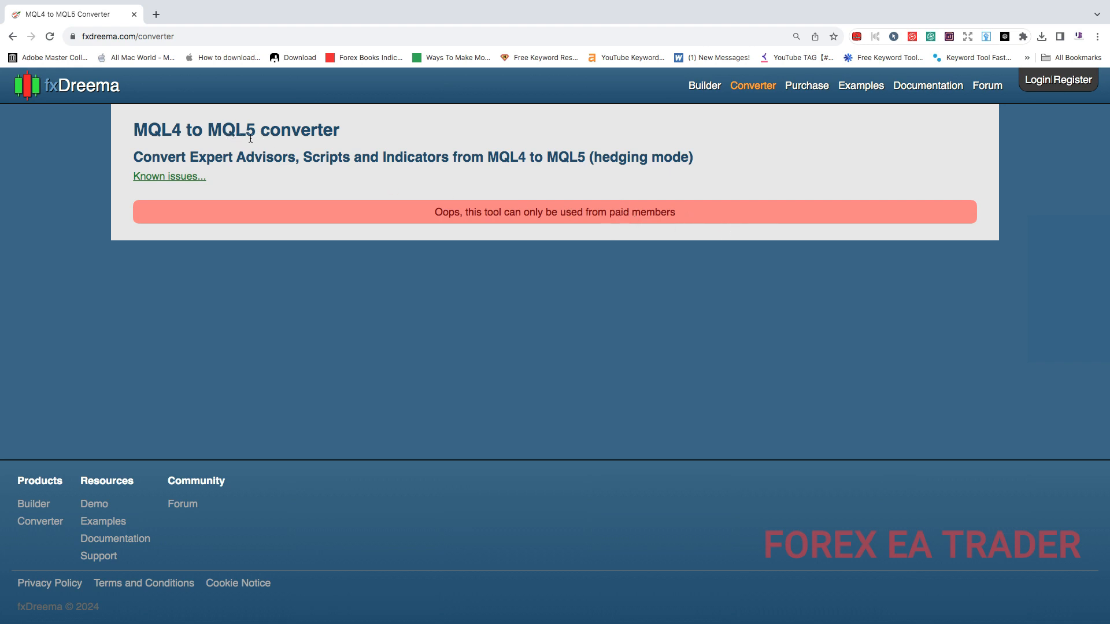
mouse_move(568, 192)
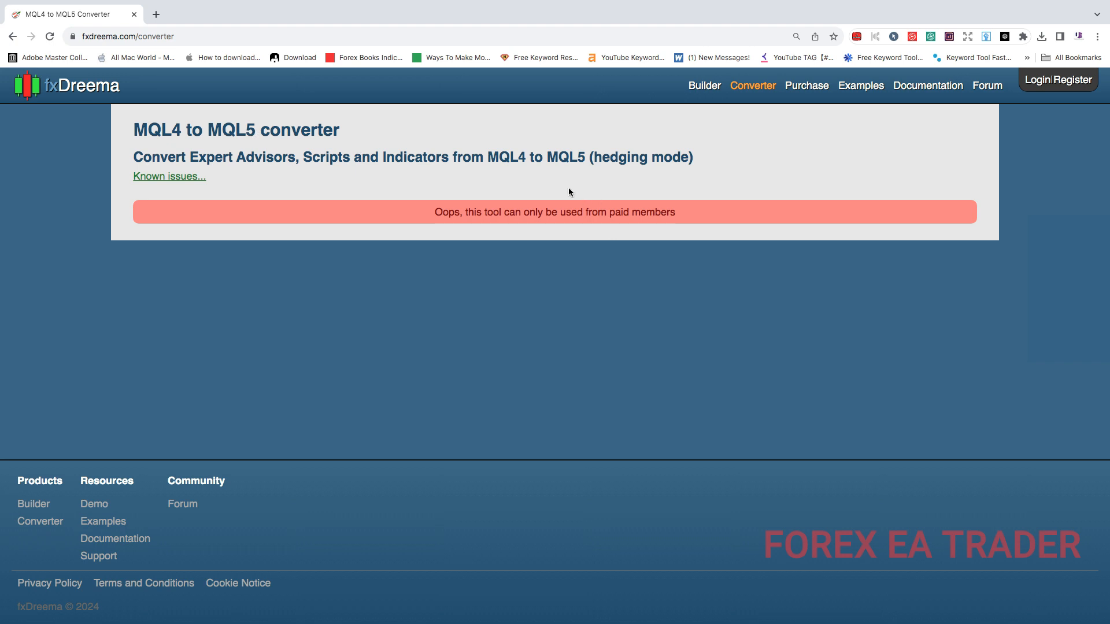
mouse_move(563, 211)
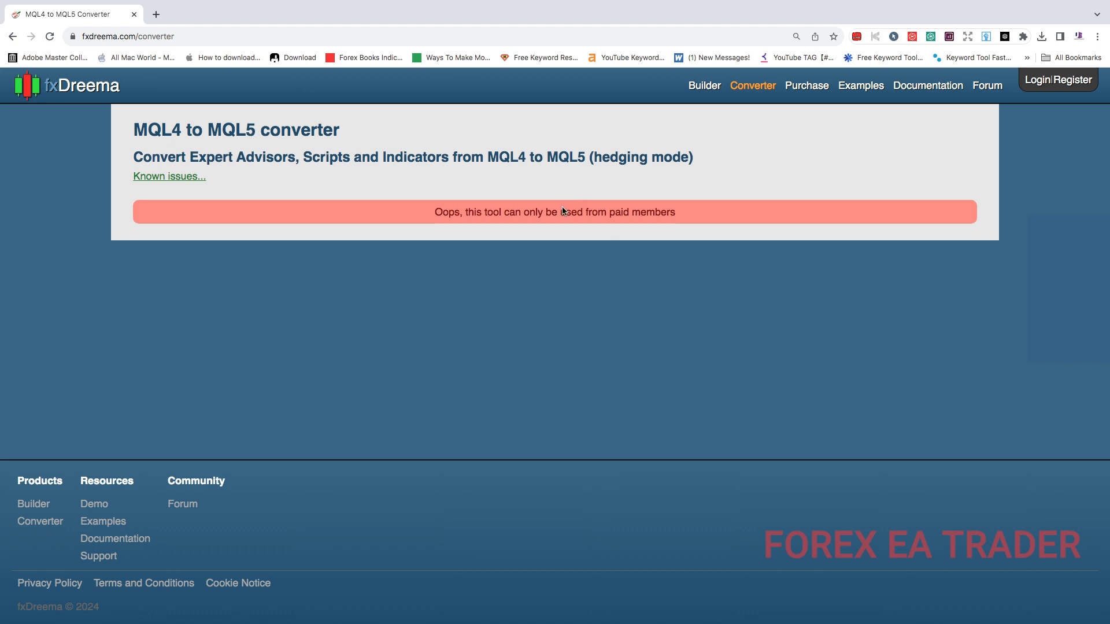
mouse_move(610, 186)
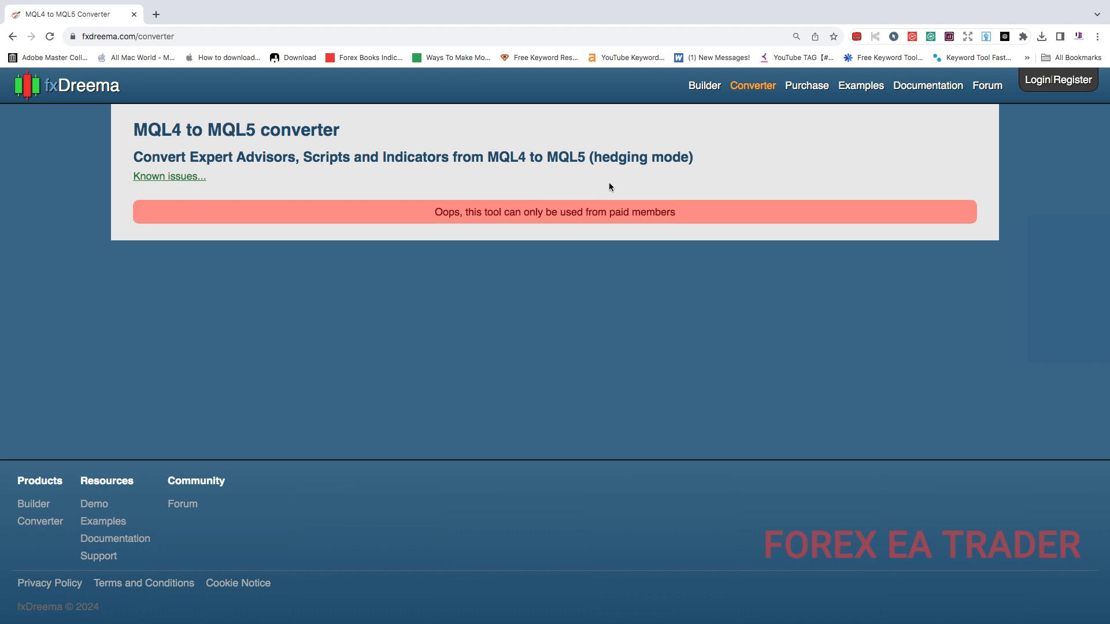
mouse_move(572, 169)
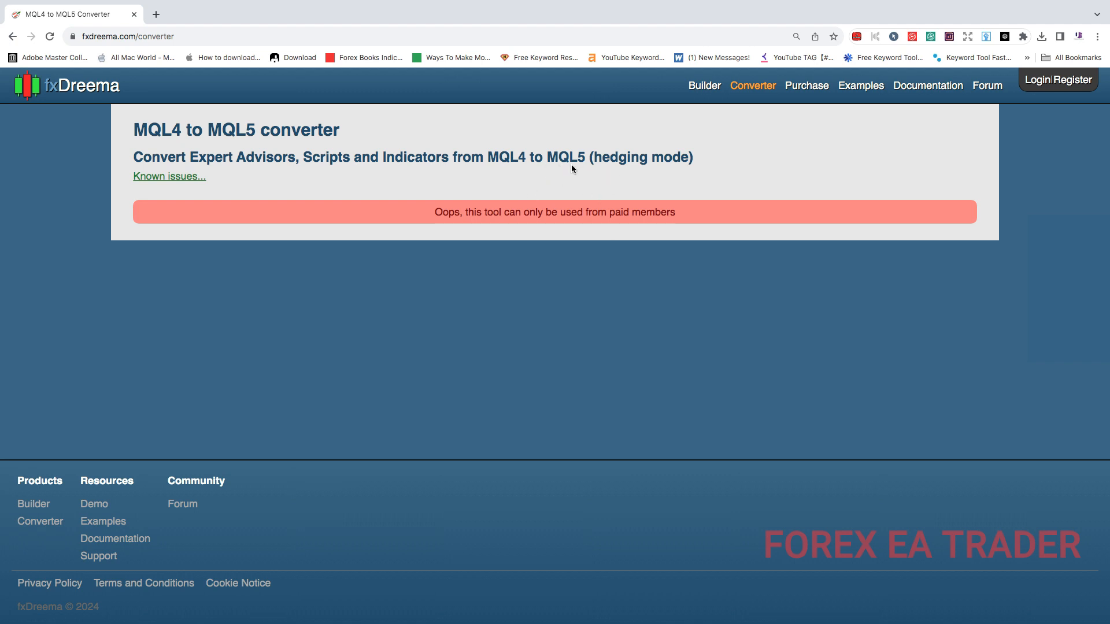
mouse_move(570, 203)
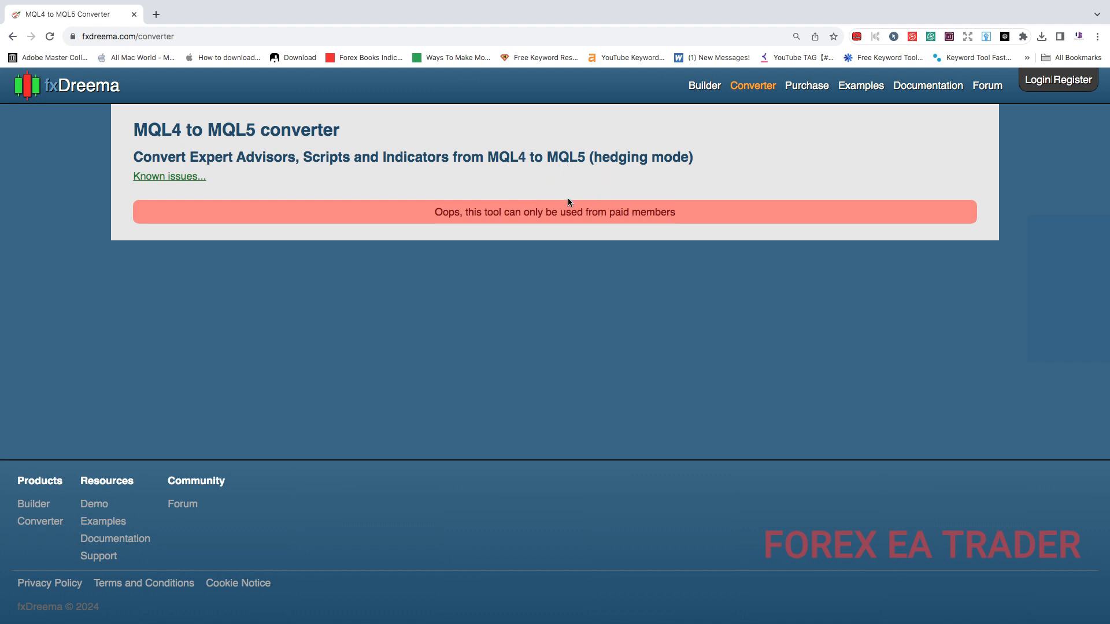
mouse_move(170, 176)
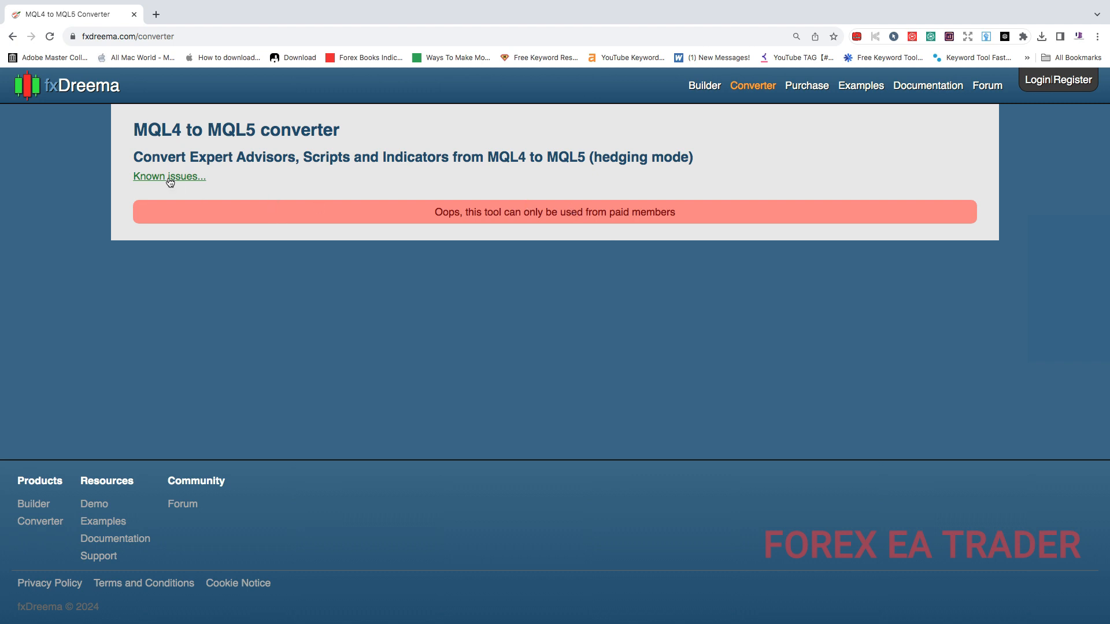
left_click(170, 176)
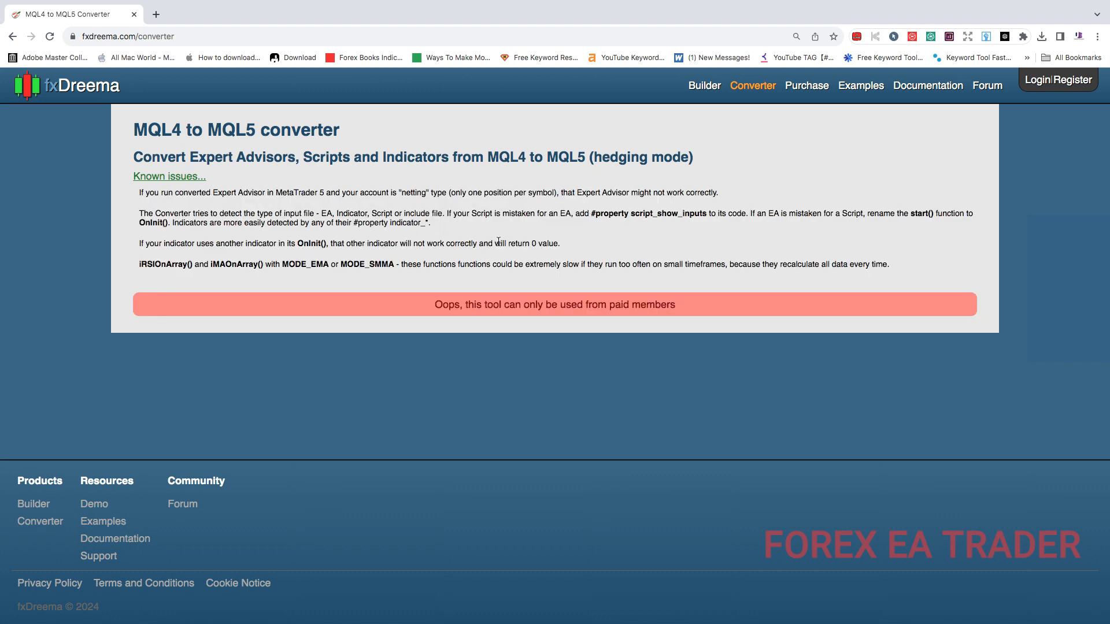
mouse_move(802, 193)
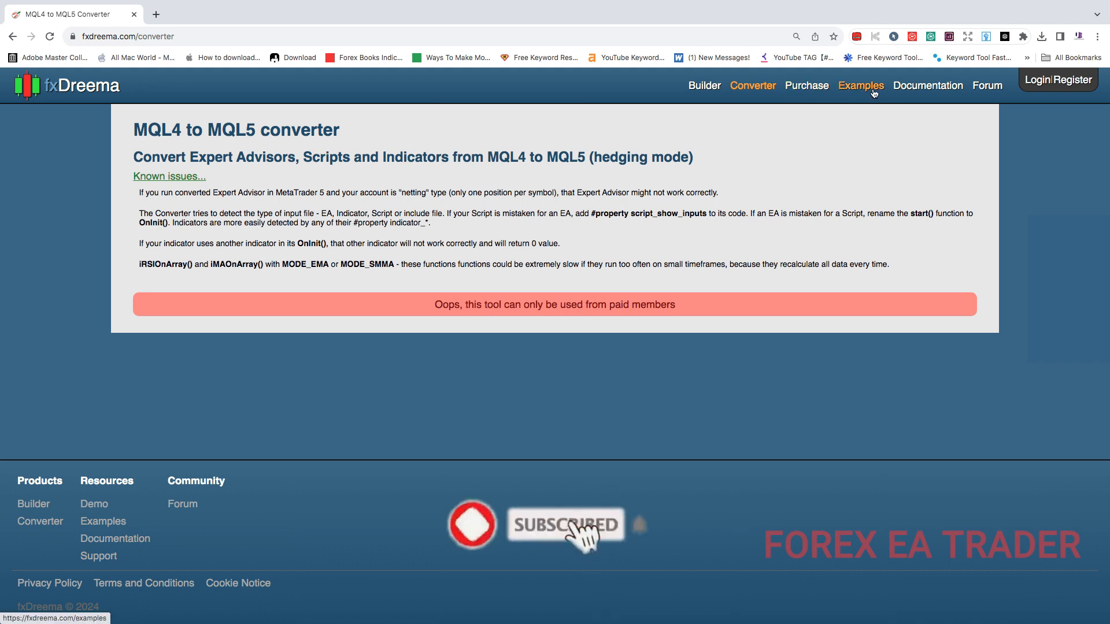
Open the Examples page listing projects like buying when there is no trade
left_click(860, 85)
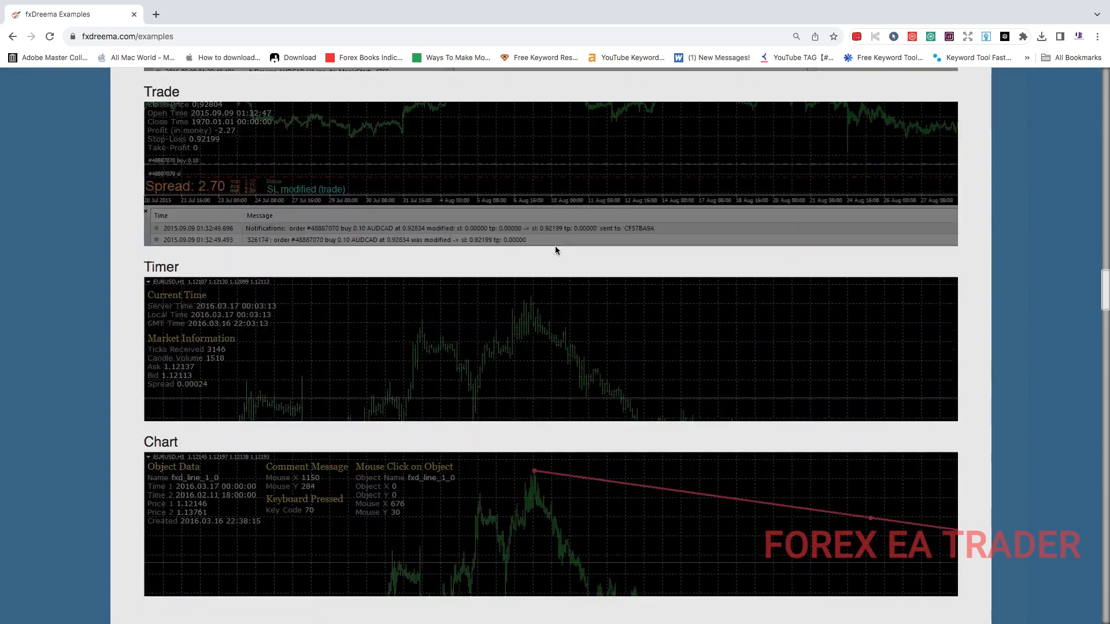
scroll("up", 3)
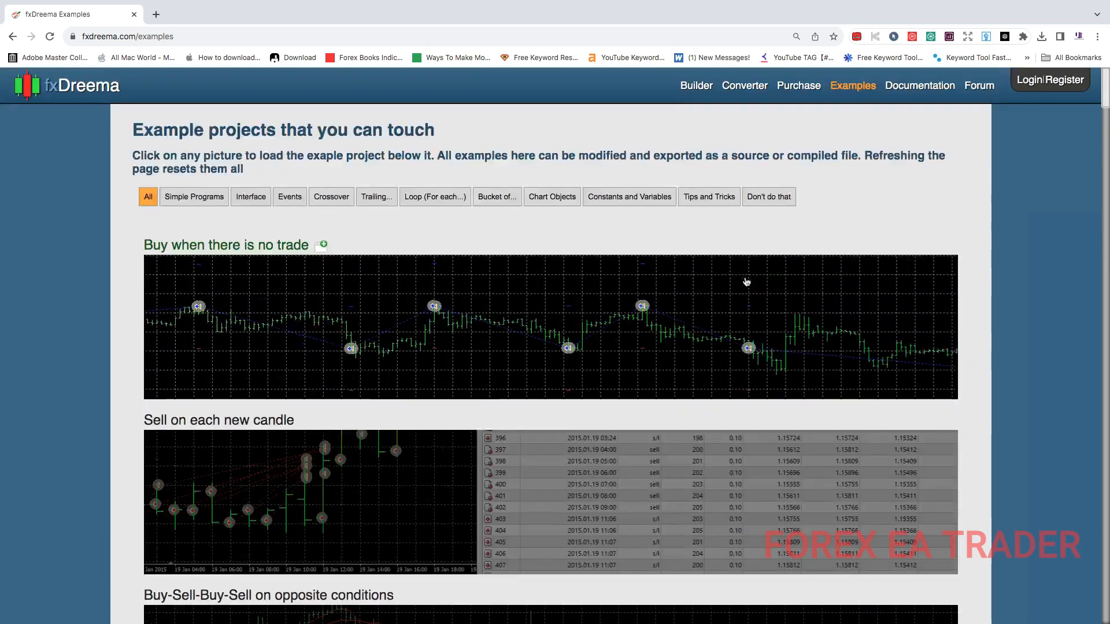
mouse_move(920, 85)
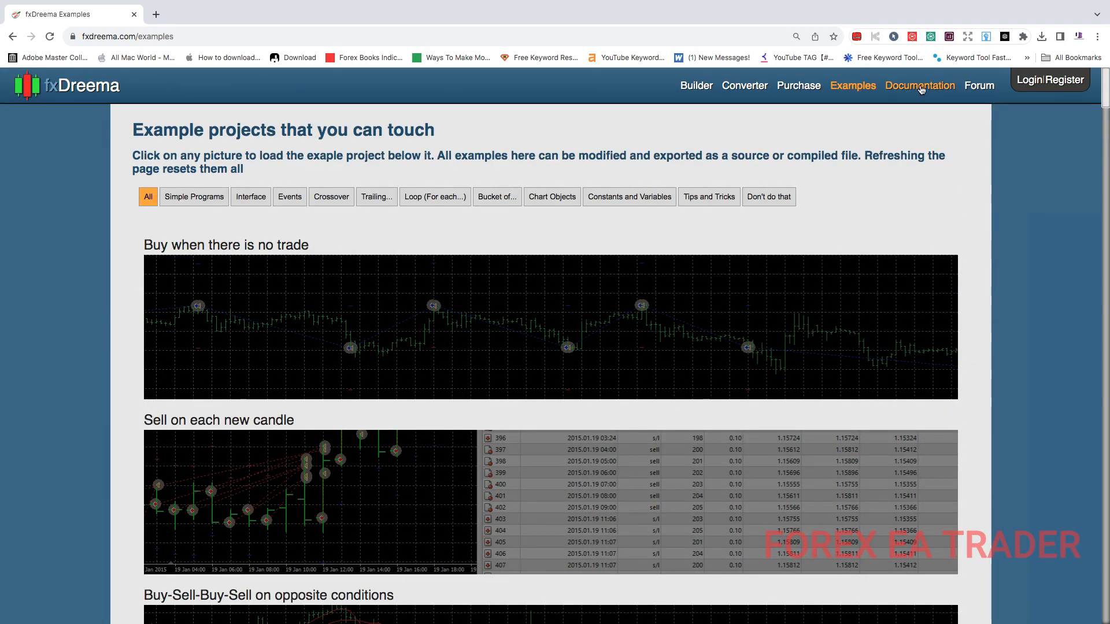
Open the Documentation page and view its 'How does it work?' section
left_click(920, 86)
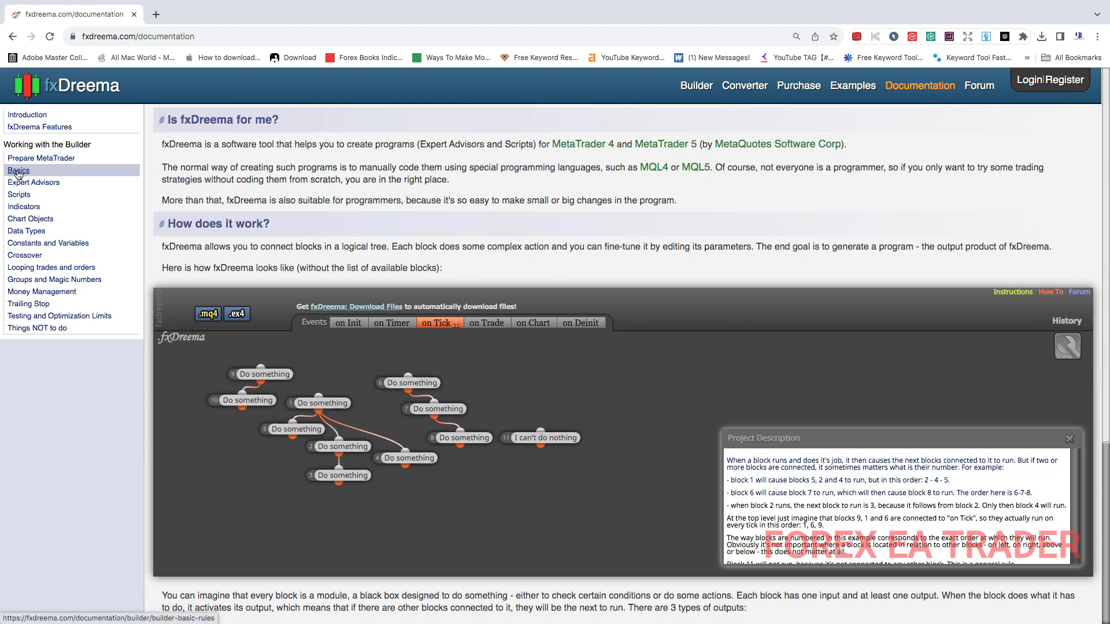
mouse_move(354, 337)
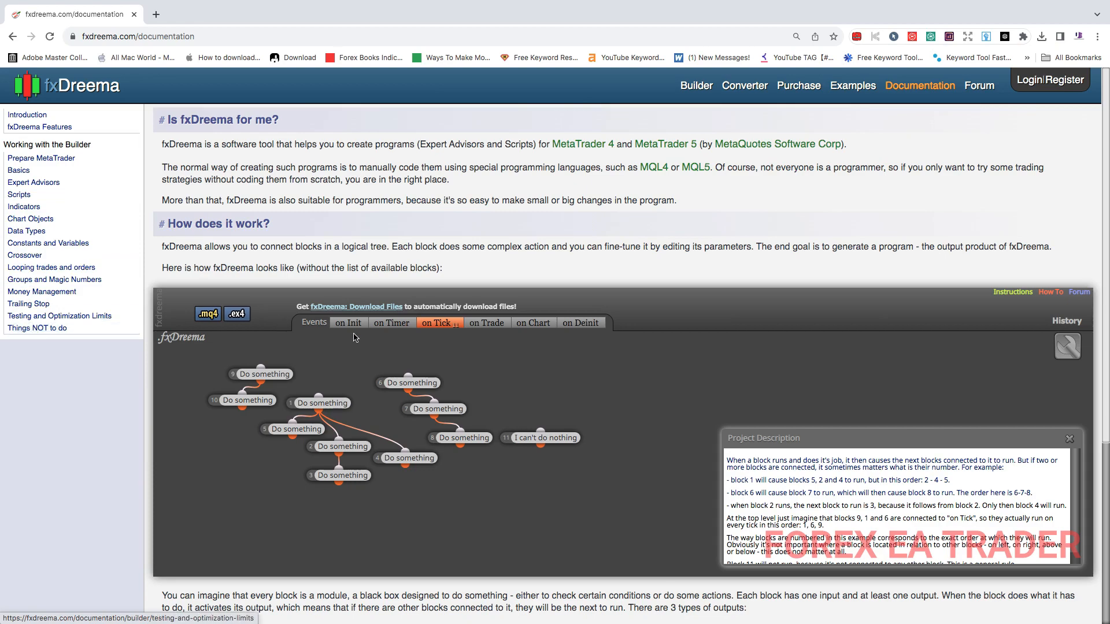
scroll("down", 3)
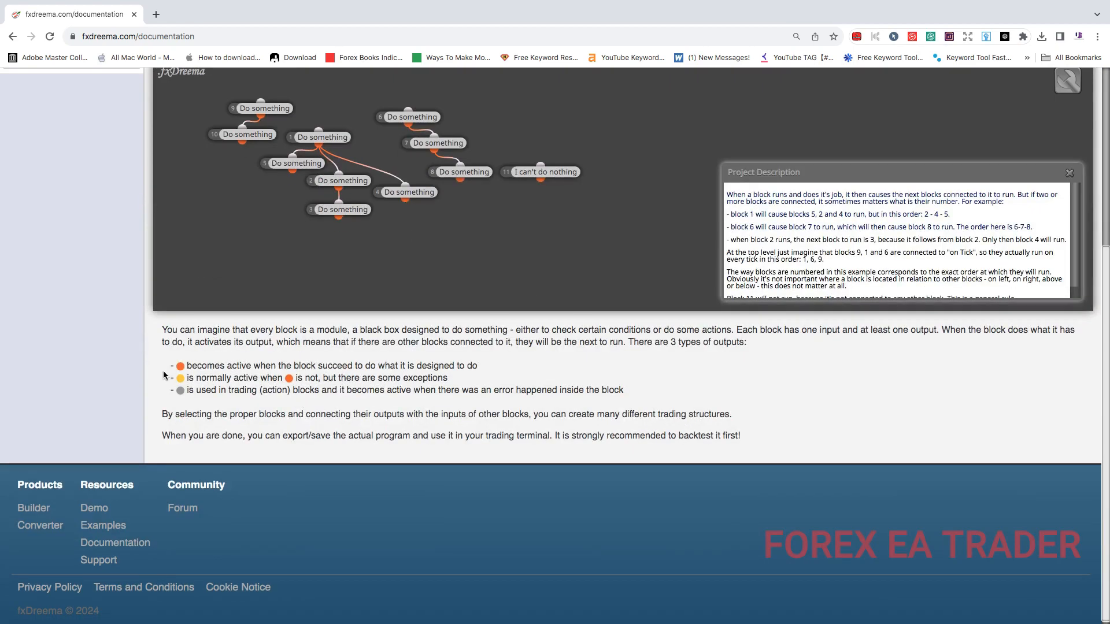
scroll("up", 3)
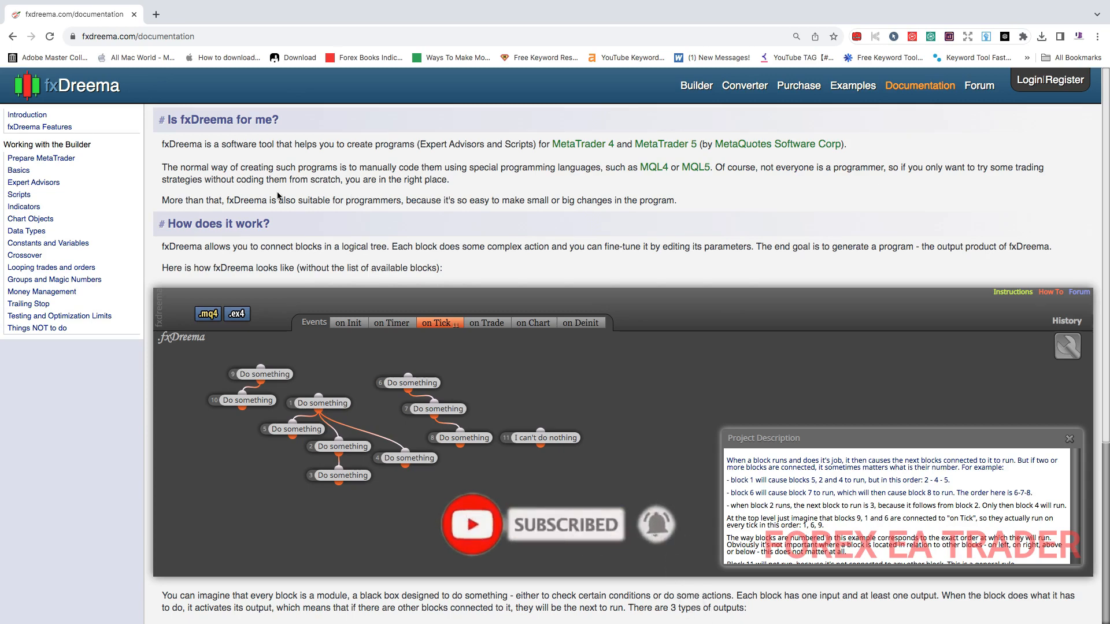
mouse_move(19, 194)
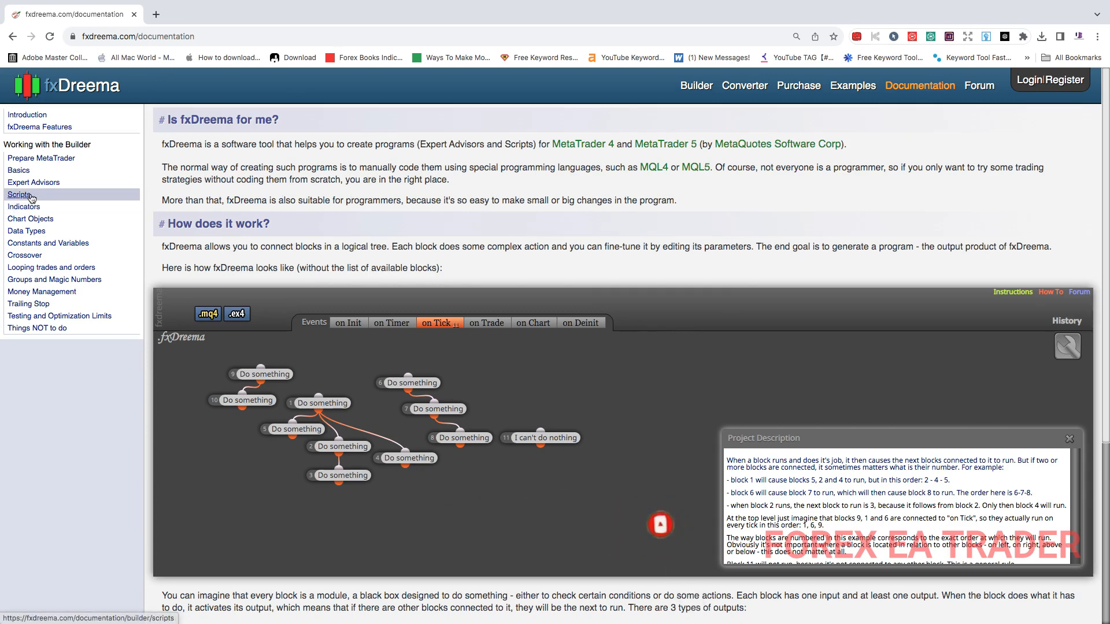
mouse_move(979, 110)
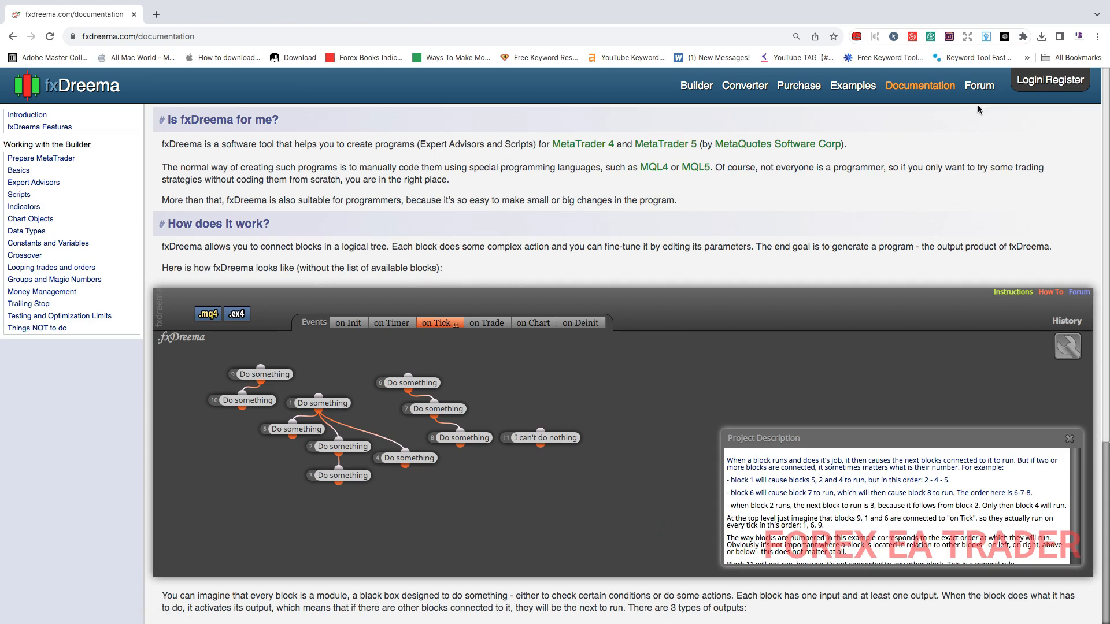
Open the Forum and browse categories like Questions & Answers and Recent posts
left_click(979, 85)
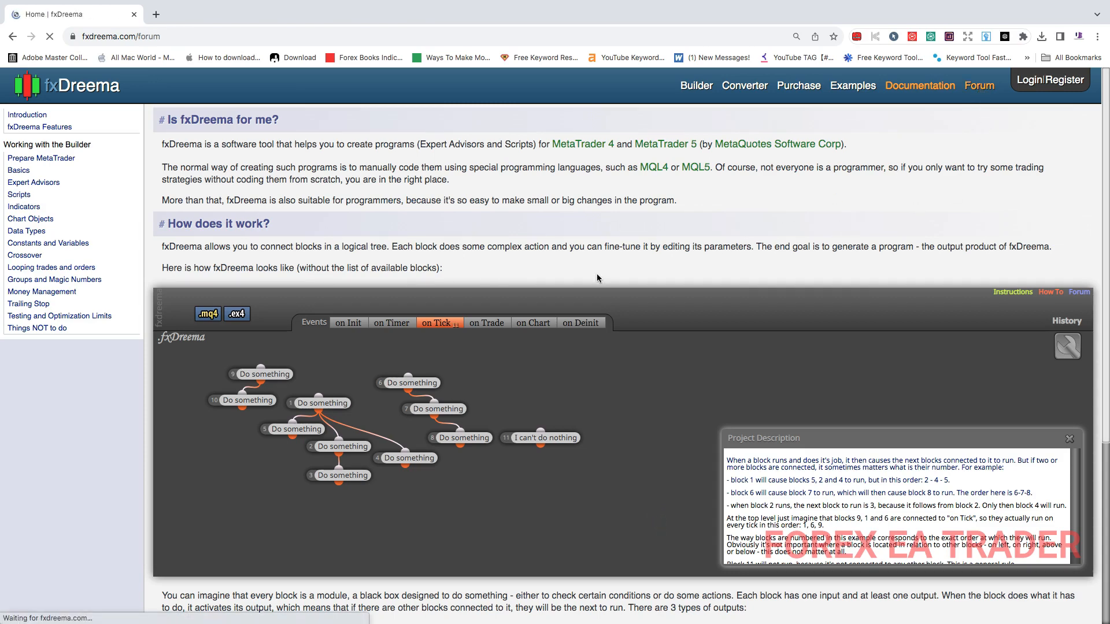
left_click(979, 85)
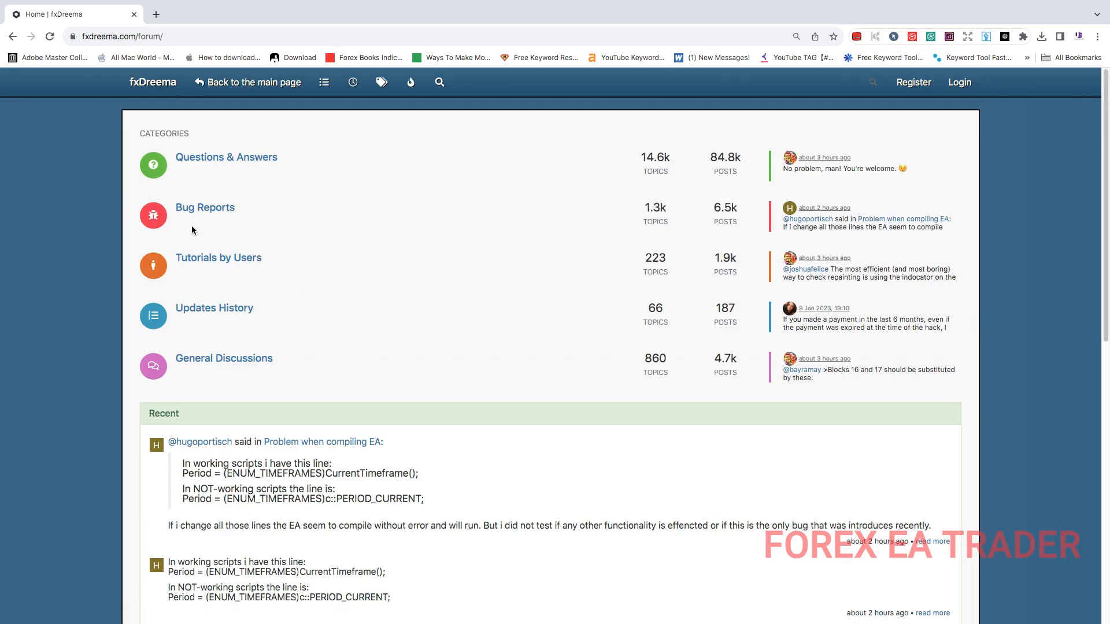
mouse_move(458, 334)
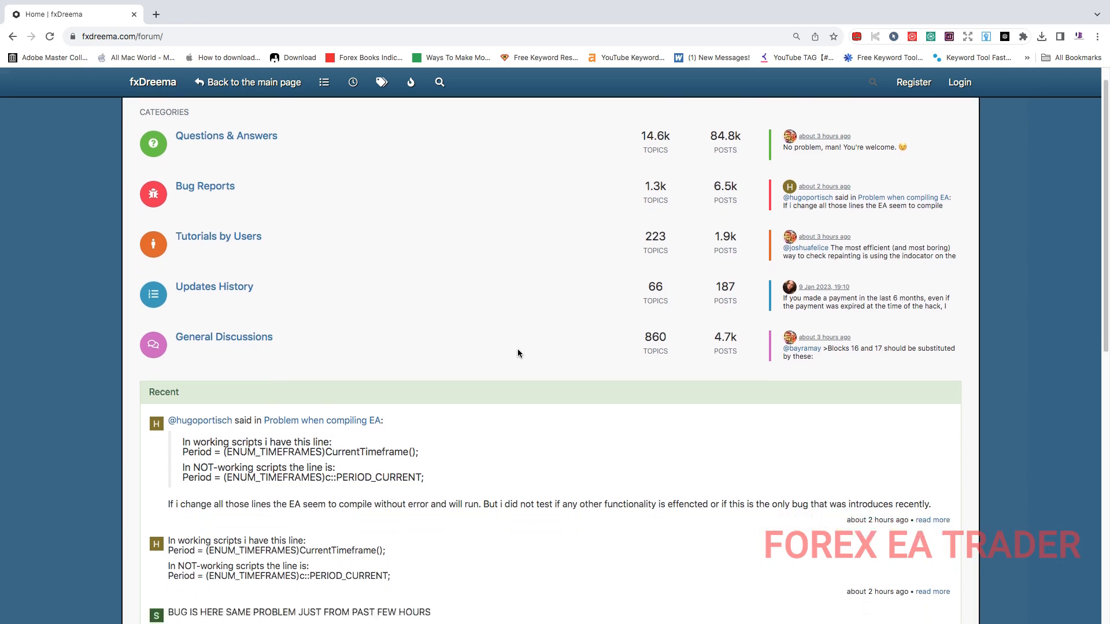
scroll("down", 3)
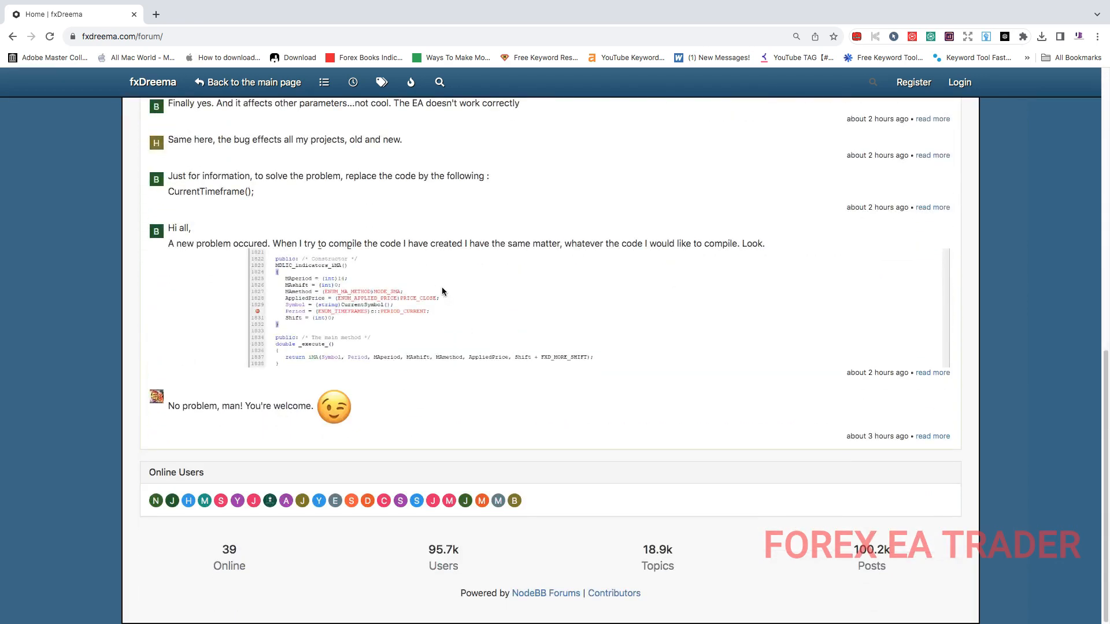
mouse_move(284, 252)
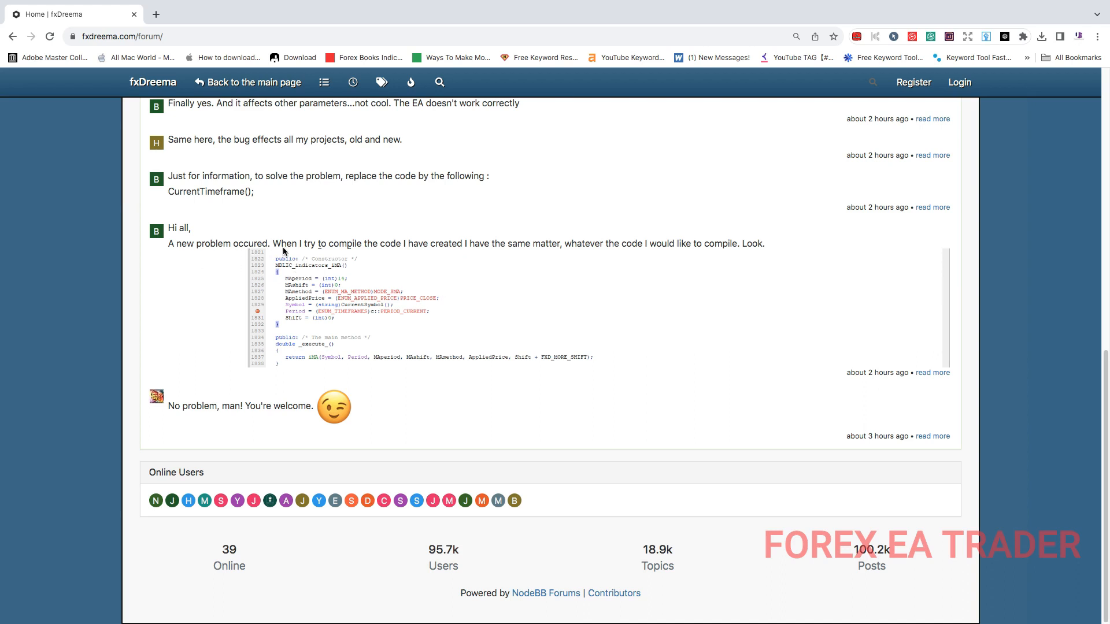
mouse_move(607, 274)
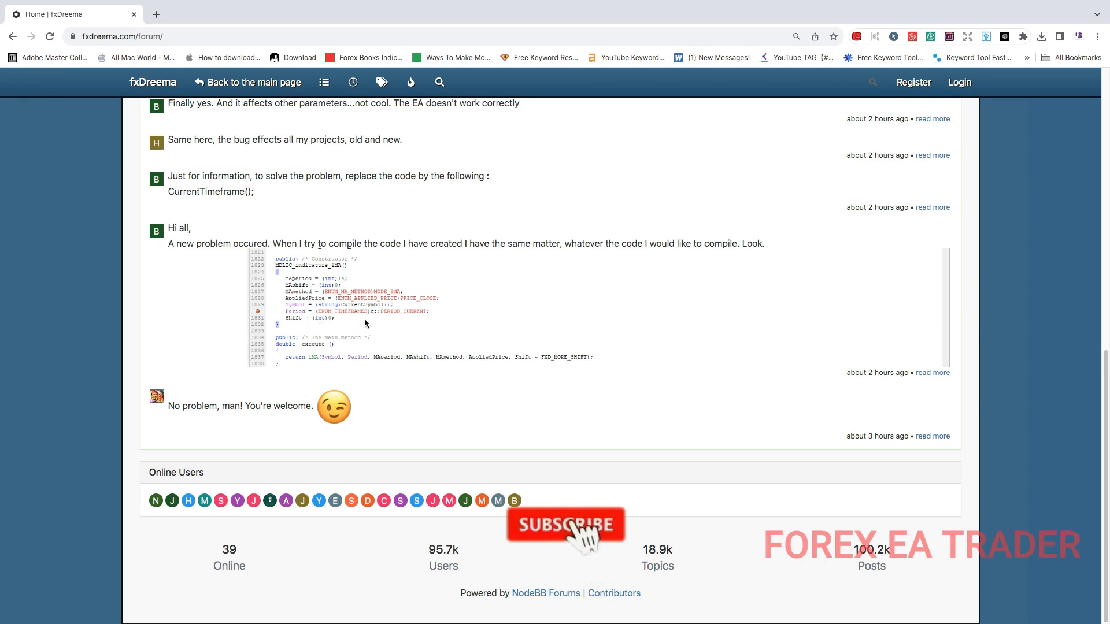
scroll("up", 3)
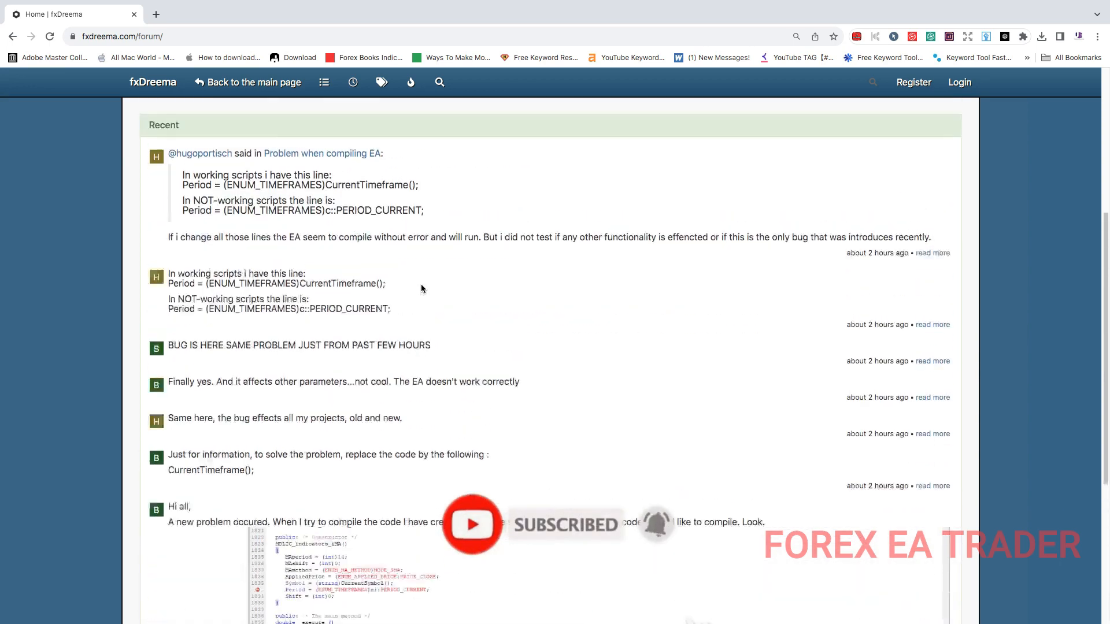
scroll("up", 3)
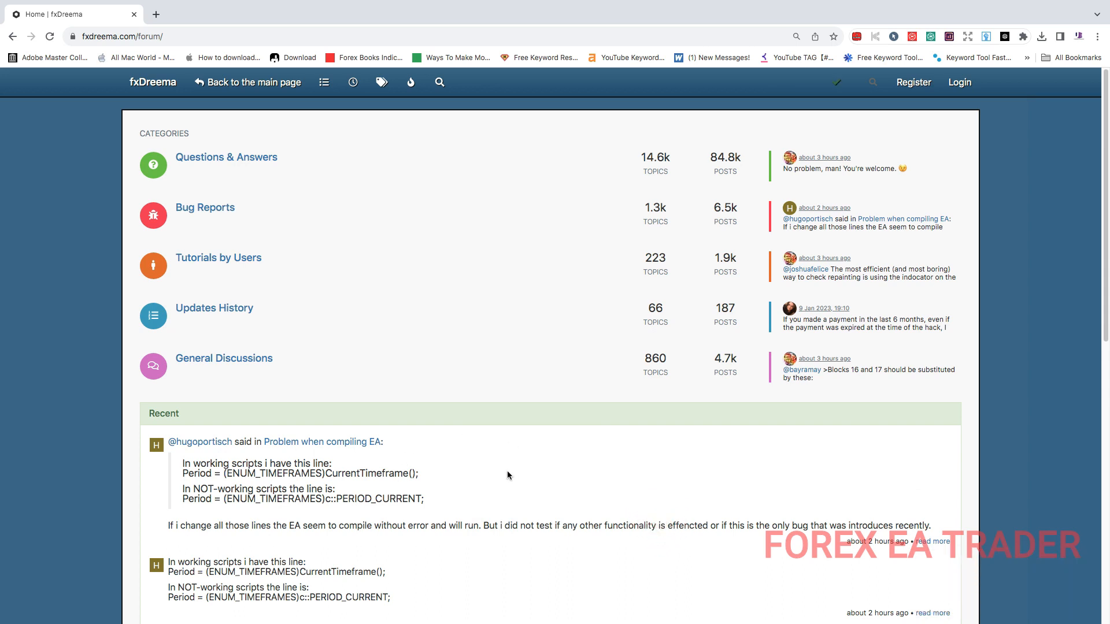
mouse_move(524, 438)
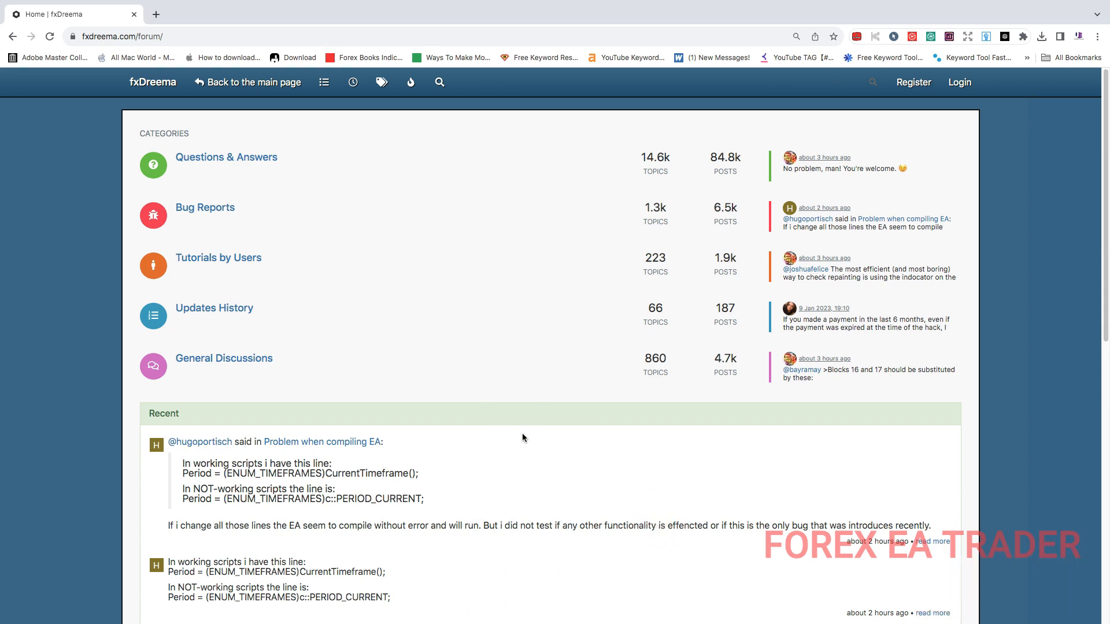
mouse_move(496, 335)
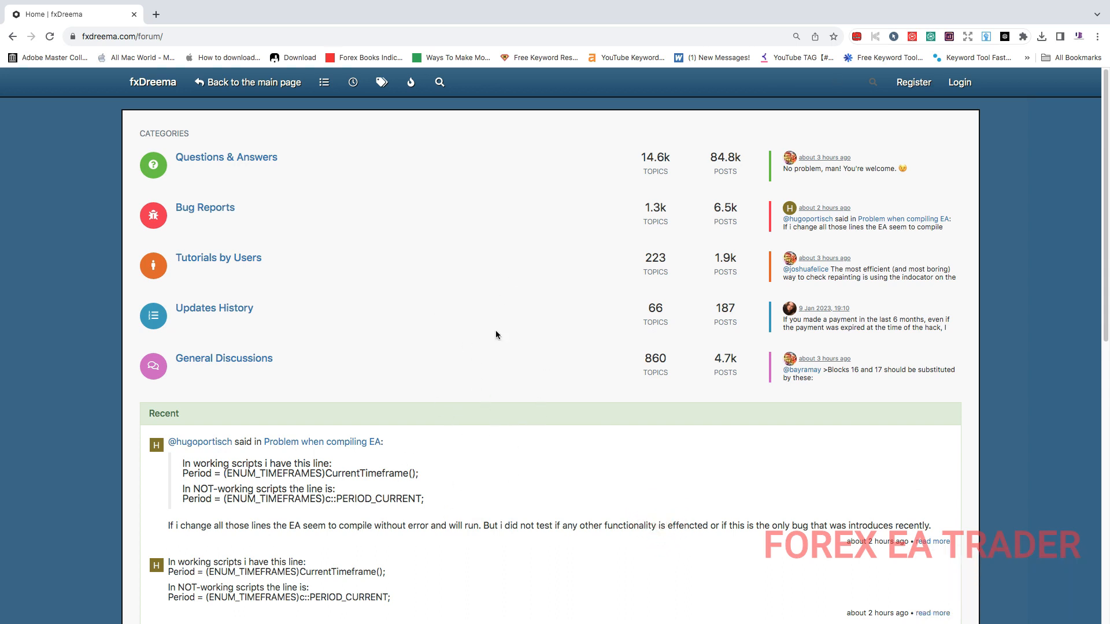
mouse_move(143, 166)
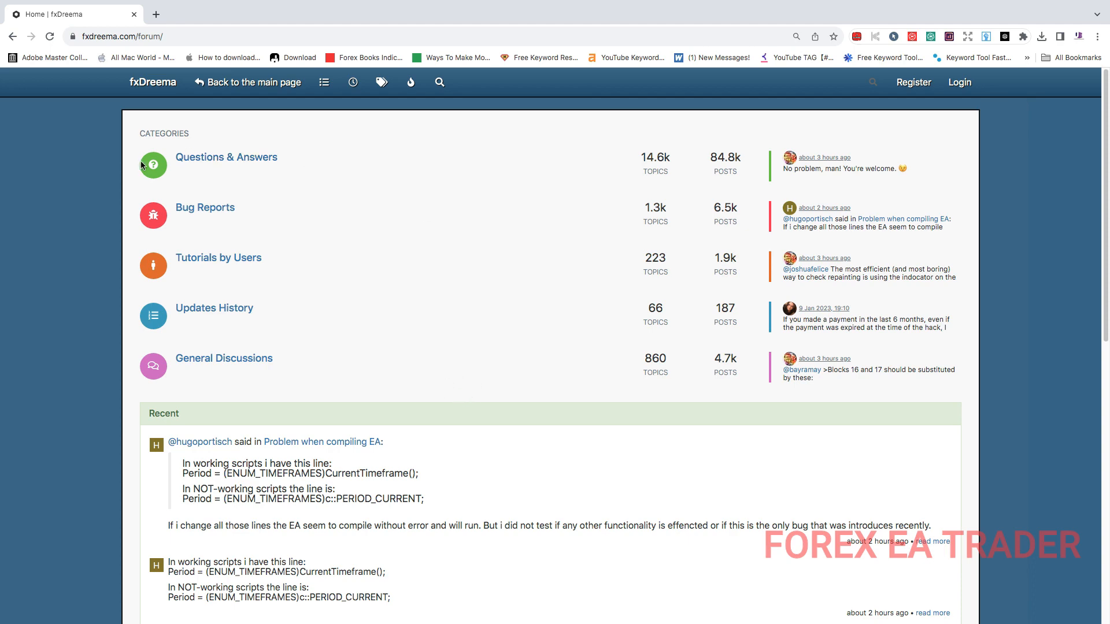
Go back to the homepage's 'Quick try without registration' demo section
left_click(13, 36)
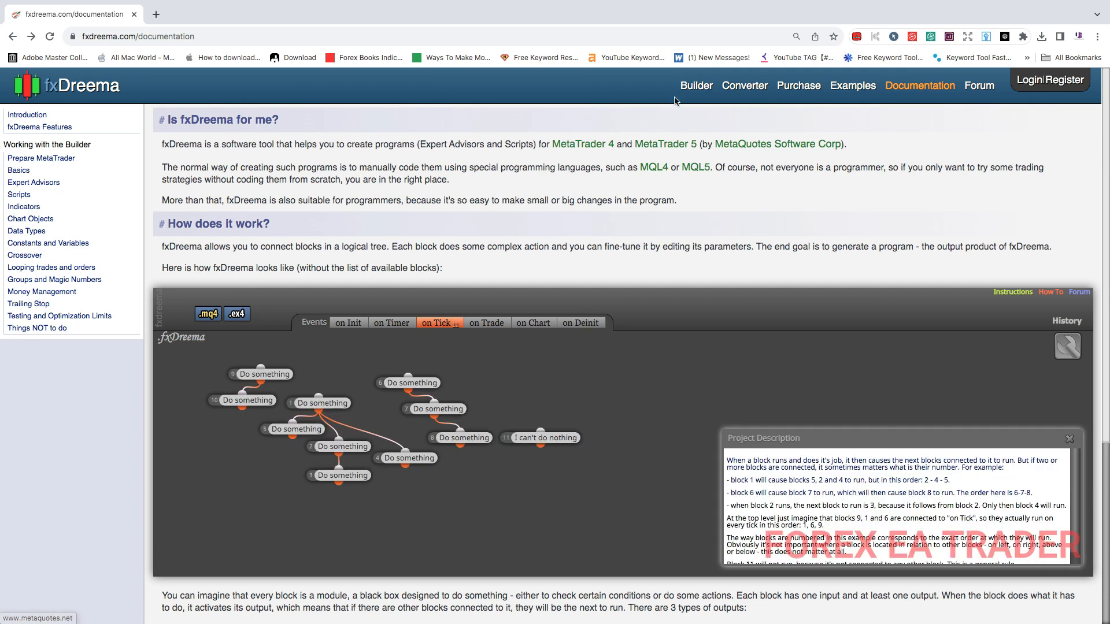
mouse_move(169, 105)
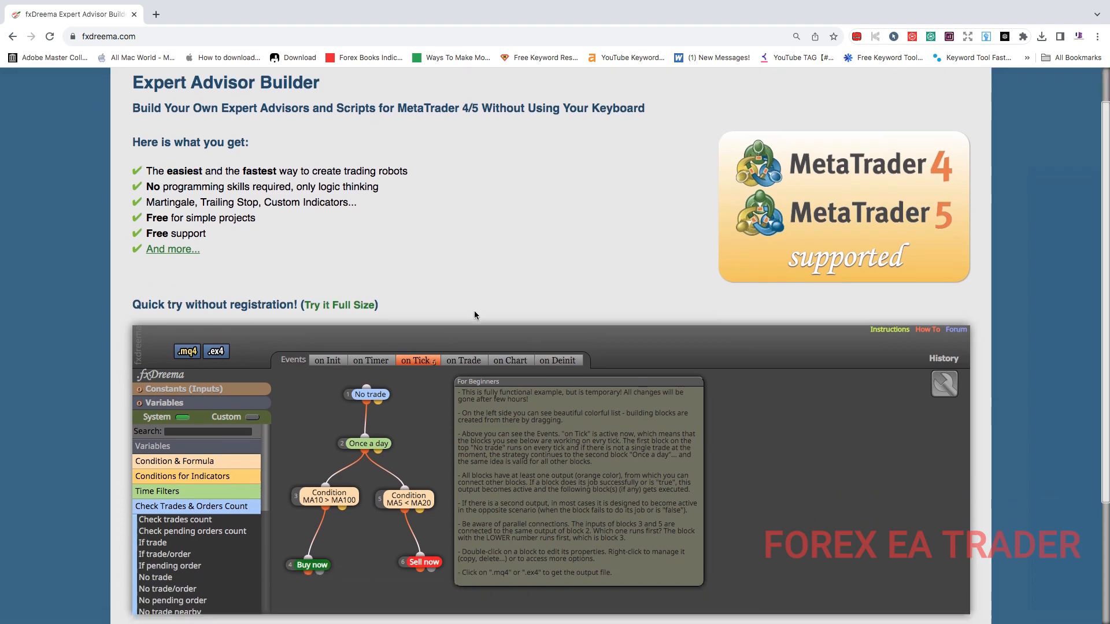
scroll("down", 3)
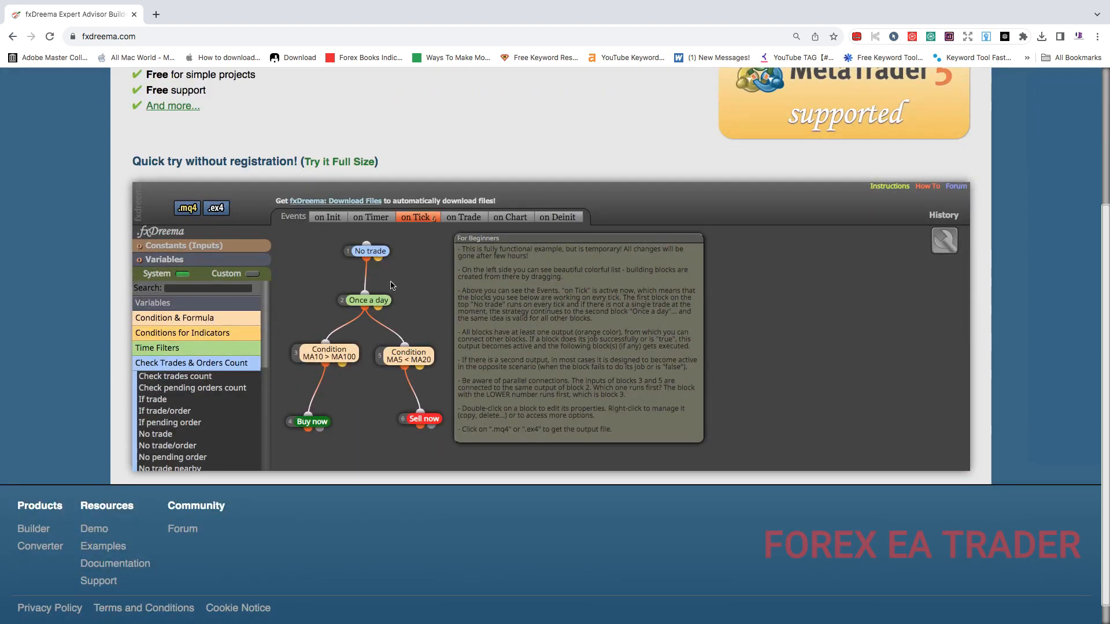
mouse_move(452, 213)
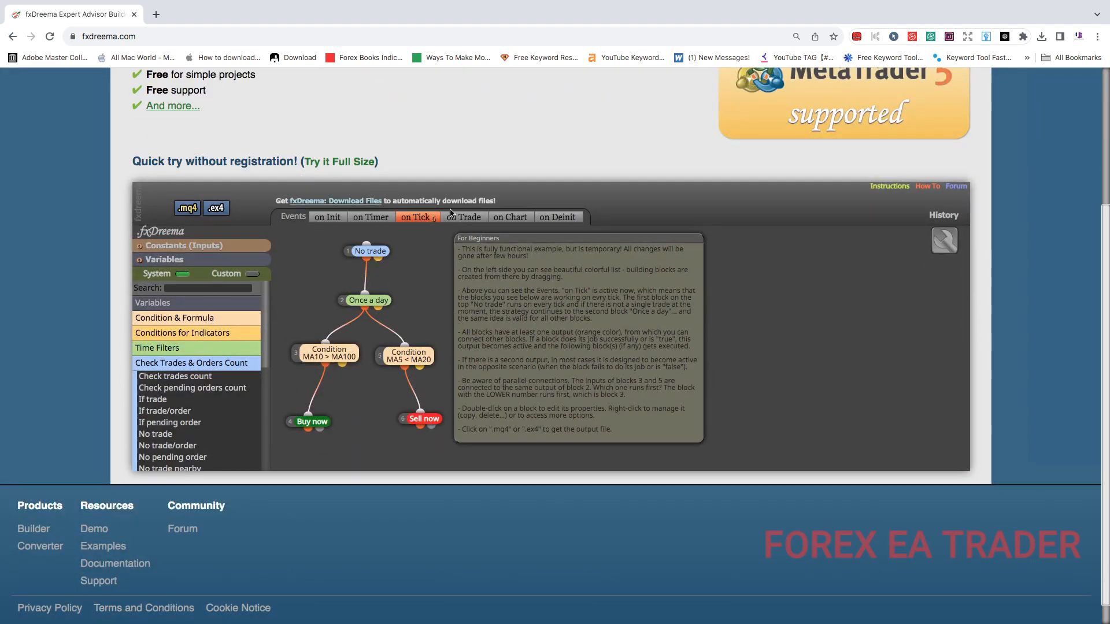
Open 'Try it Full Size' to view the once-a-day moving-average strategy blocks
left_click(340, 162)
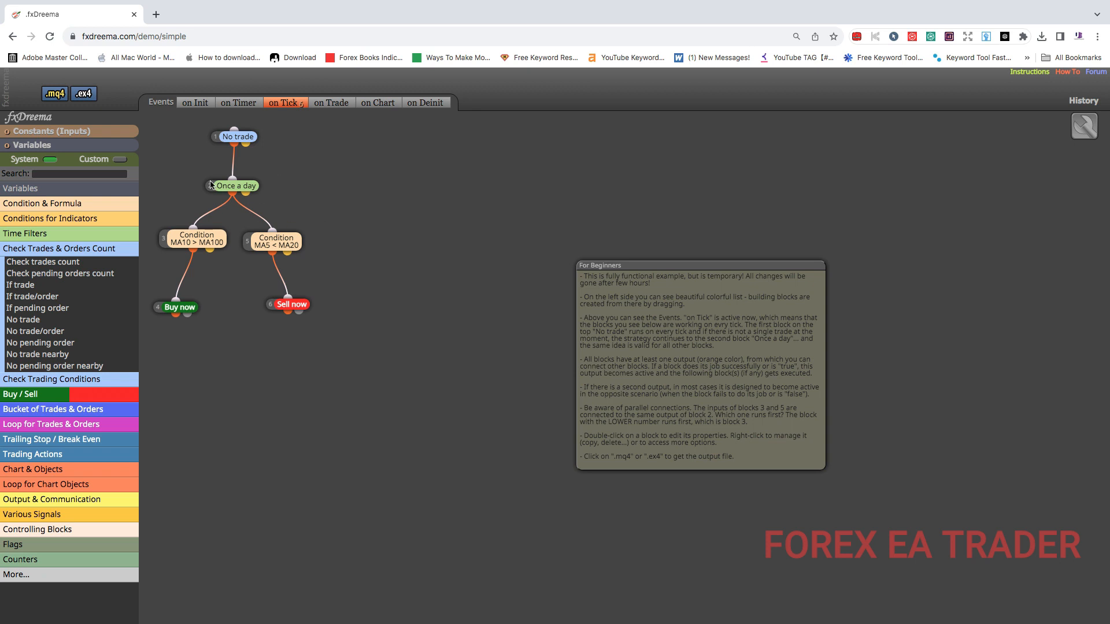
mouse_move(217, 277)
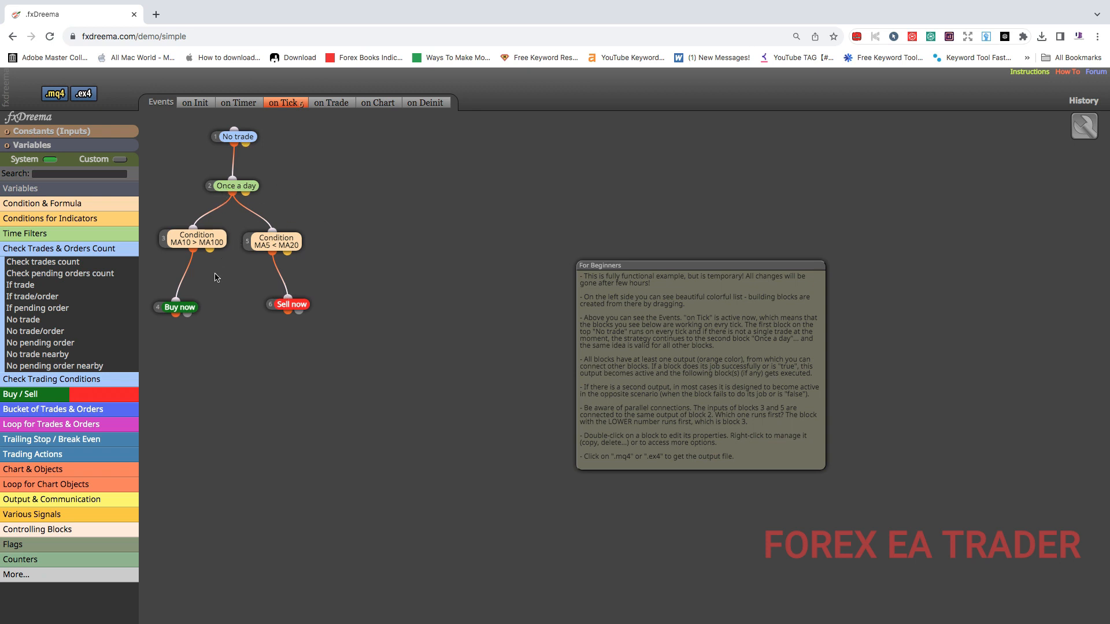
mouse_move(275, 292)
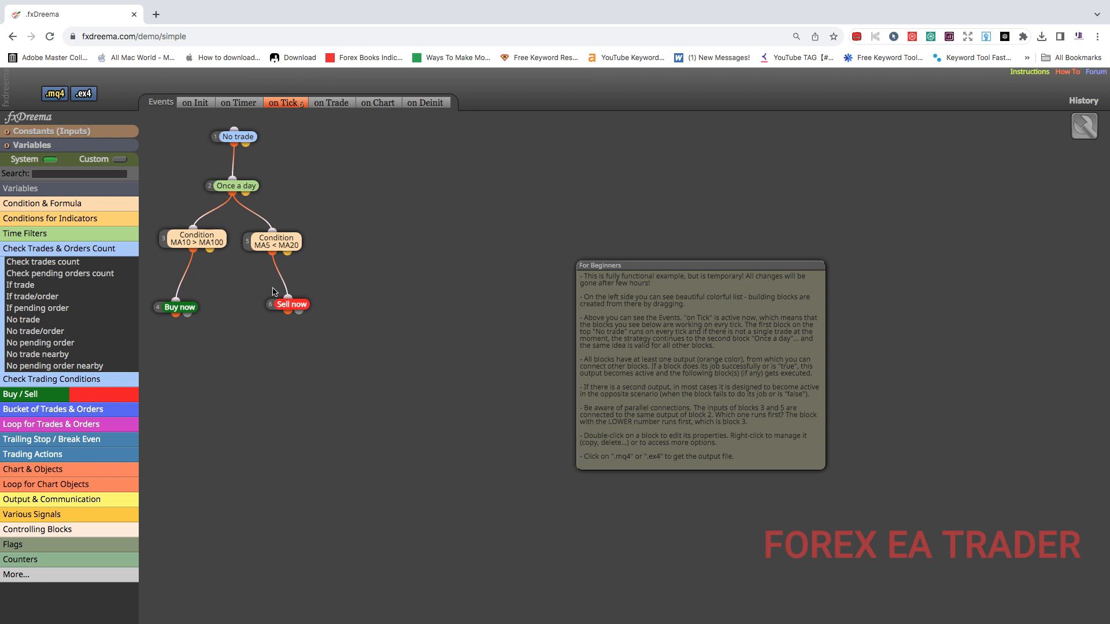
mouse_move(269, 184)
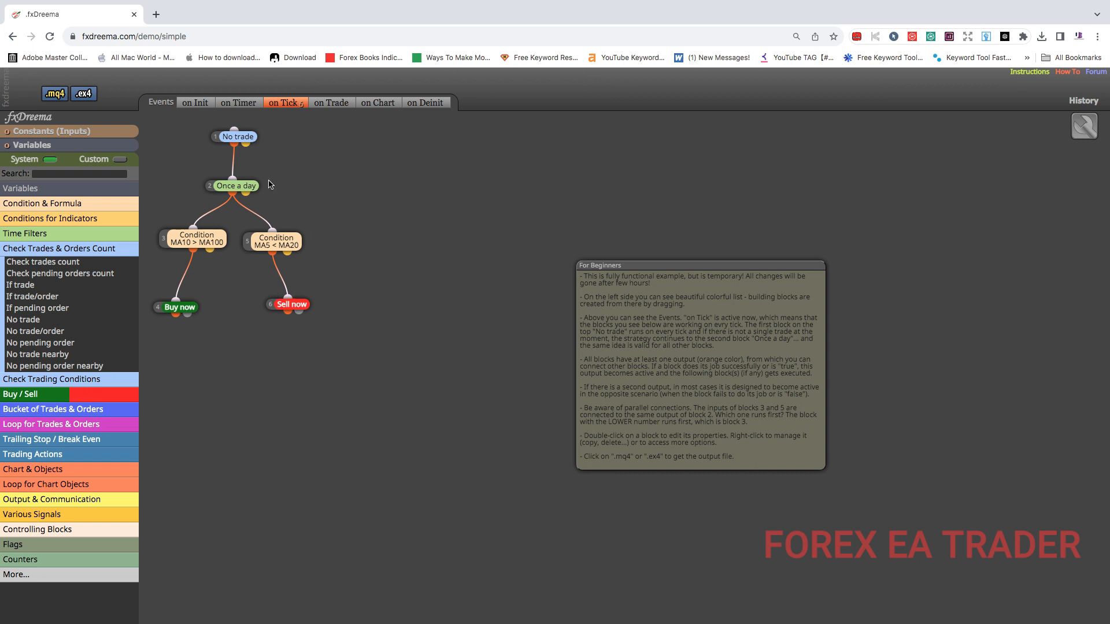
mouse_move(272, 184)
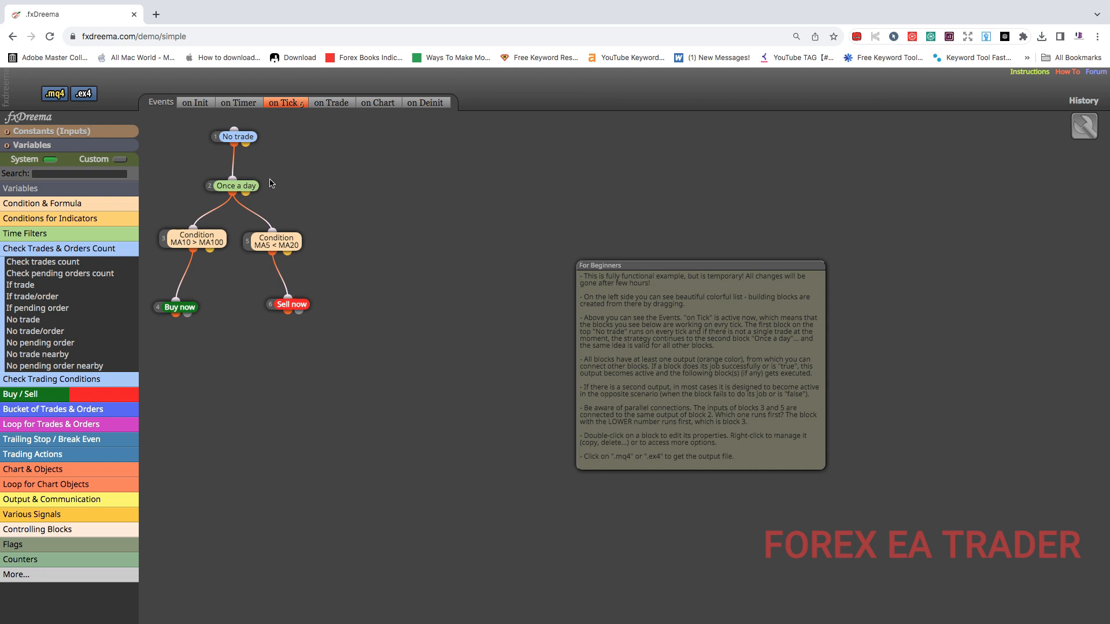
mouse_move(151, 416)
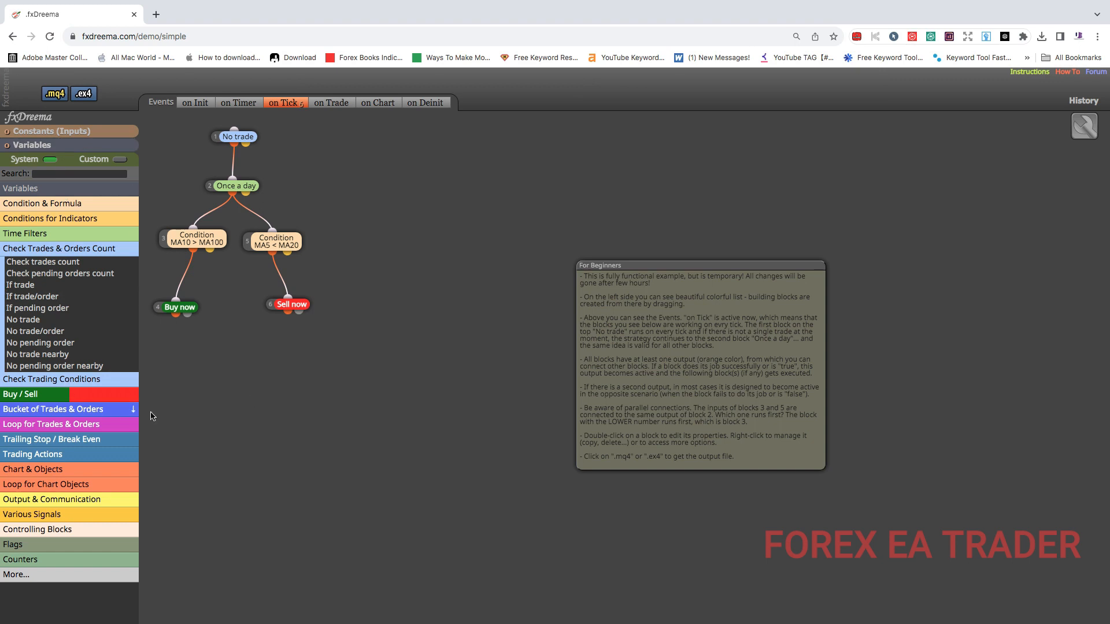
mouse_move(272, 356)
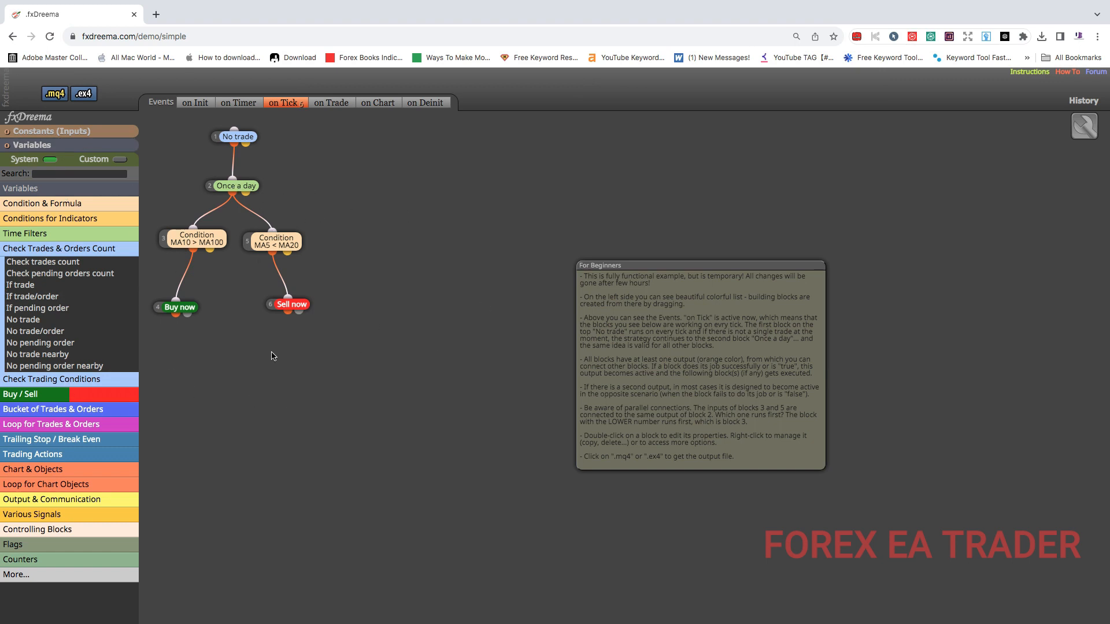
mouse_move(356, 256)
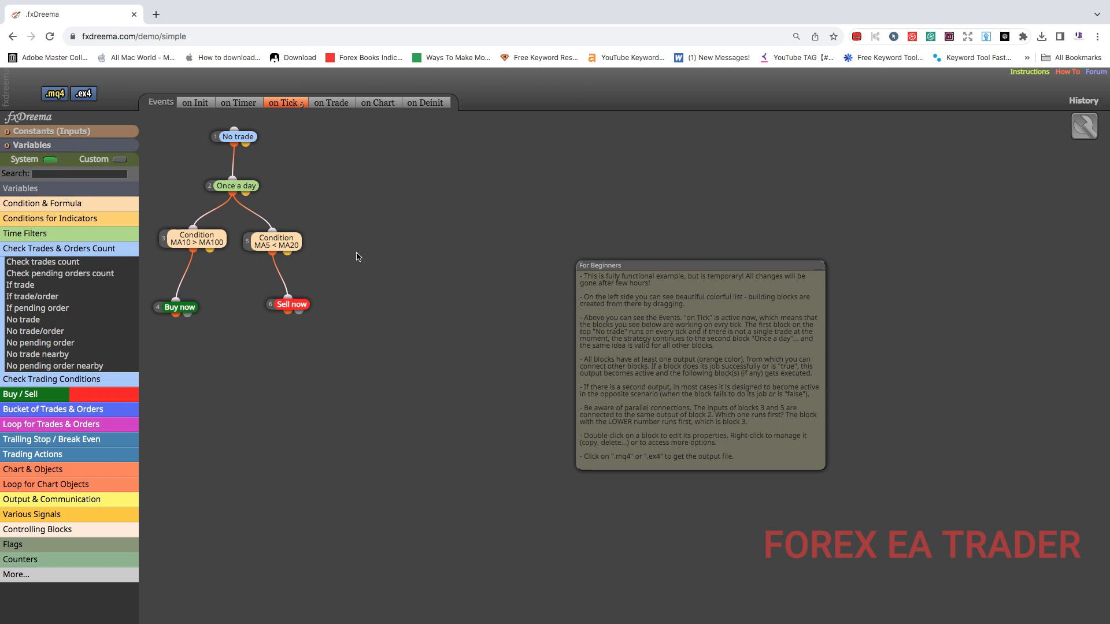
mouse_move(354, 252)
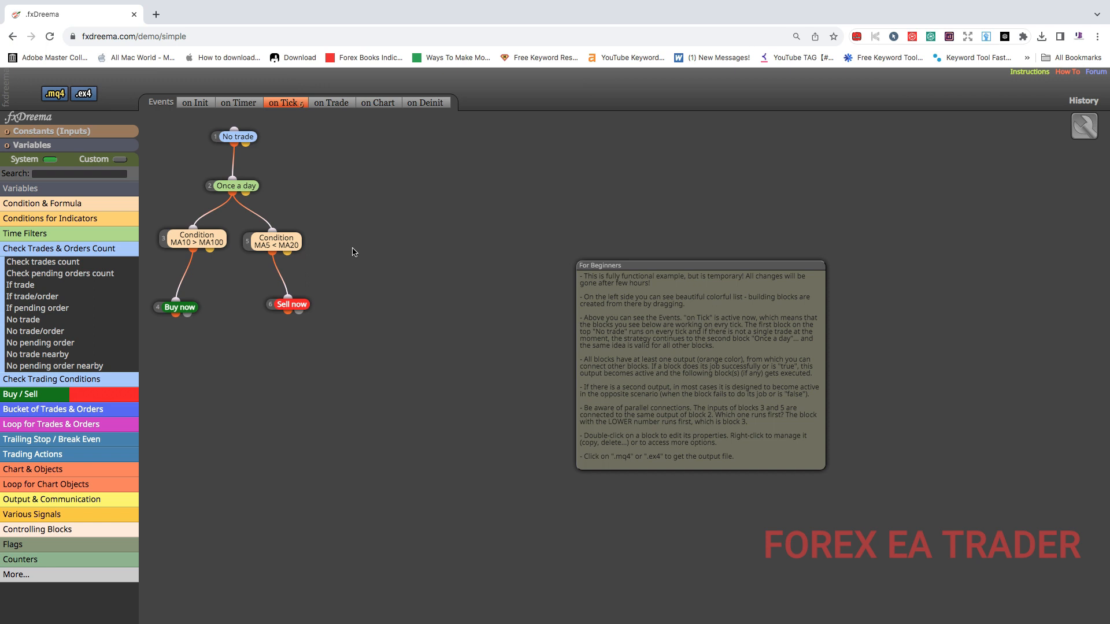